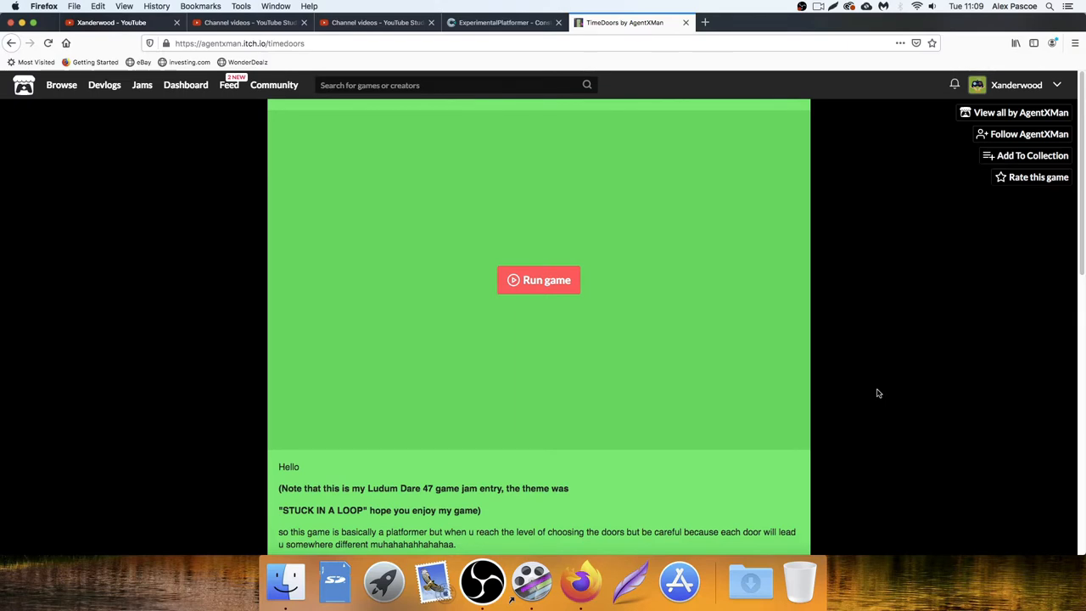
mouse_move(844, 380)
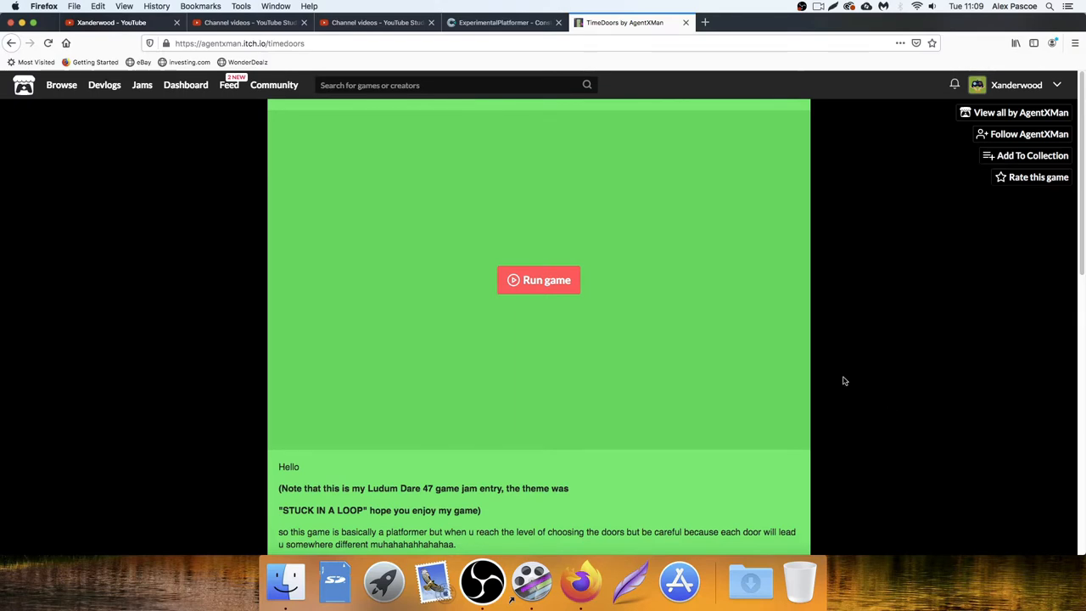
mouse_move(747, 373)
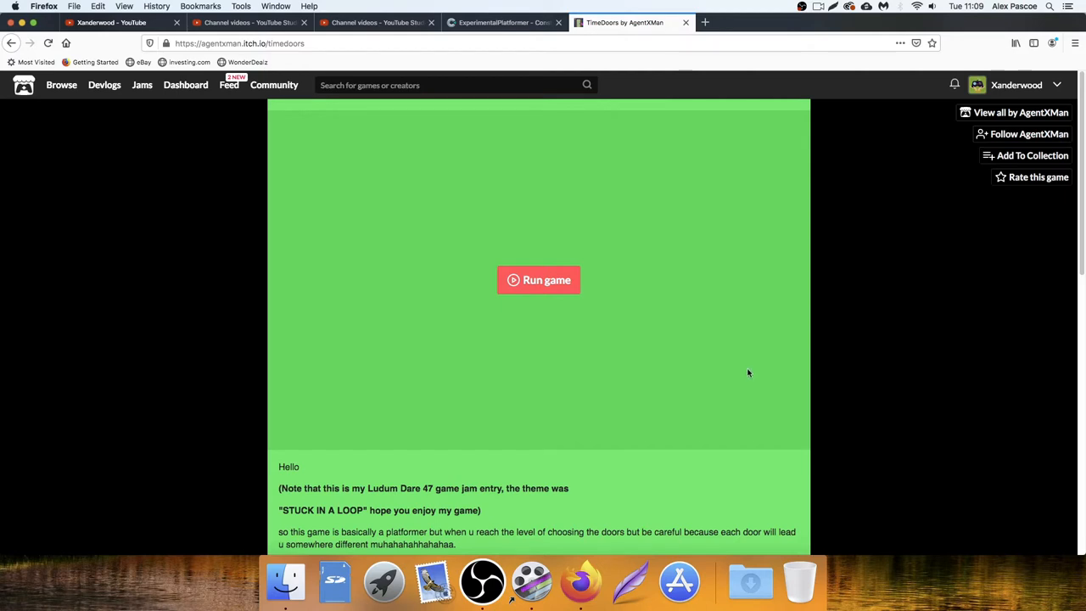
mouse_move(834, 365)
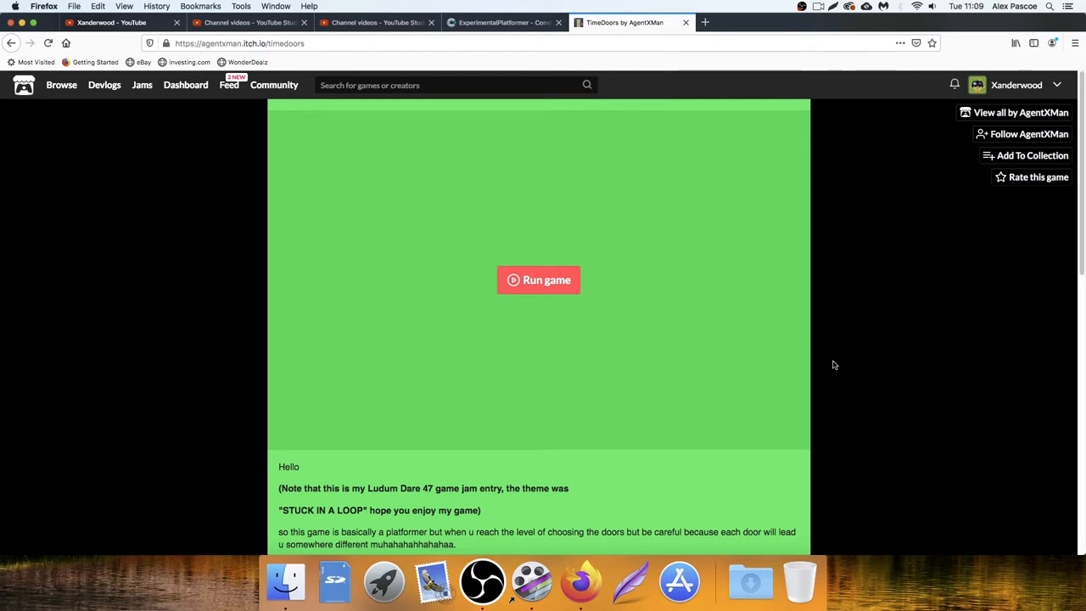
Scroll past the moderator's rules to HoneyFun's Direct Ascent post and screenshot
scroll("down", 3)
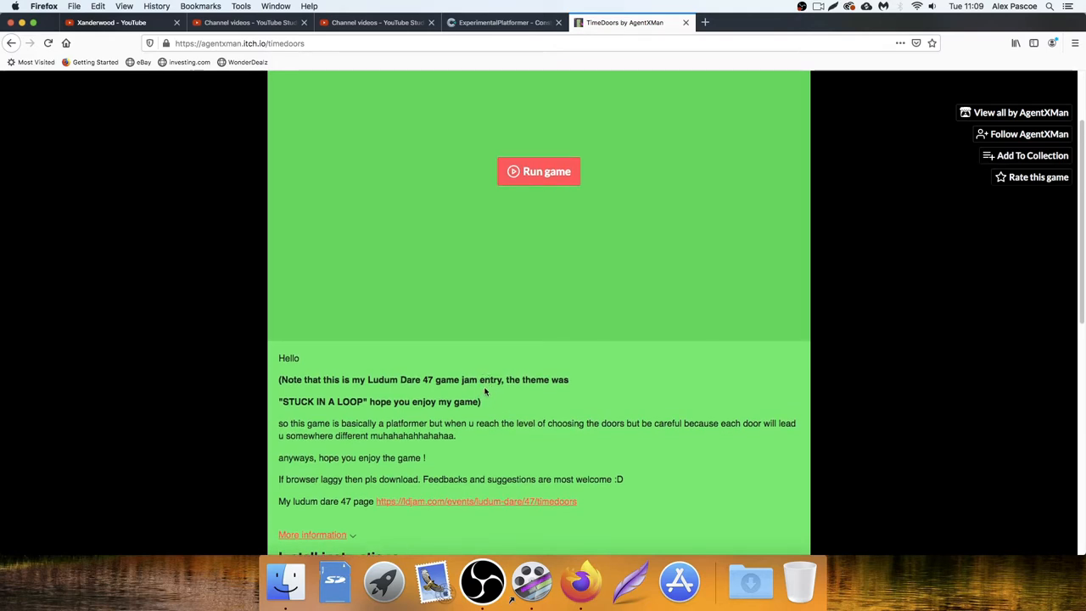
mouse_move(511, 393)
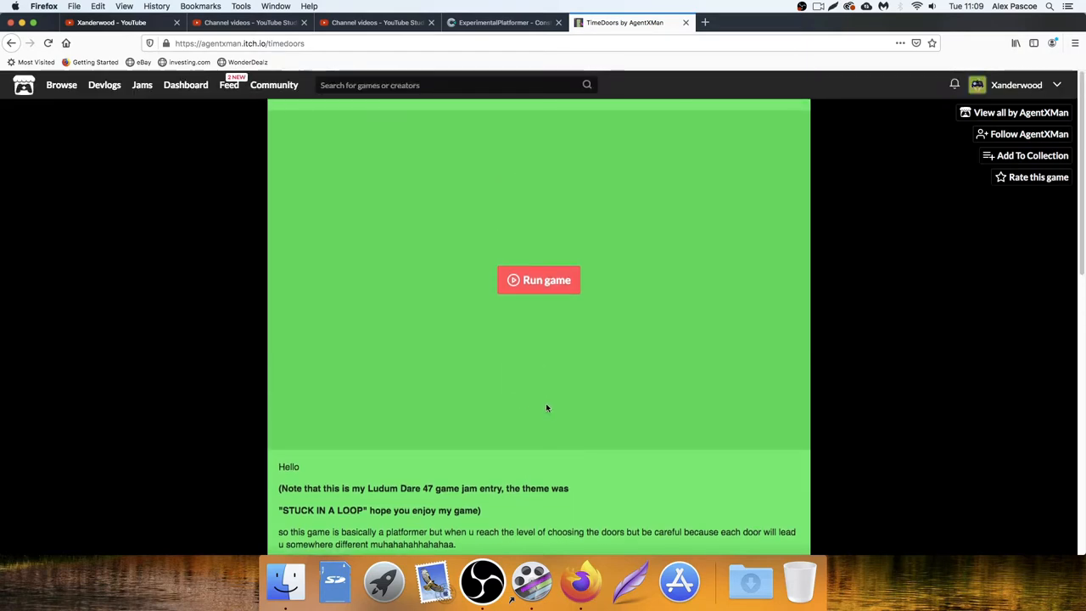
scroll("down", 3)
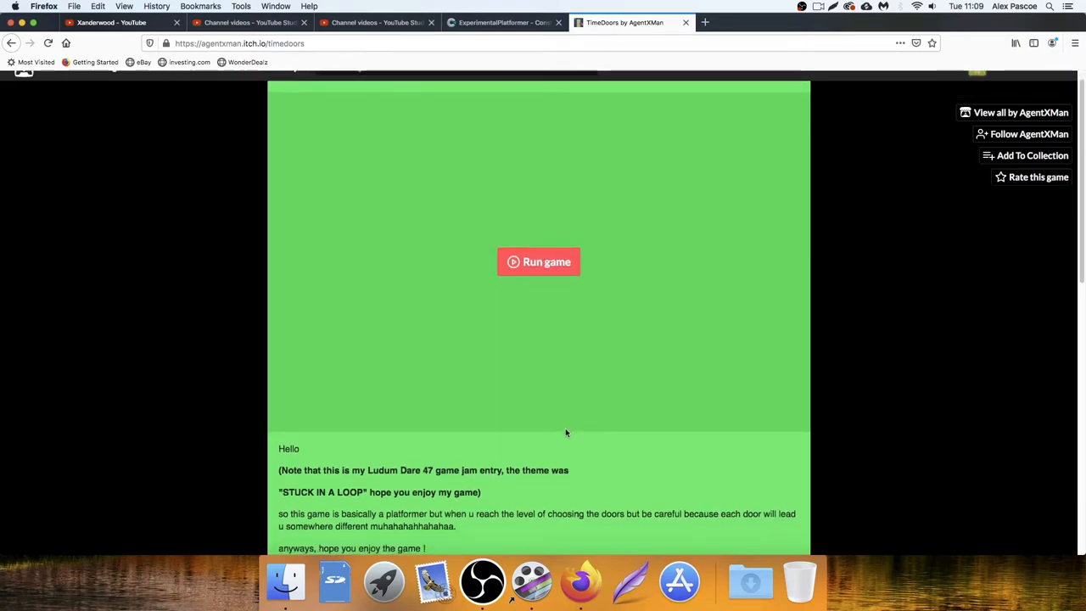
mouse_move(446, 480)
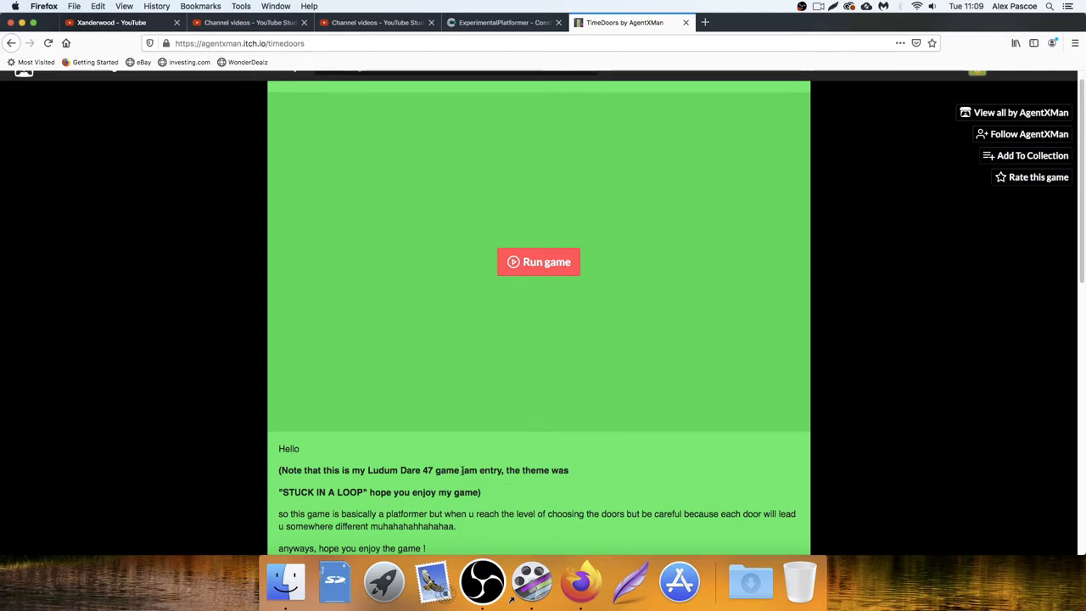
mouse_move(499, 469)
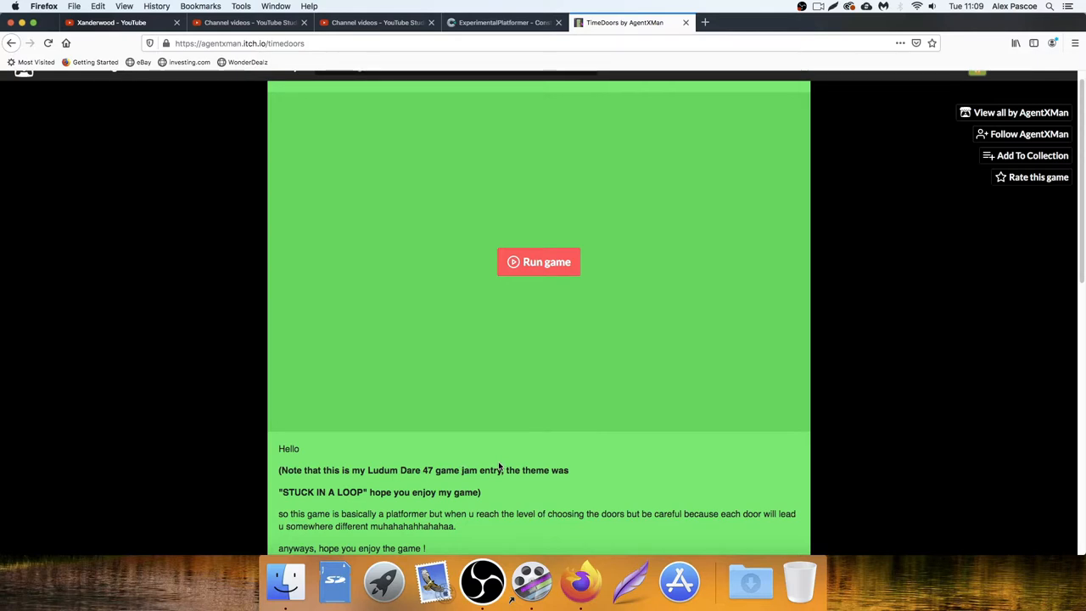
scroll("down", 3)
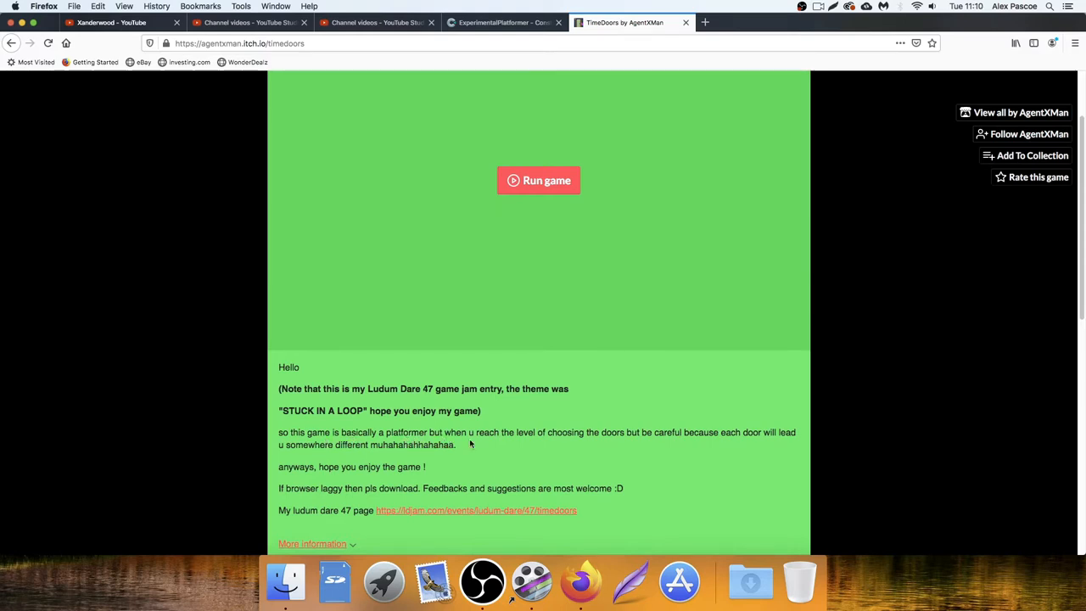
mouse_move(633, 441)
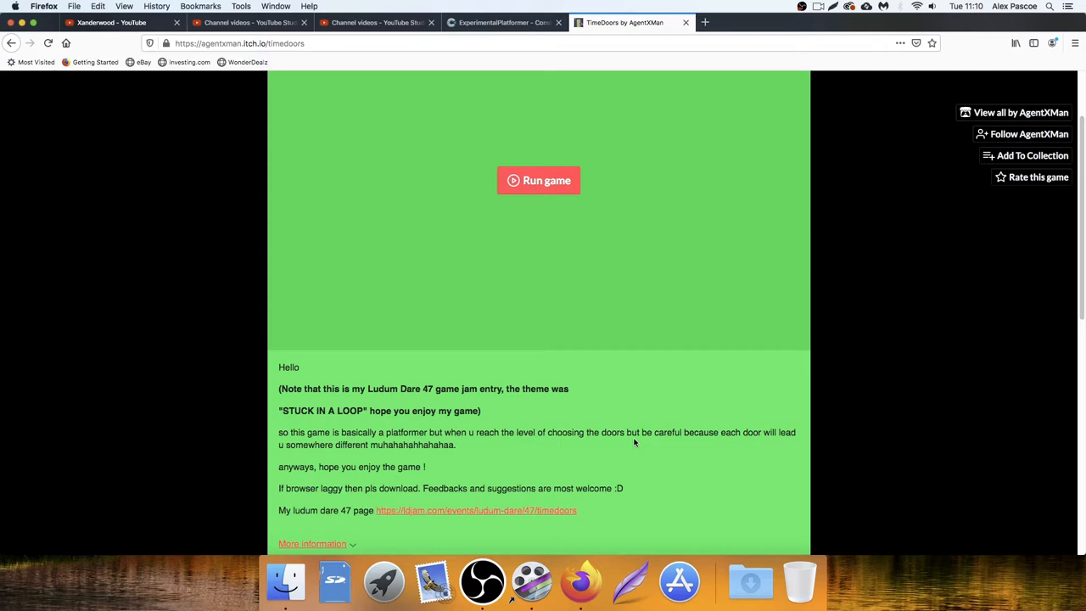
mouse_move(753, 445)
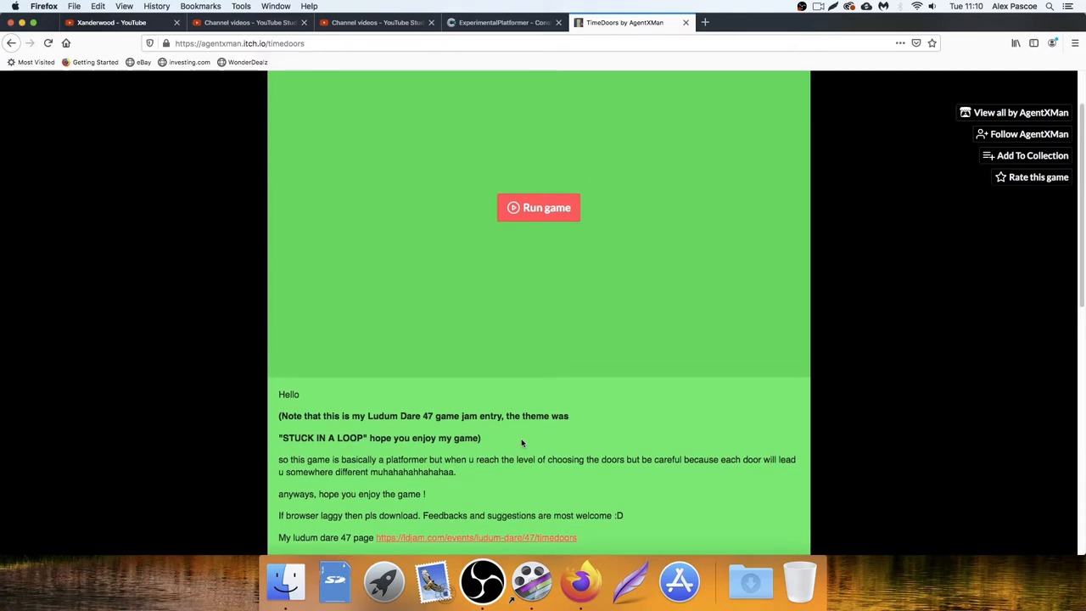
scroll("down", 3)
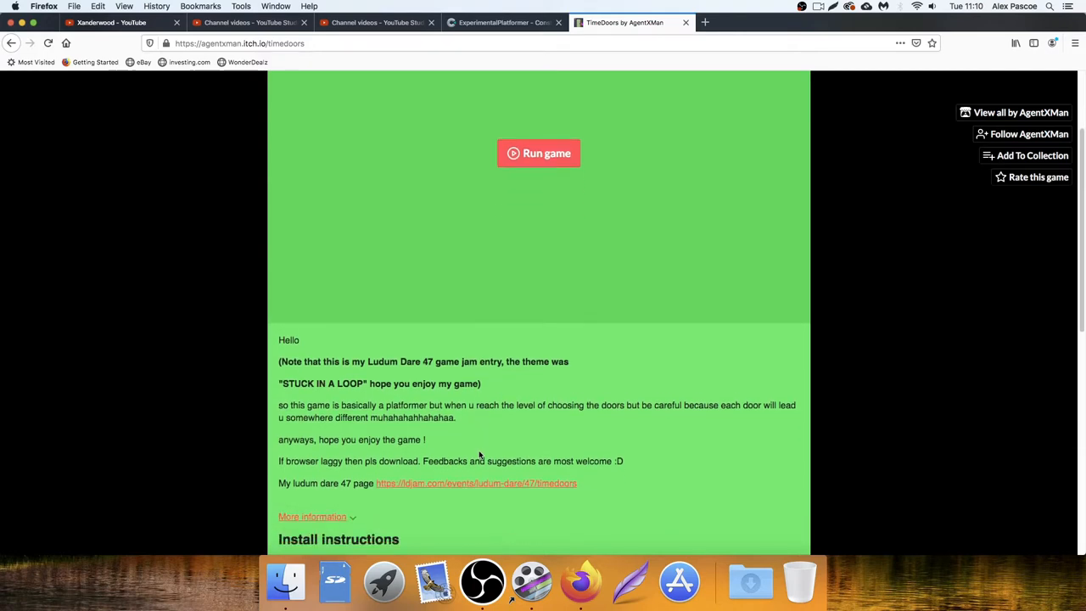
mouse_move(510, 436)
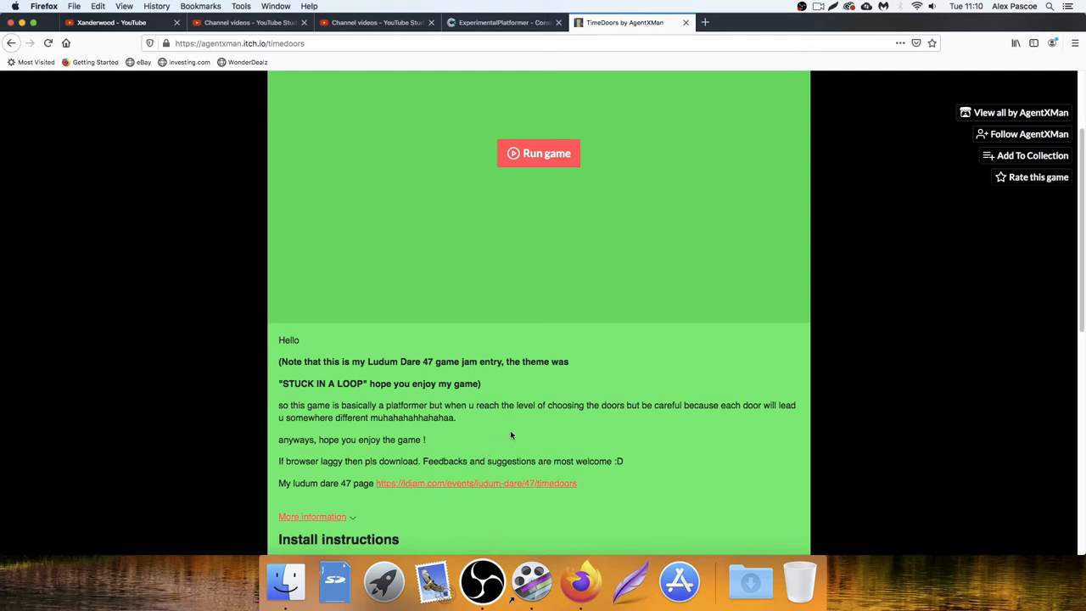
mouse_move(533, 422)
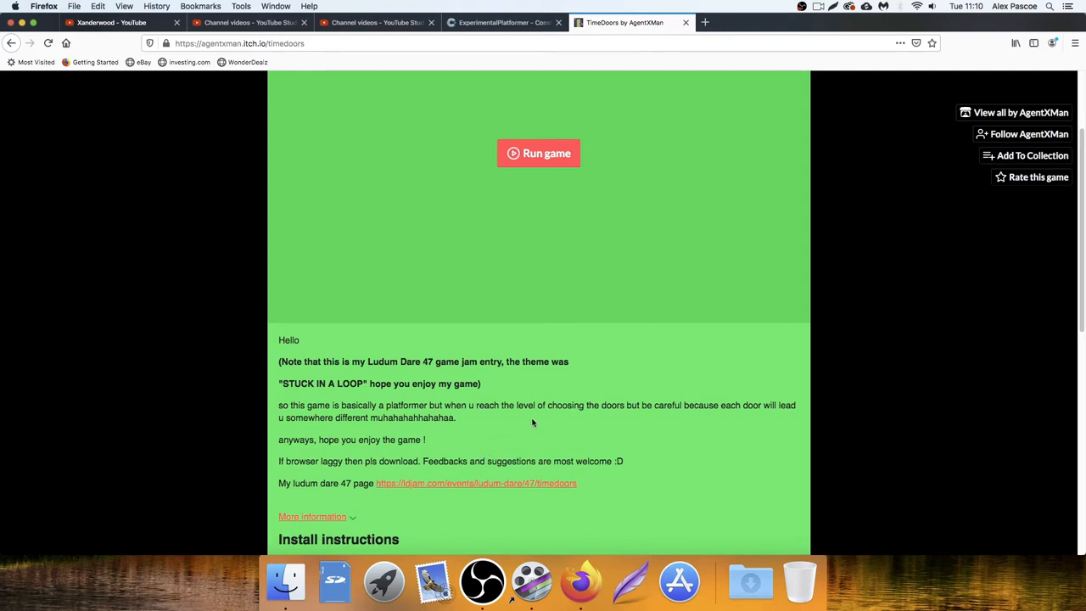
mouse_move(586, 415)
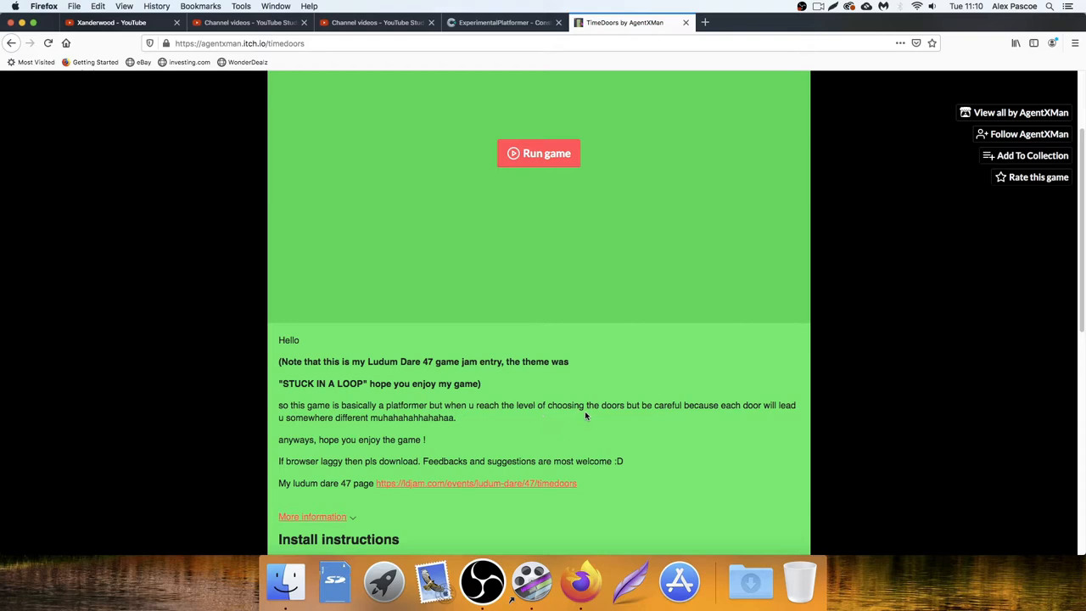
scroll("down", 3)
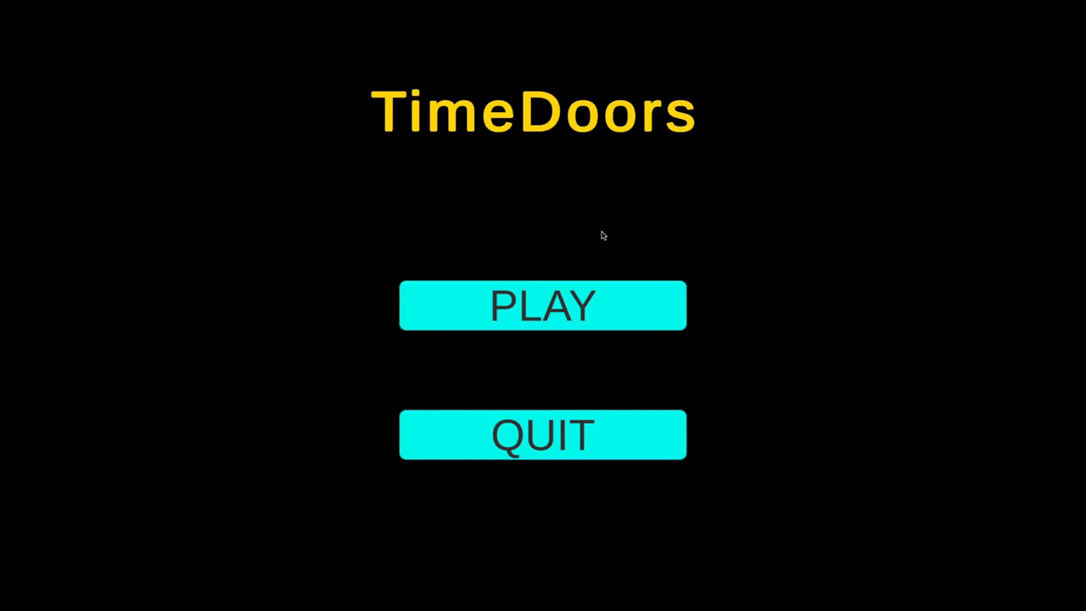
mouse_move(484, 212)
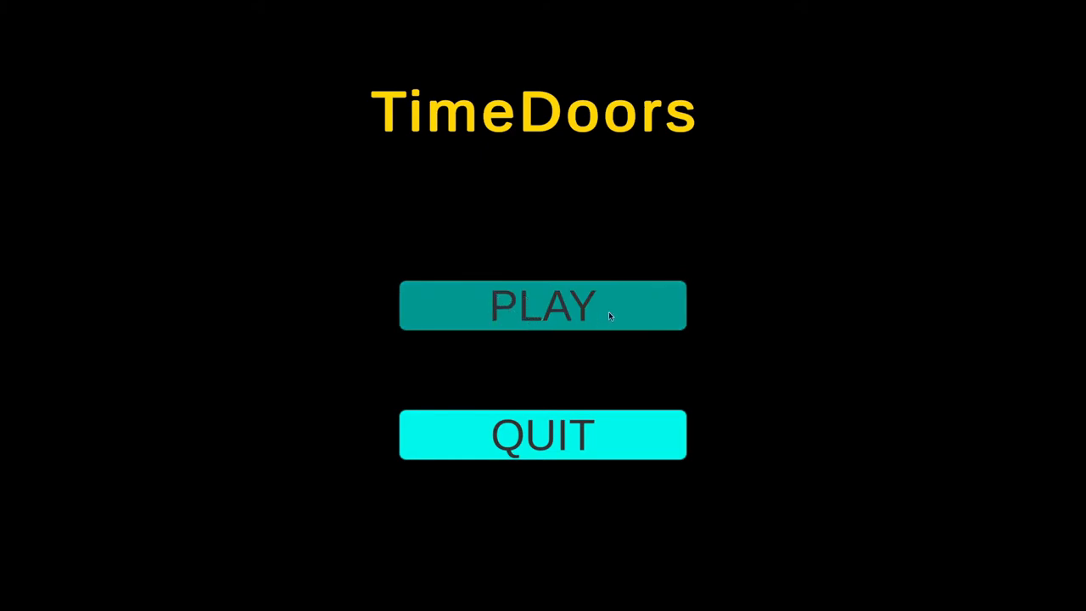
mouse_move(630, 340)
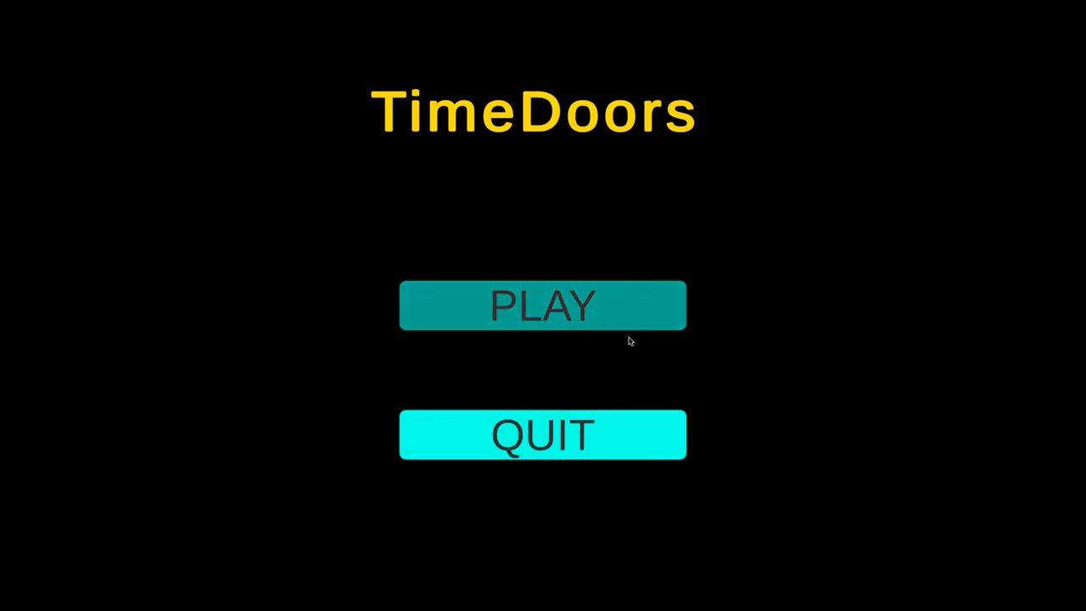
mouse_move(618, 314)
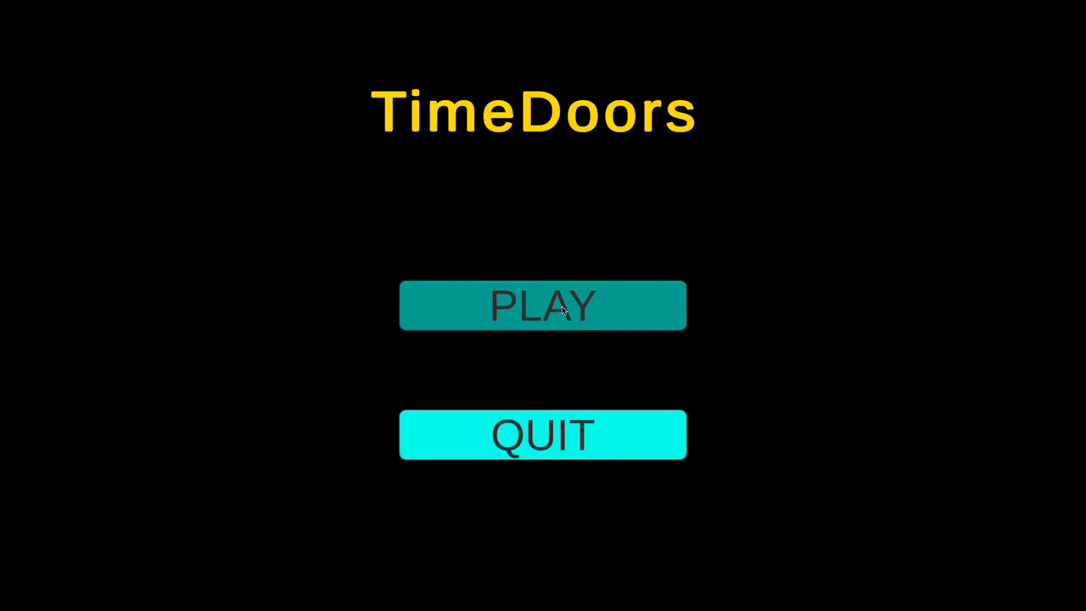
mouse_move(447, 314)
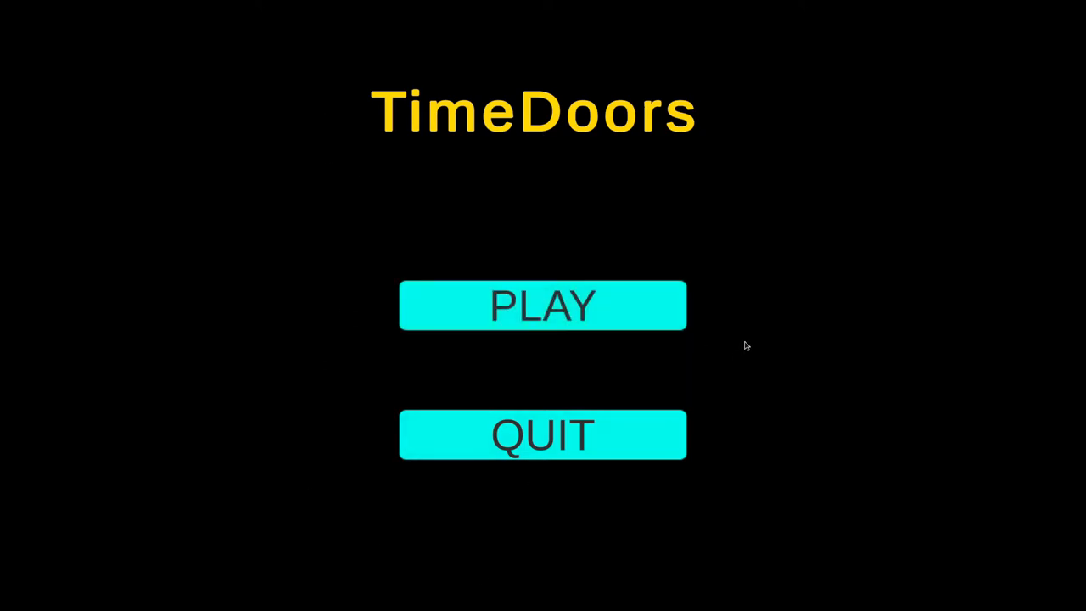
mouse_move(700, 297)
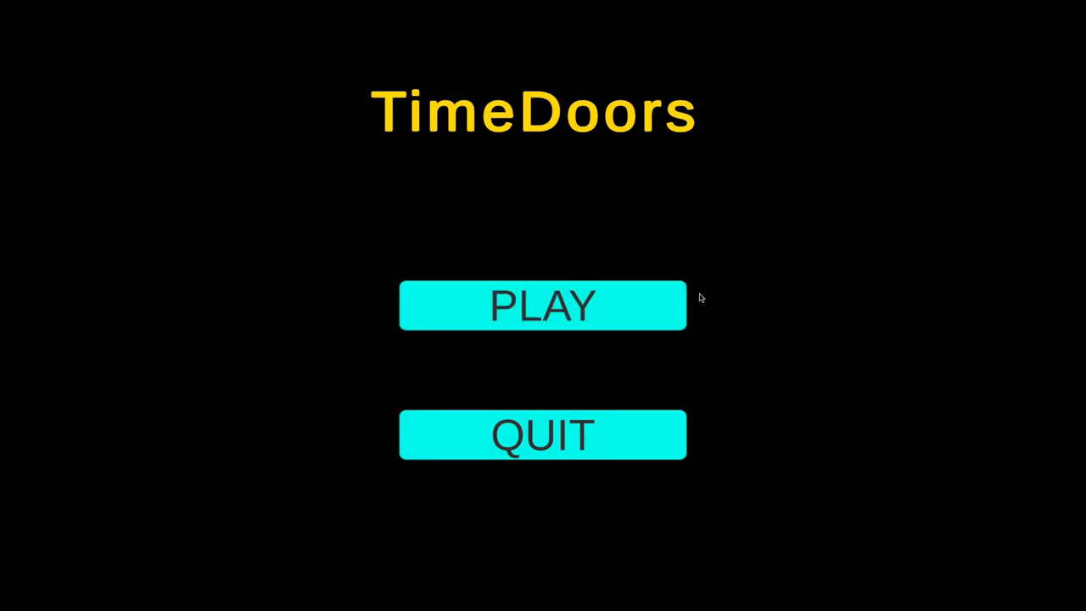
mouse_move(617, 371)
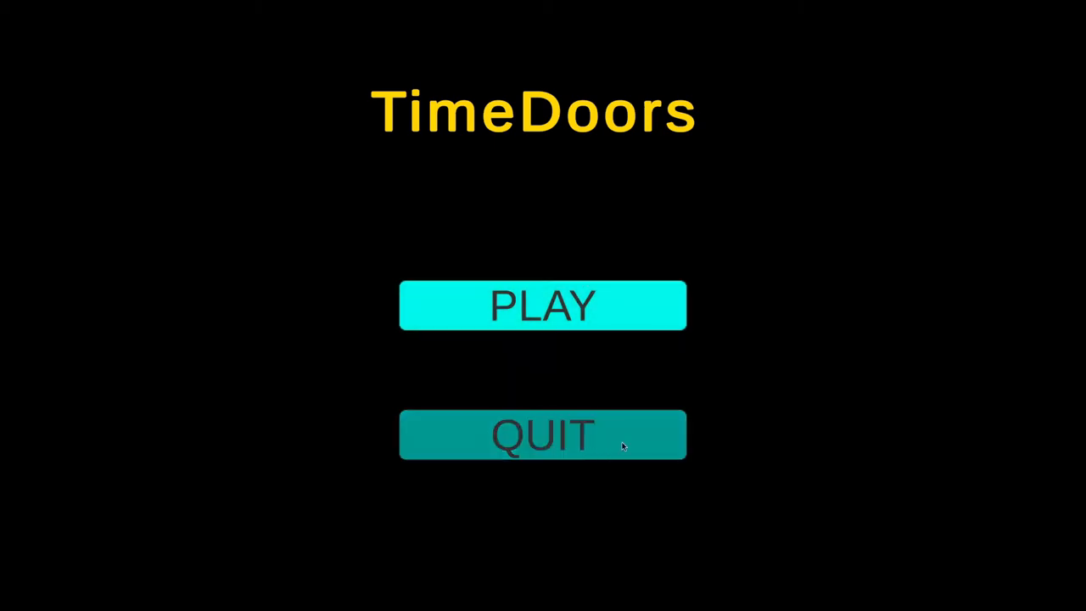
mouse_move(594, 354)
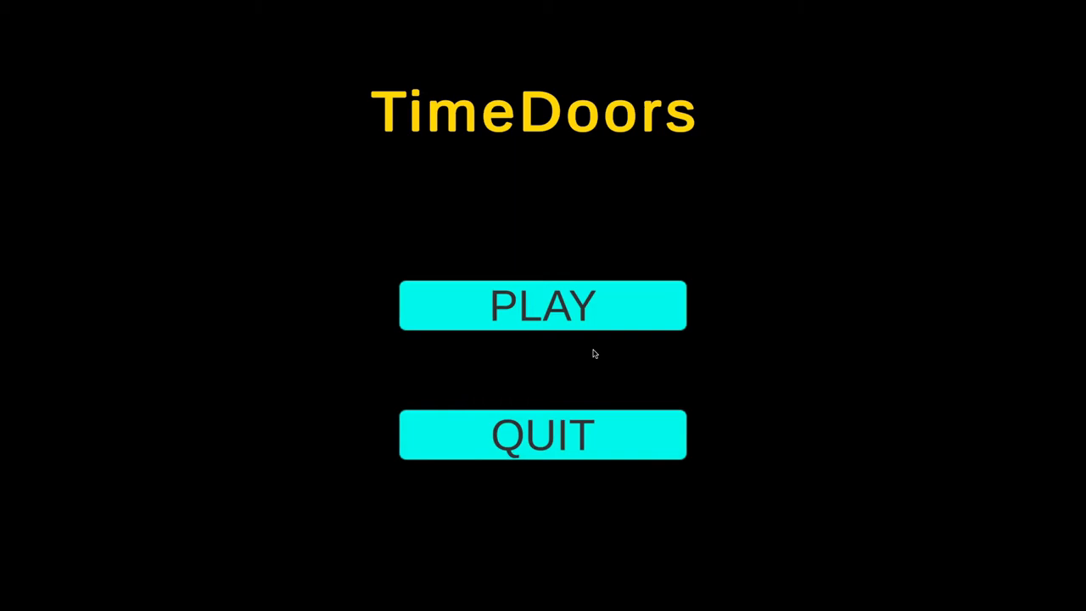
left_click(542, 306)
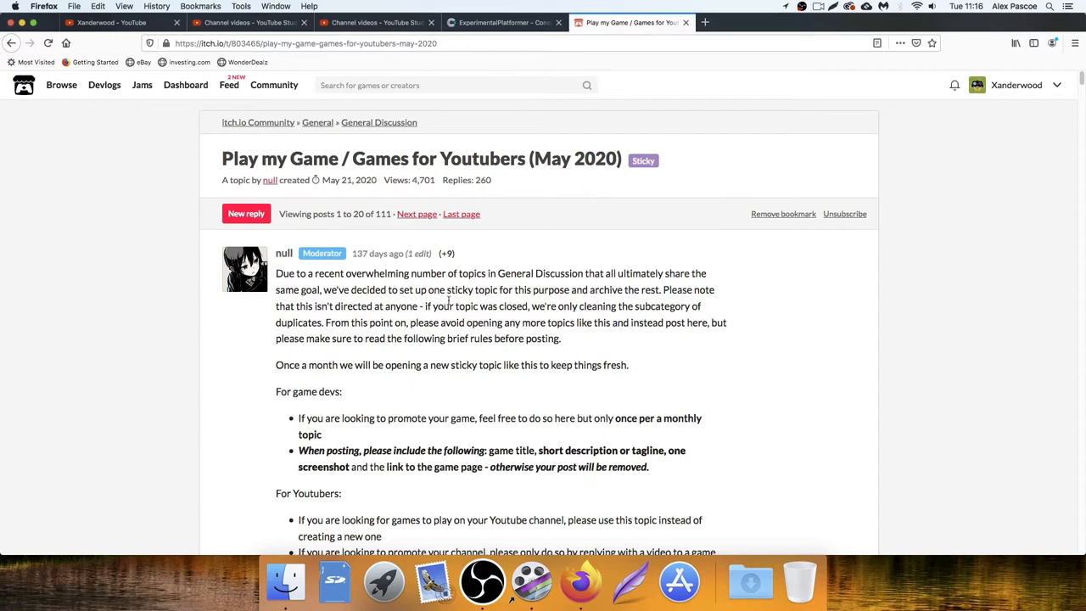
mouse_move(449, 300)
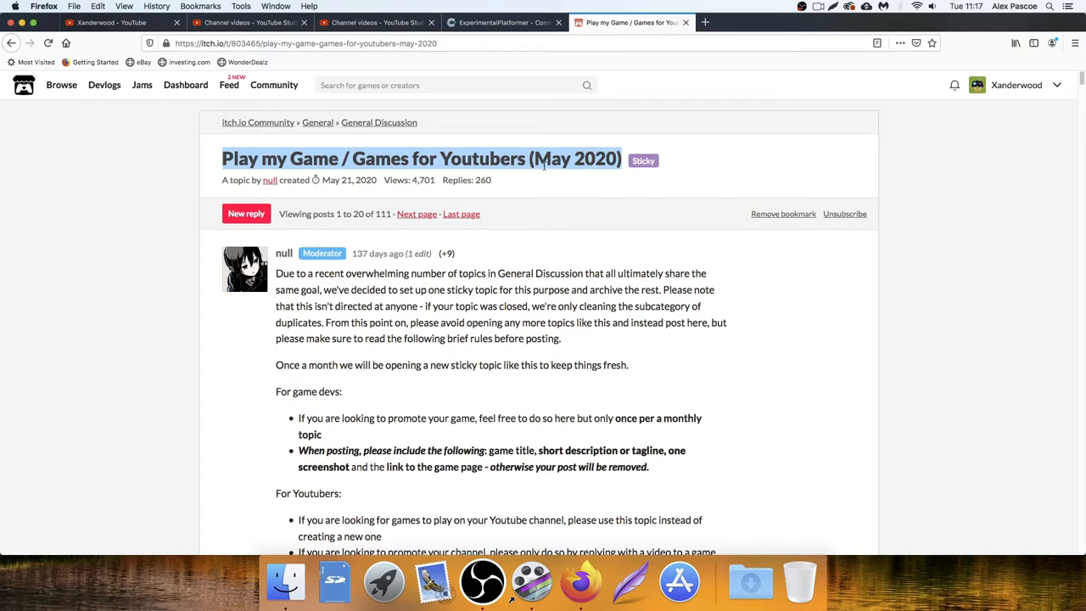
scroll("down", 3)
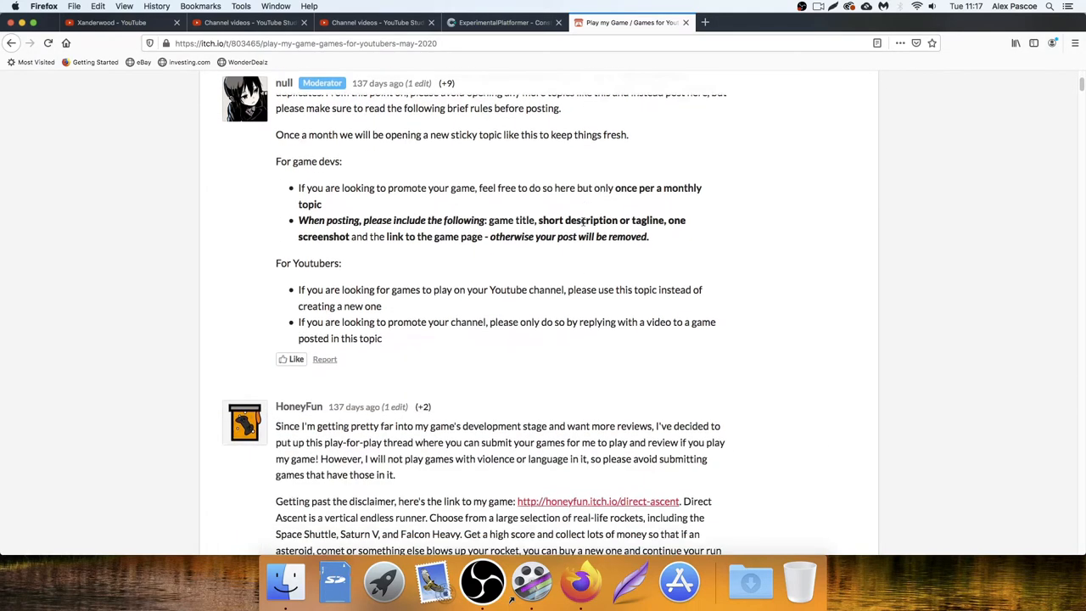
scroll("down", 3)
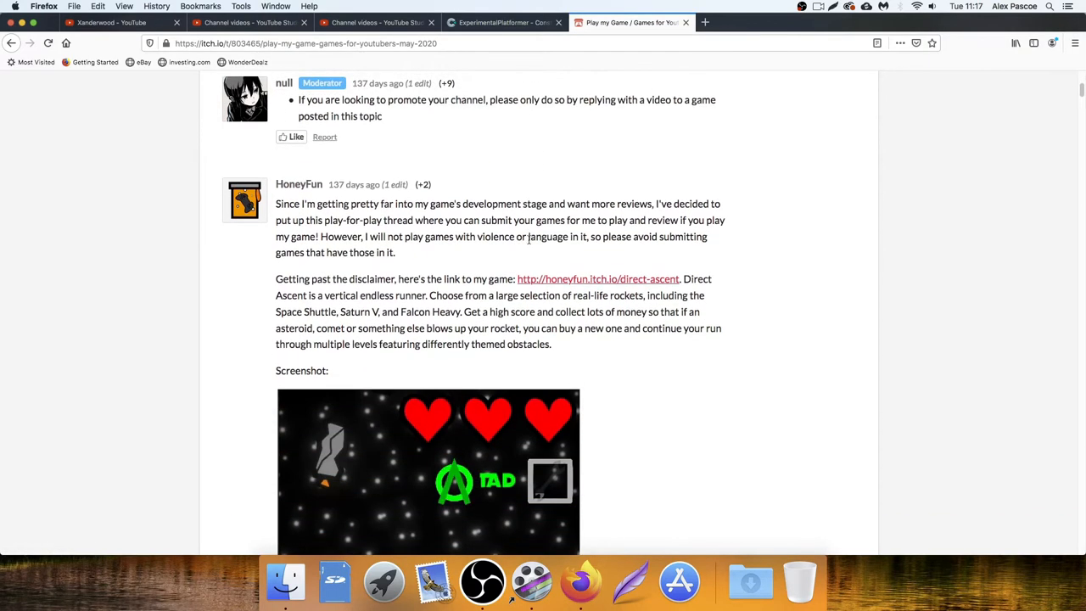
scroll("down", 3)
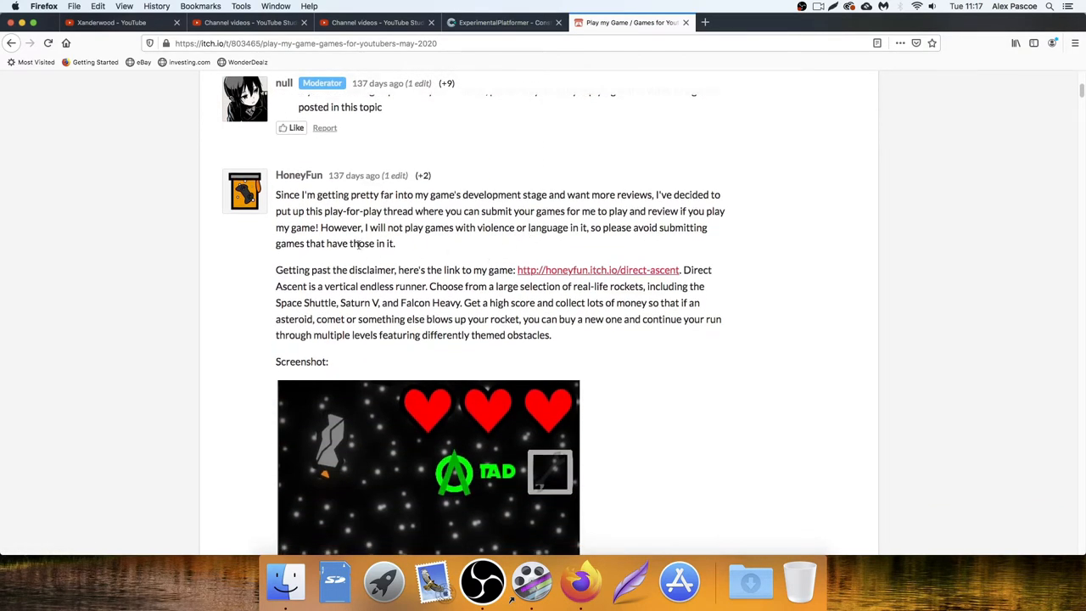
scroll("down", 3)
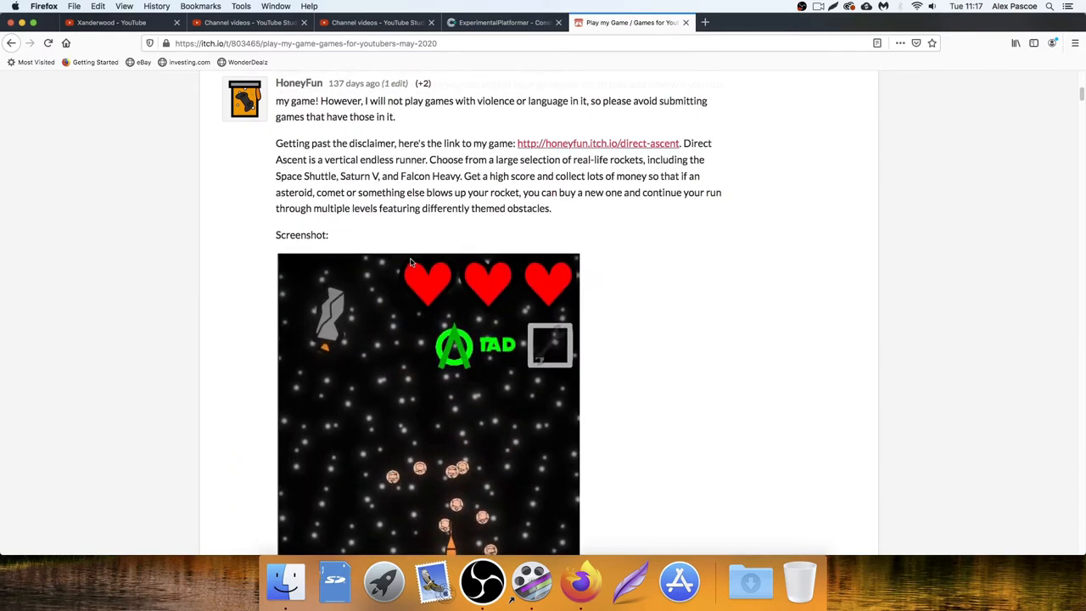
Follow the direct-ascent link to the game's itch.io page
left_click(597, 143)
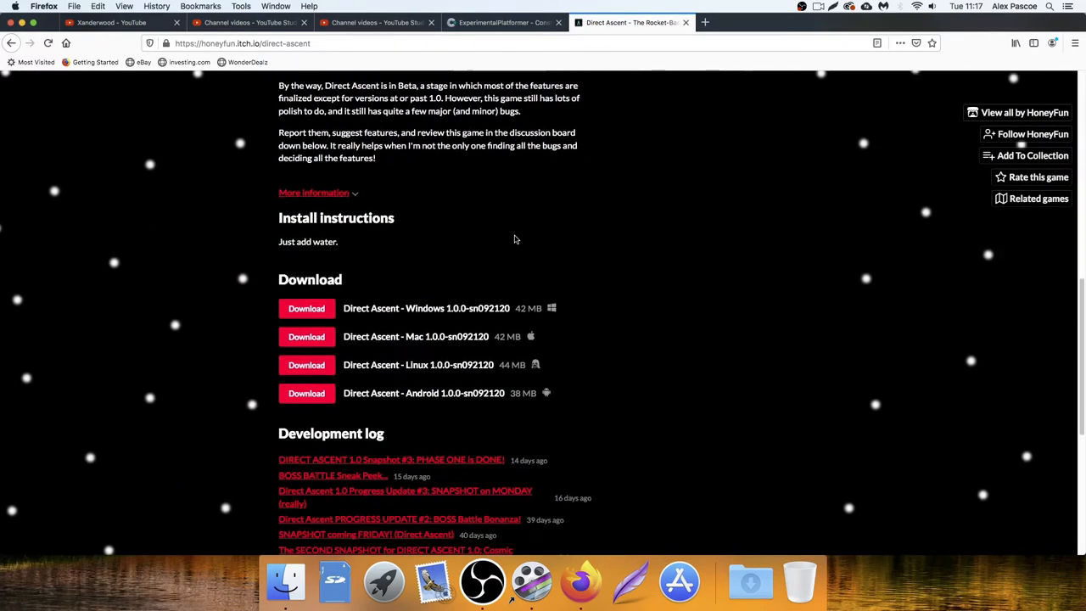
mouse_move(524, 251)
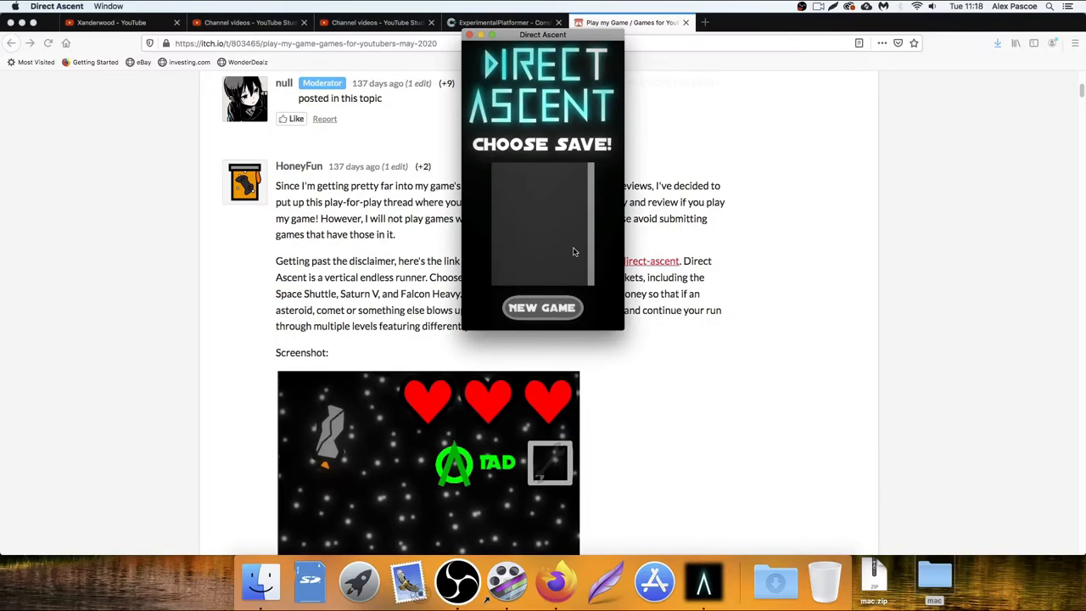
Reposition the Direct Ascent window right, then back toward the centre
left_click_drag(542, 35, 543, 54)
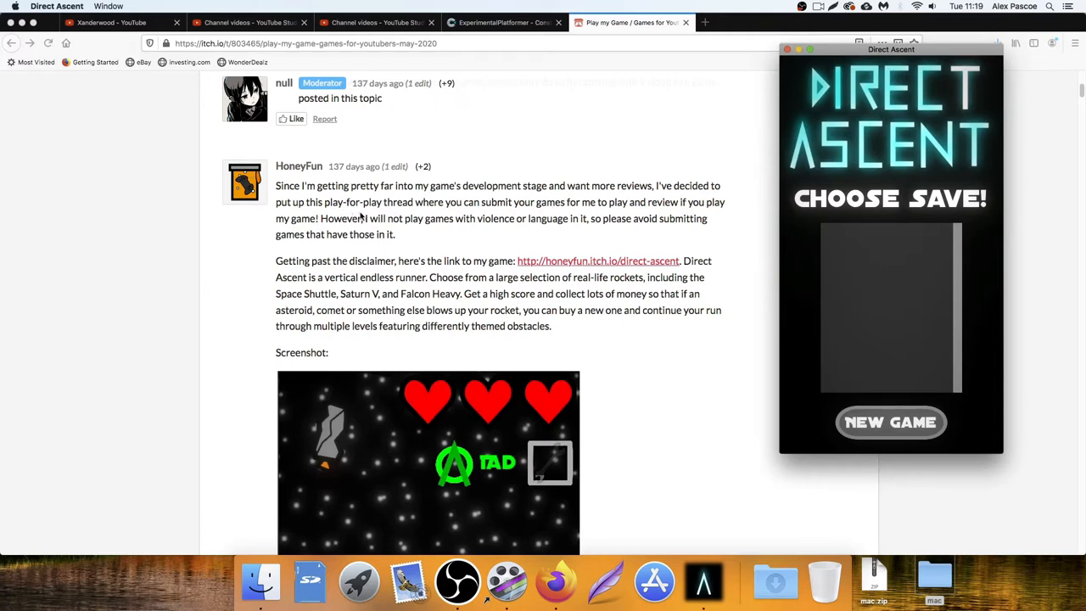
mouse_move(616, 217)
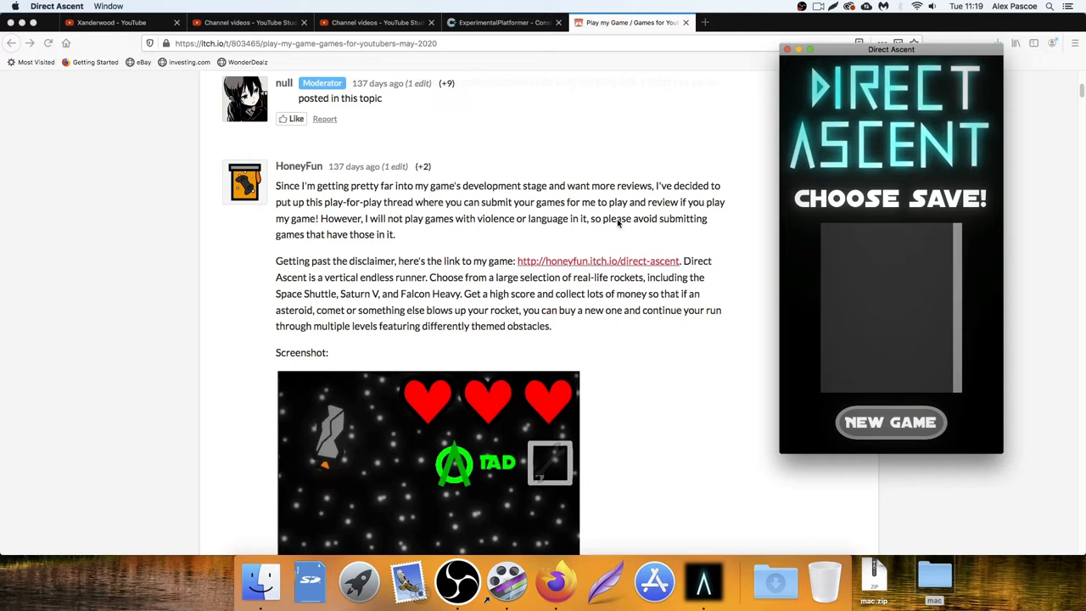
mouse_move(310, 240)
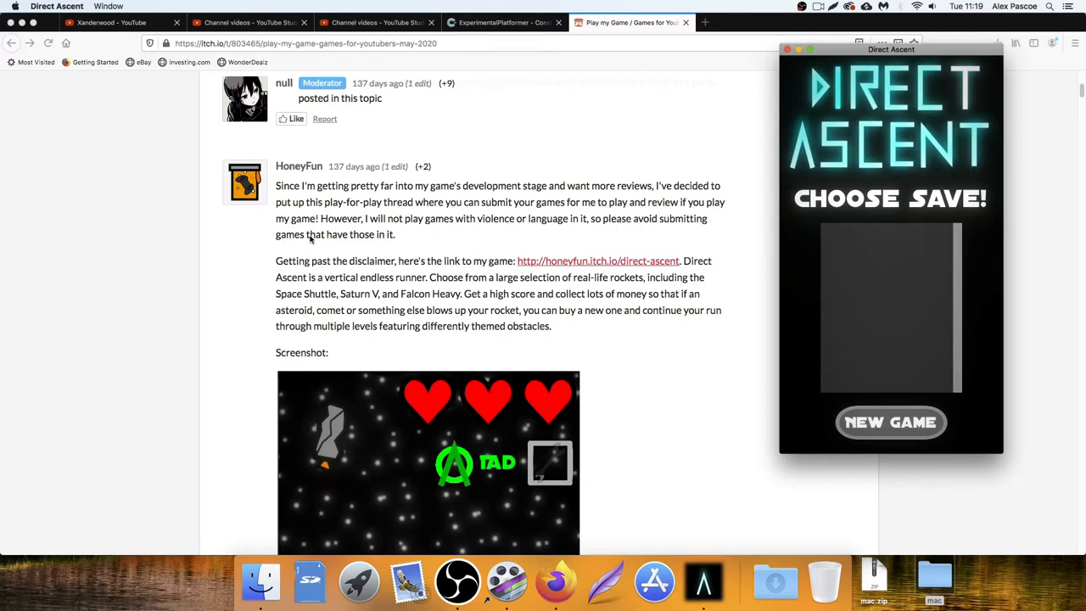
mouse_move(475, 224)
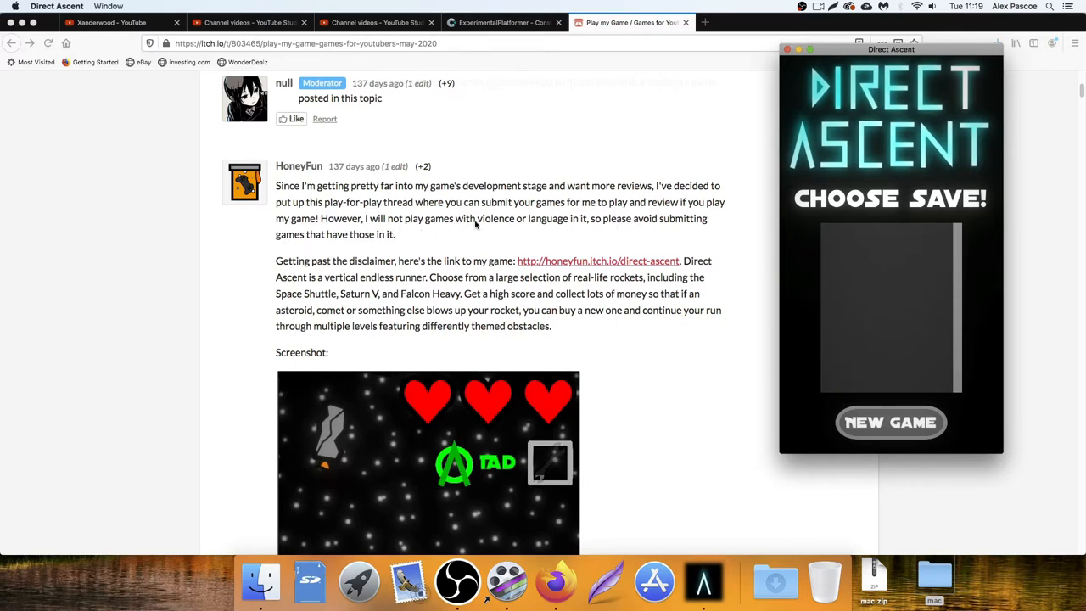
mouse_move(583, 228)
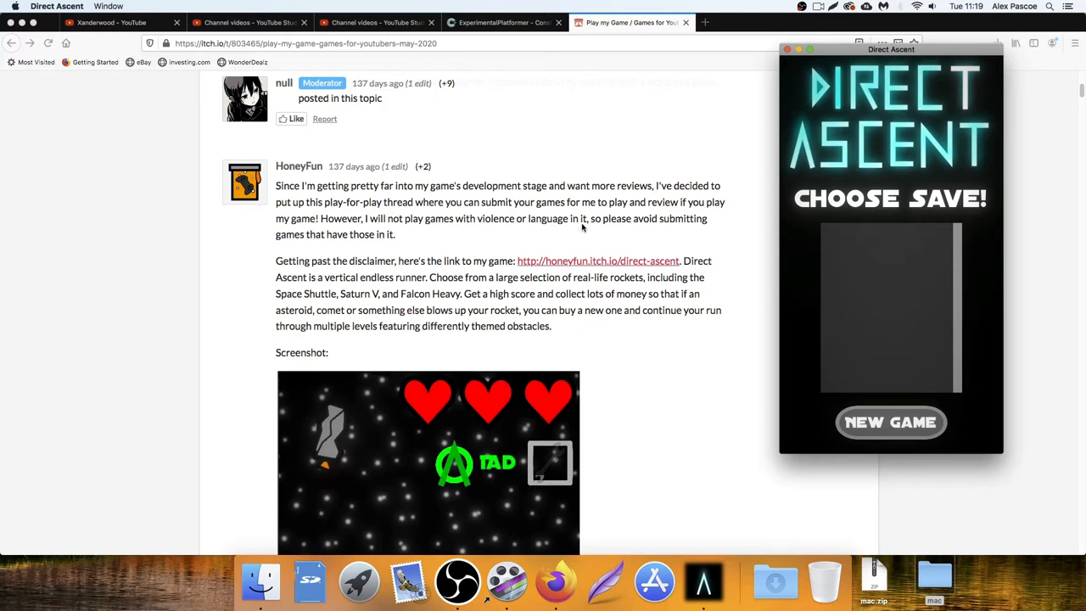
mouse_move(625, 230)
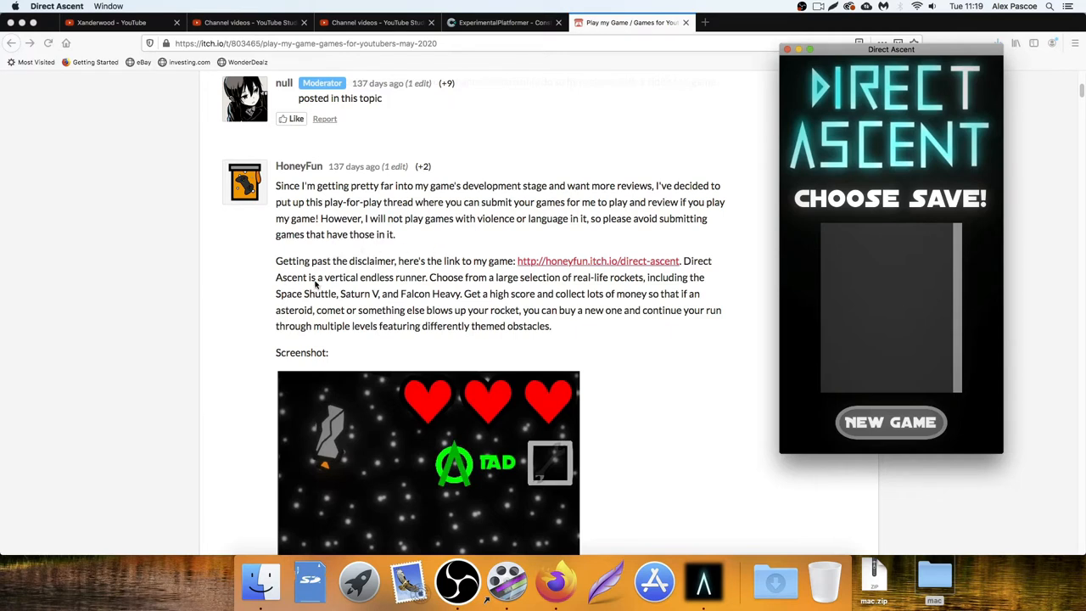
left_click_drag(891, 49, 645, 46)
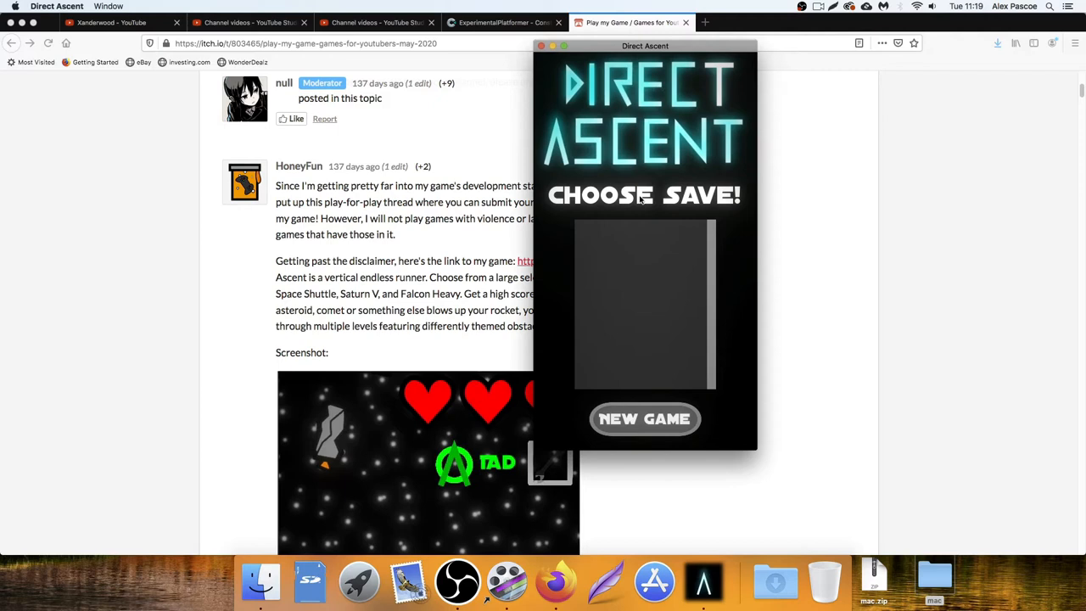
mouse_move(666, 392)
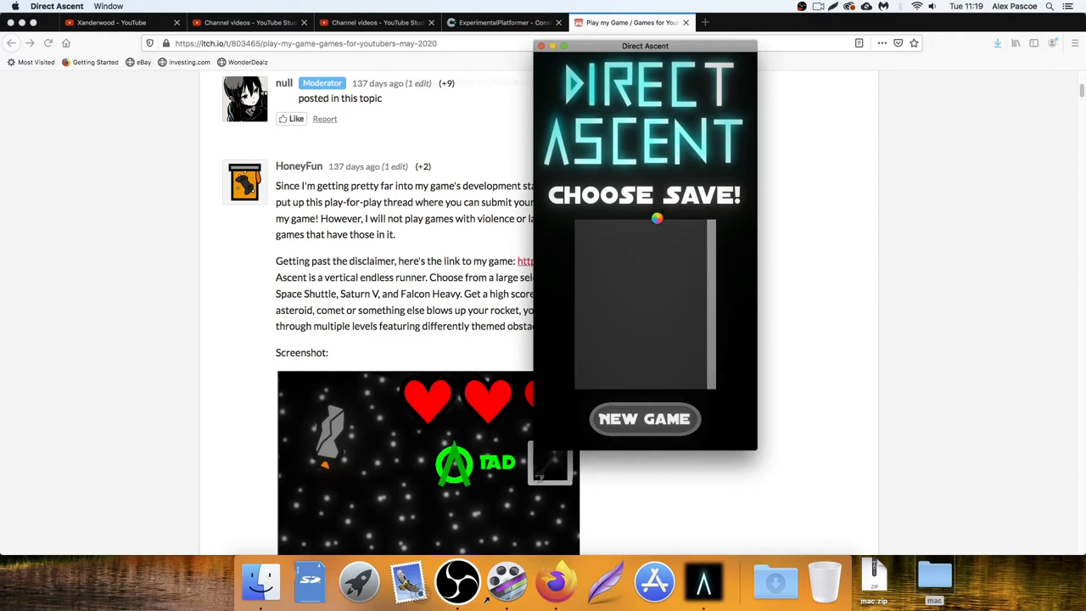
Create a new save named XANDERWOOD and confirm it
left_click(644, 418)
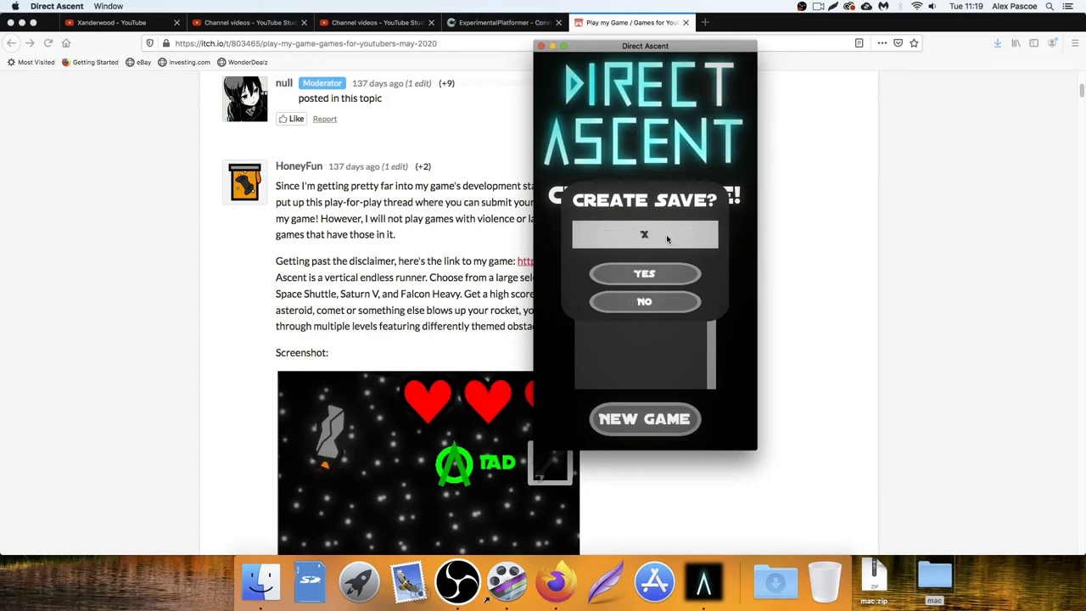
type("XANDERWOOD")
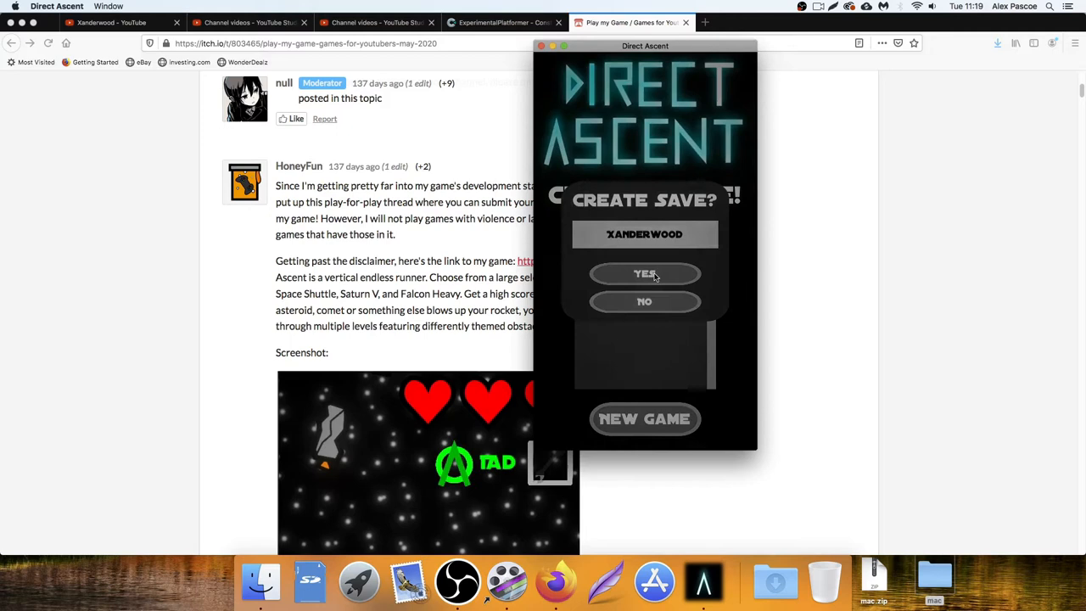
left_click(644, 273)
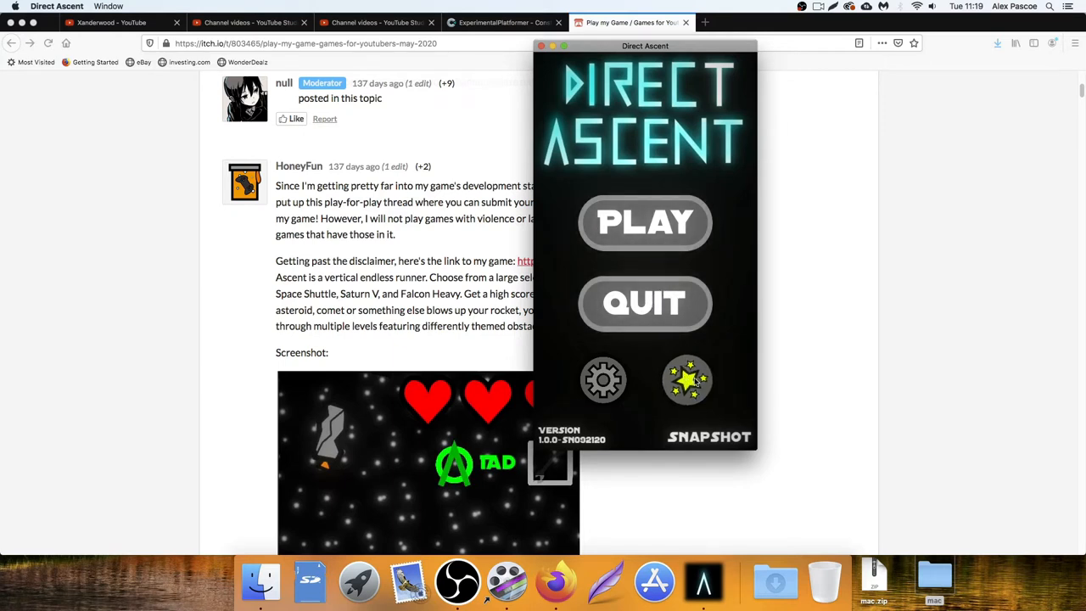
left_click(687, 380)
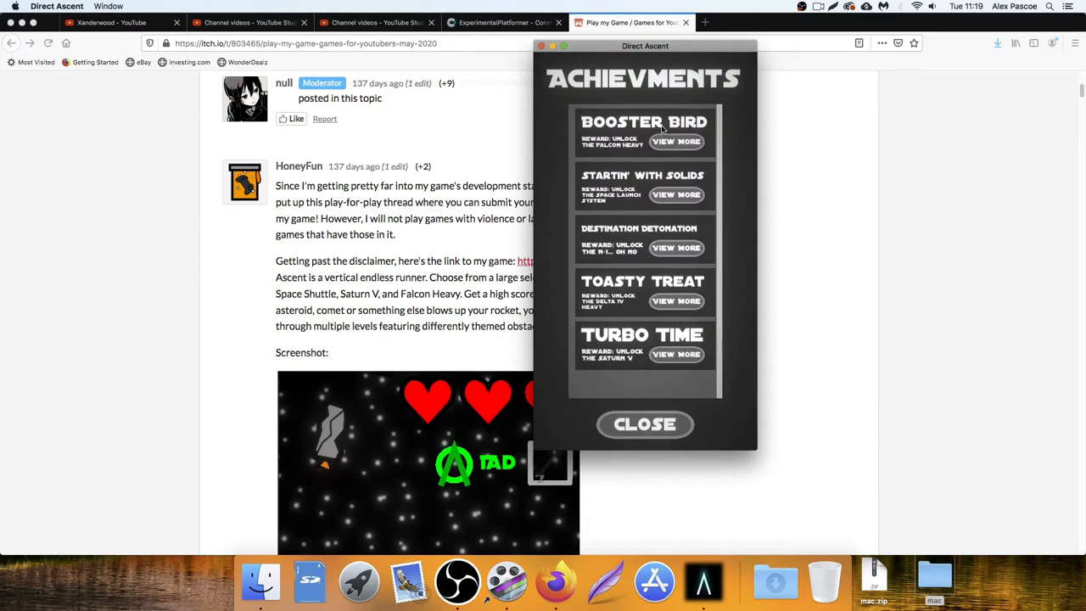
mouse_move(630, 150)
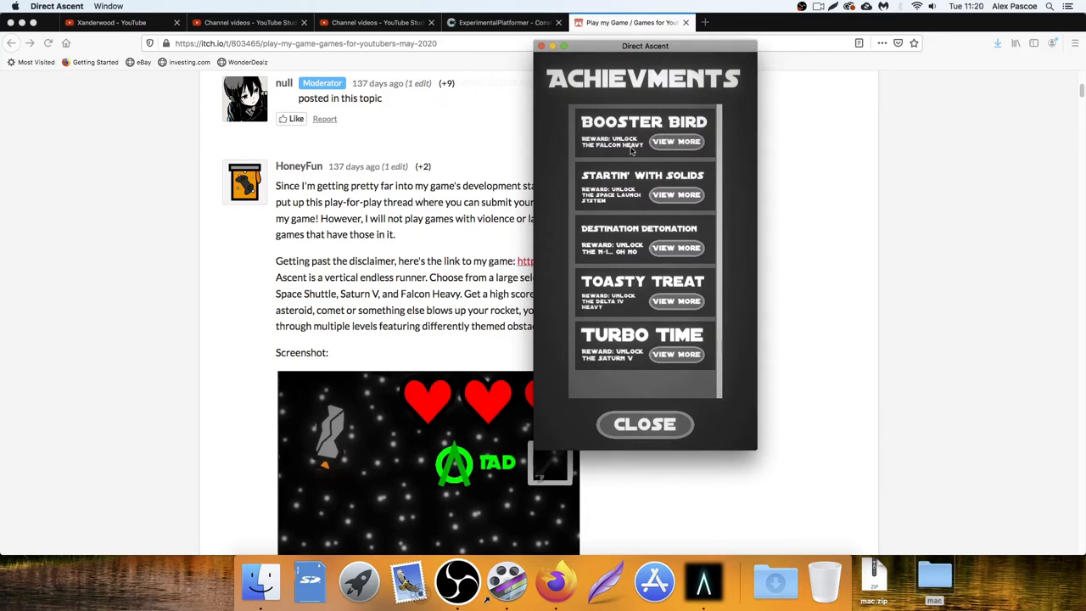
left_click(676, 140)
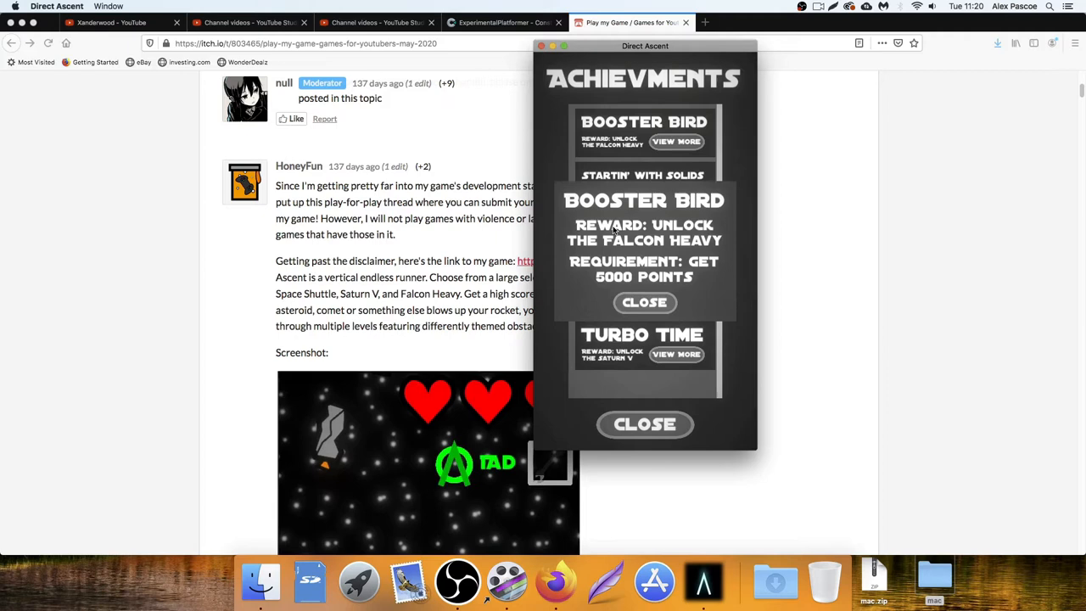
mouse_move(597, 278)
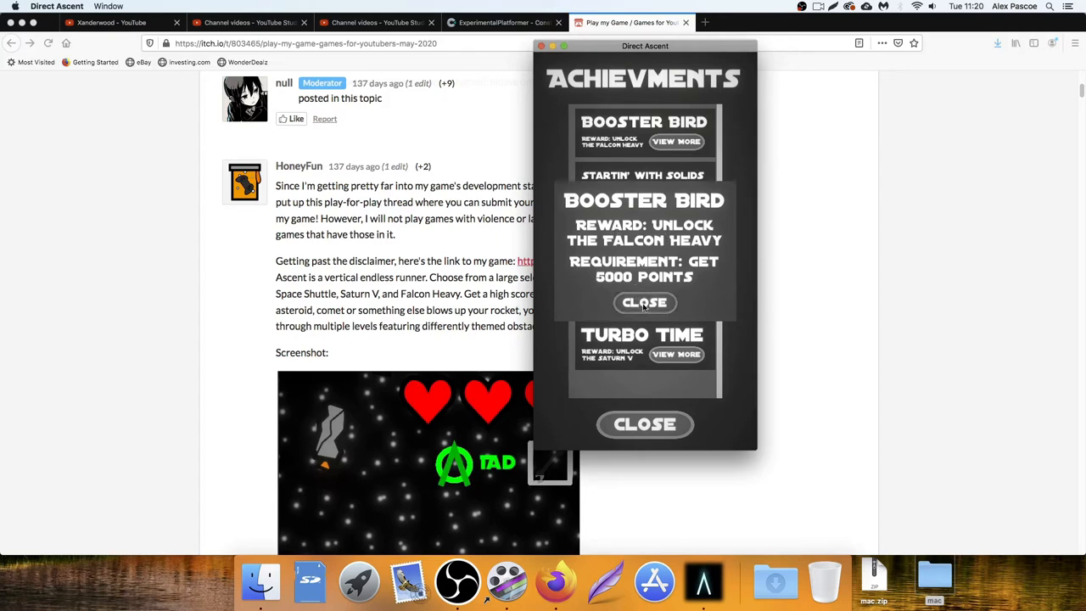
left_click(644, 303)
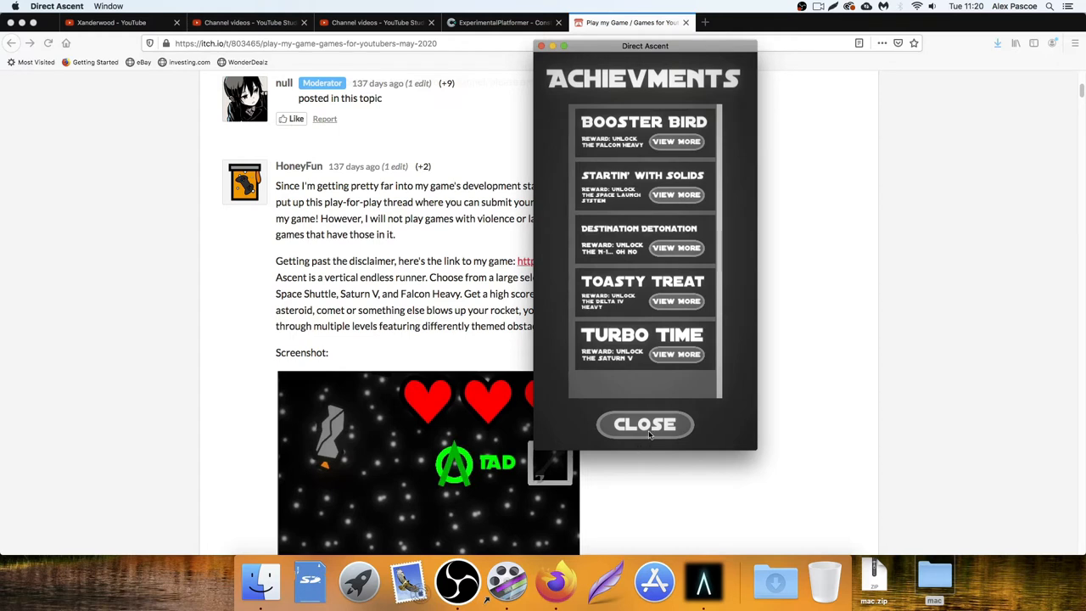
mouse_move(653, 340)
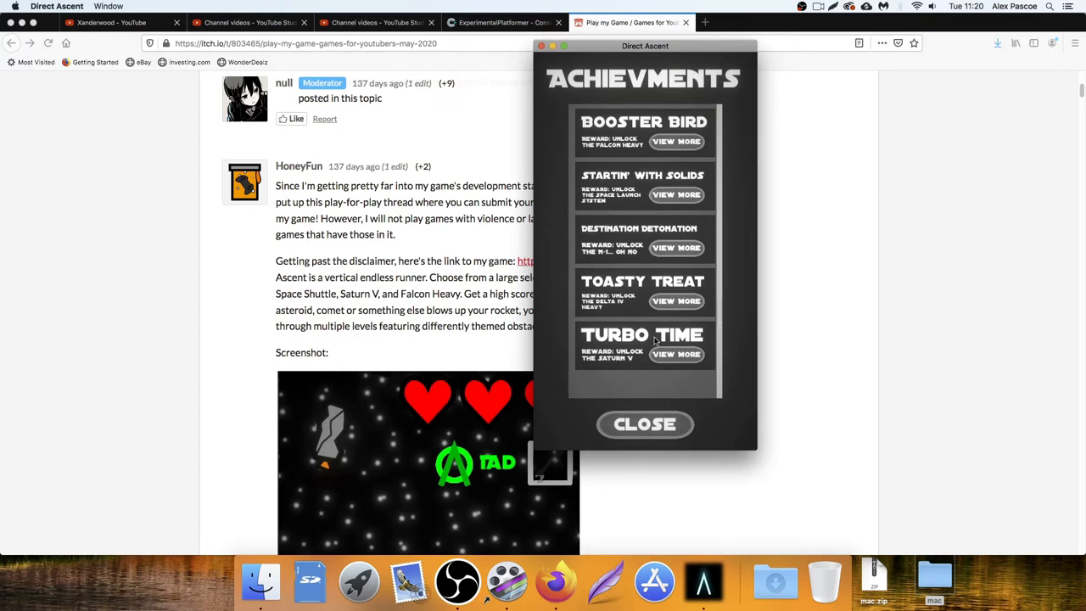
left_click(645, 425)
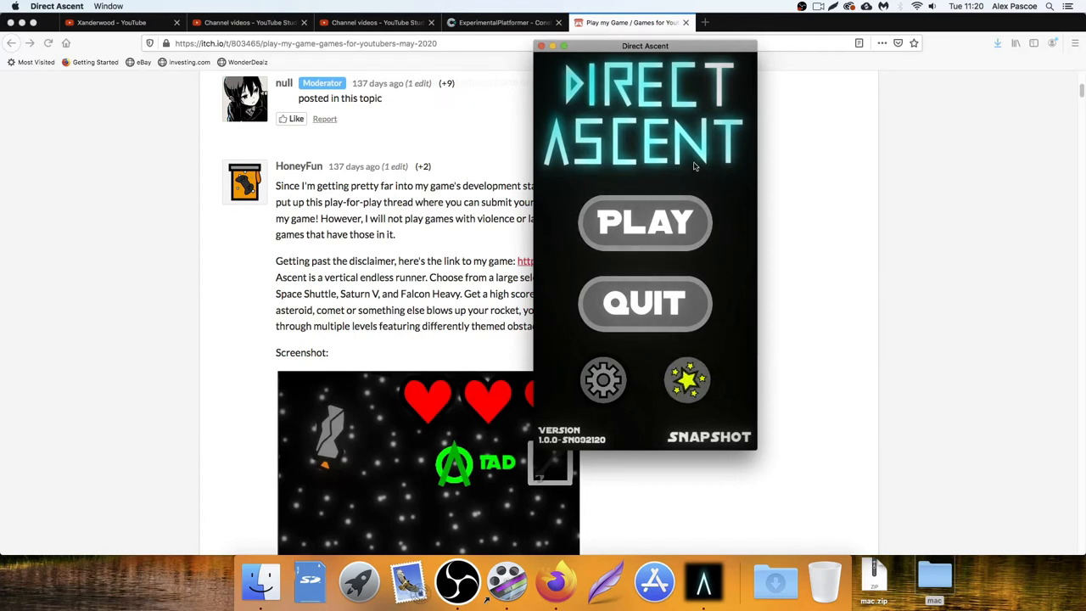
mouse_move(602, 379)
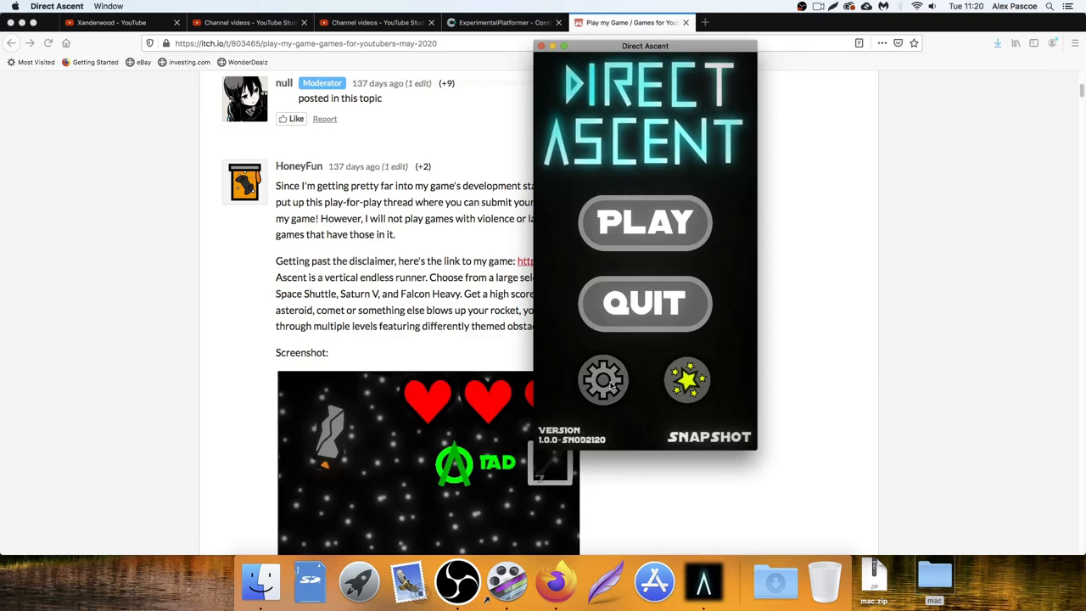
left_click(602, 380)
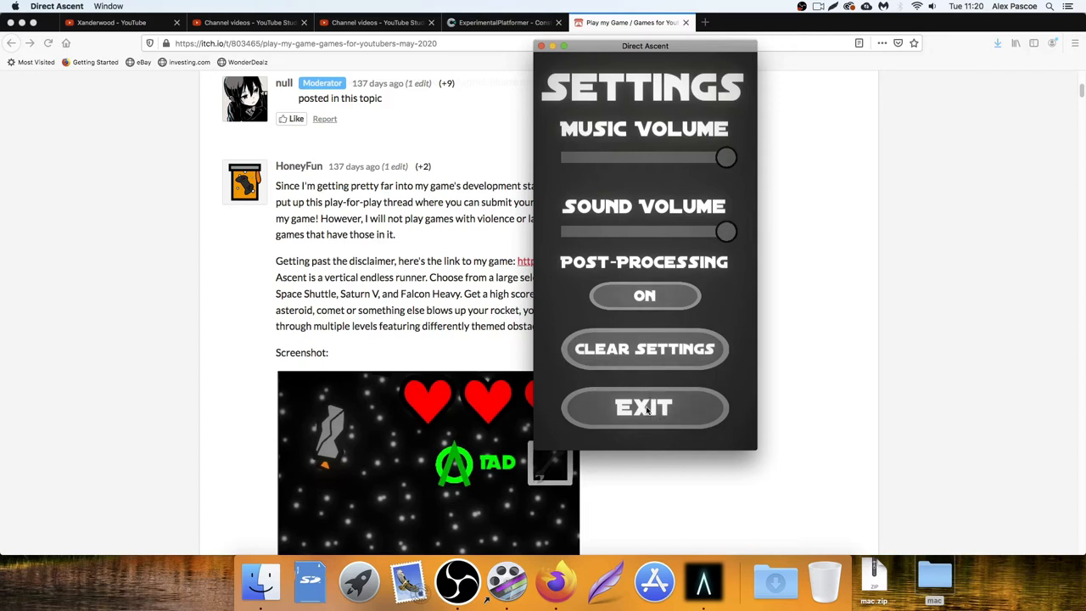
left_click(644, 407)
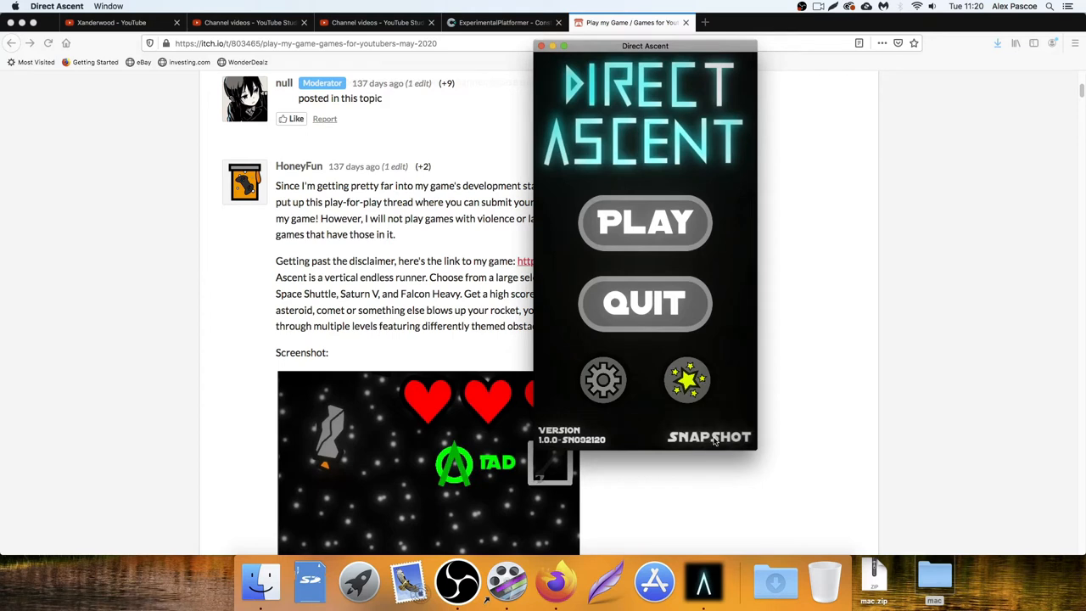
mouse_move(709, 110)
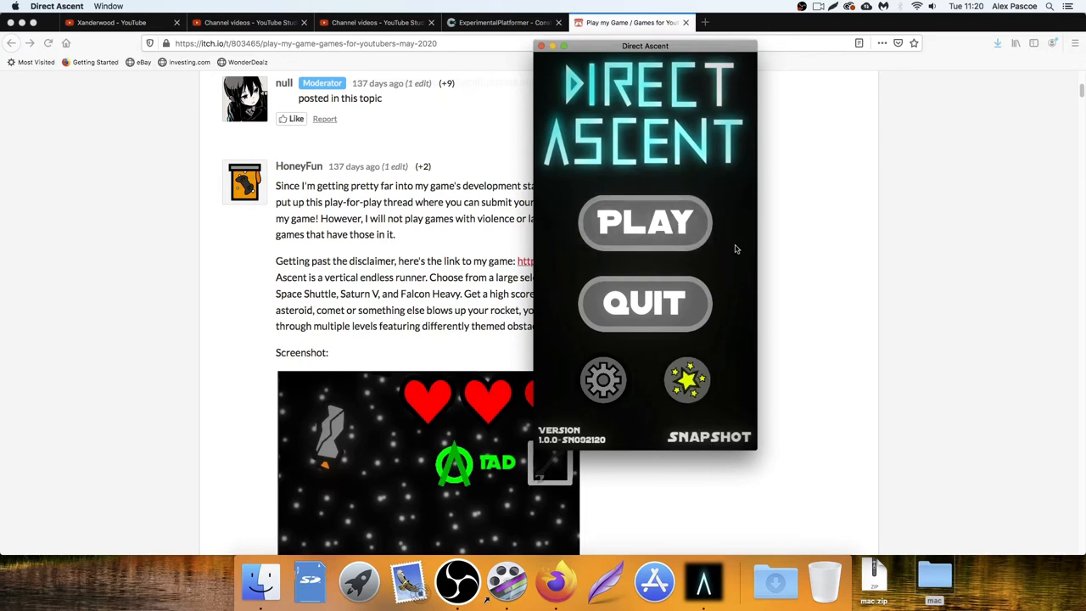
mouse_move(626, 387)
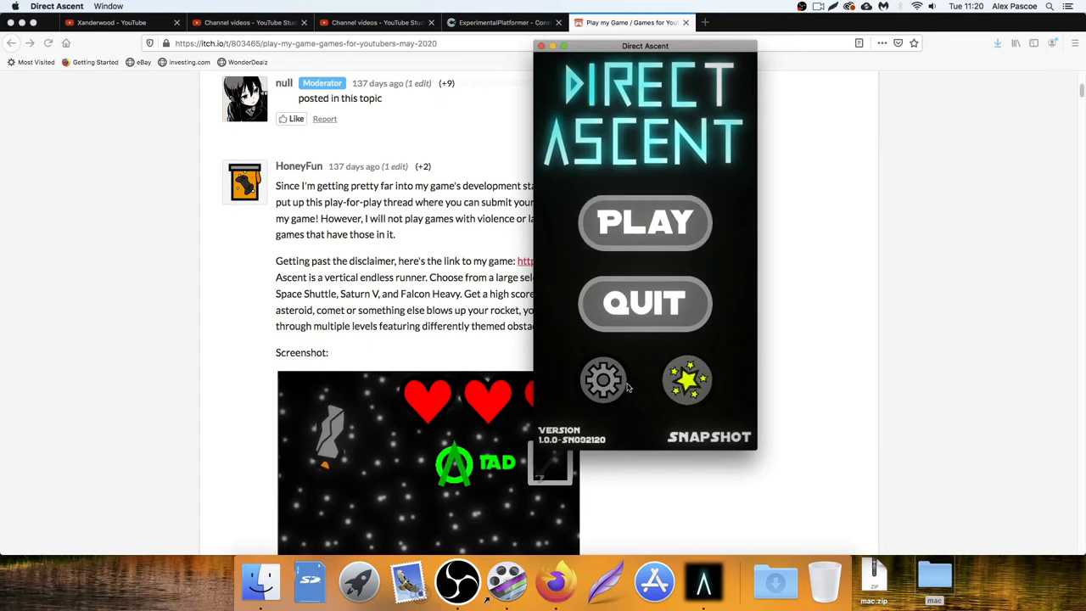
mouse_move(702, 445)
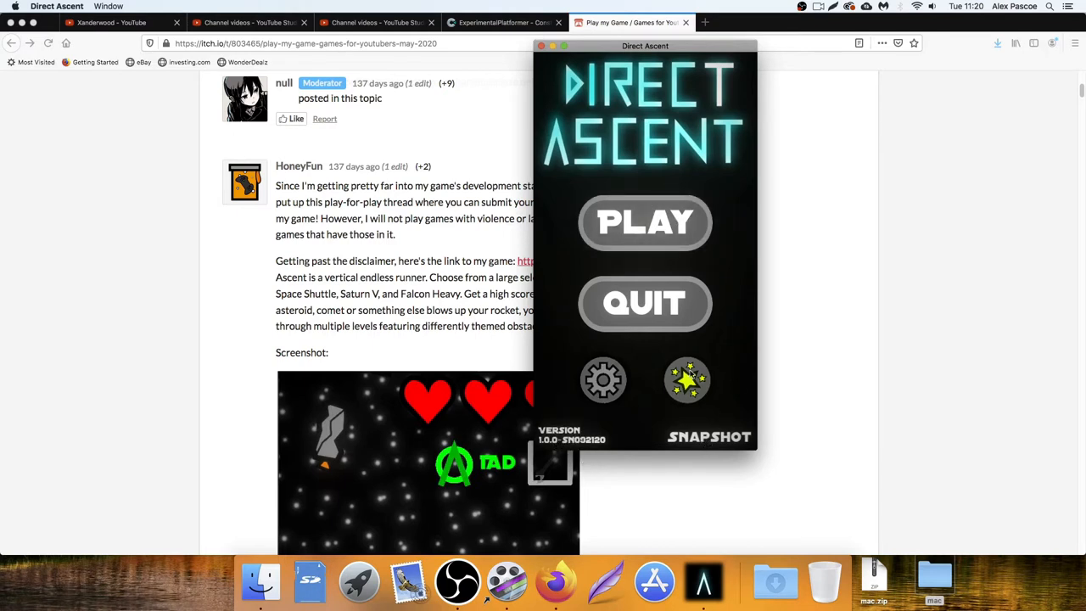
left_click(687, 379)
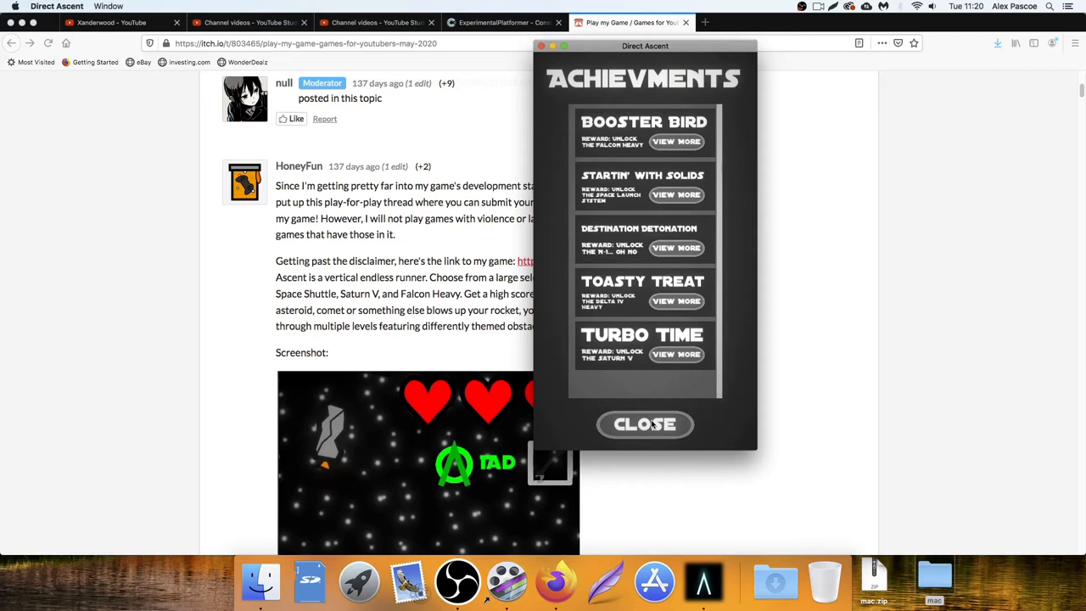
Cycle through the locked rockets back to the Space Shuttle and launch it
left_click(644, 424)
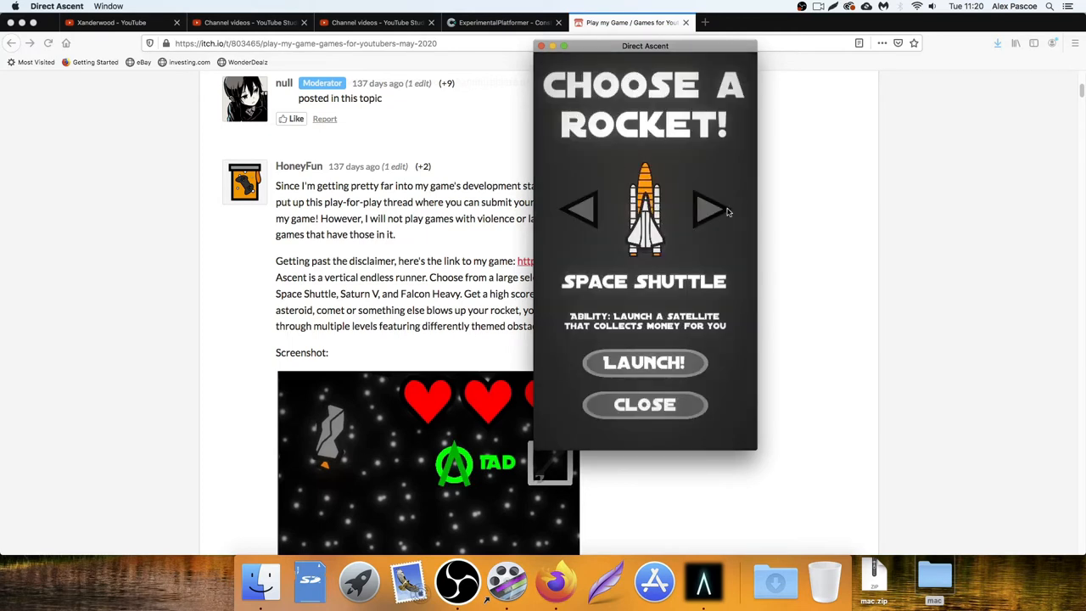
left_click(710, 210)
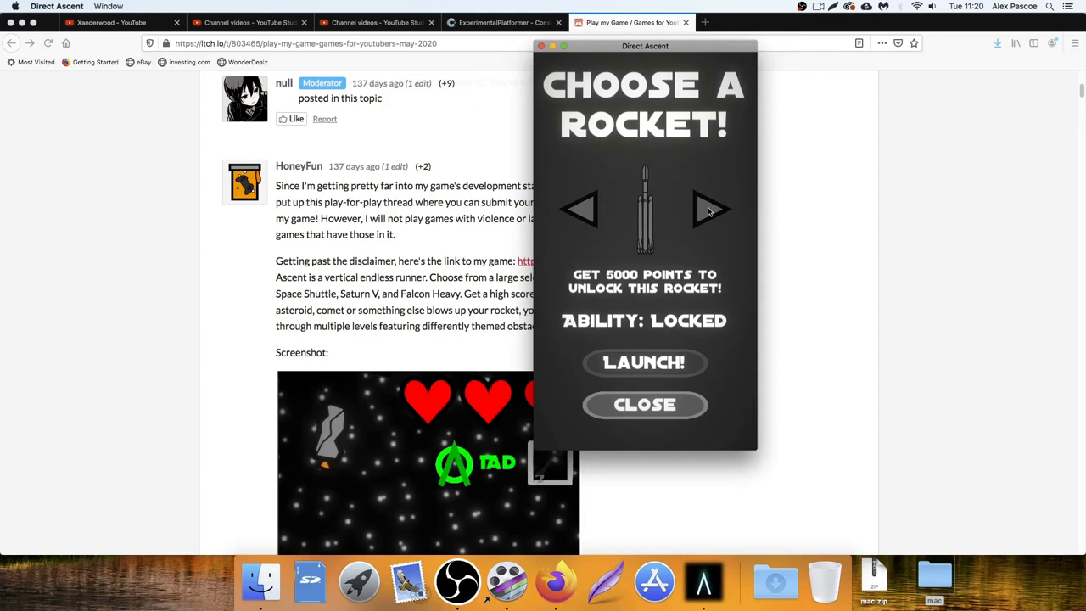
left_click(711, 210)
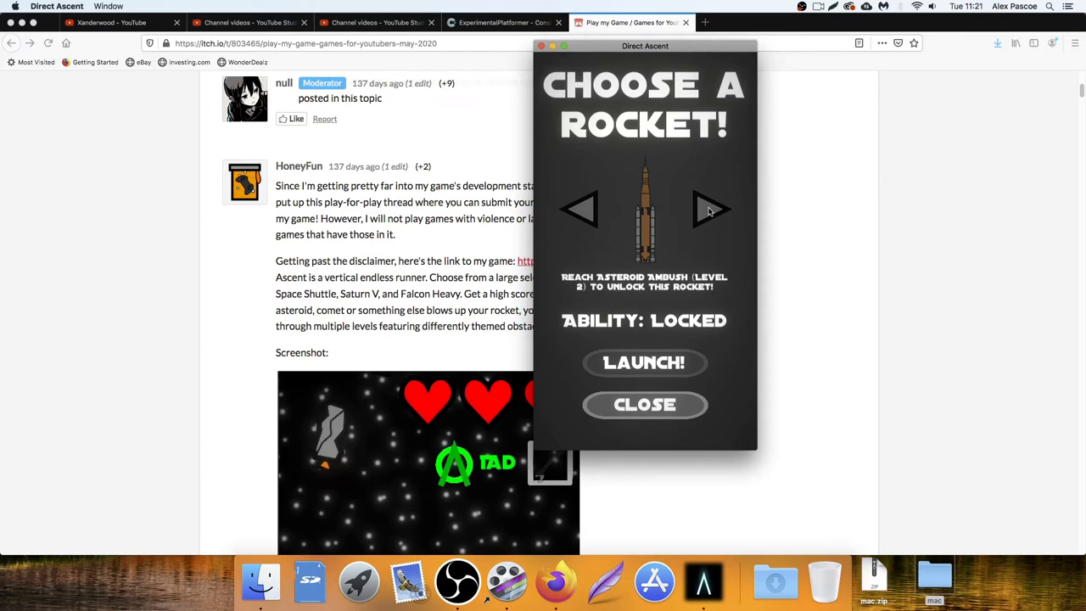
left_click(711, 210)
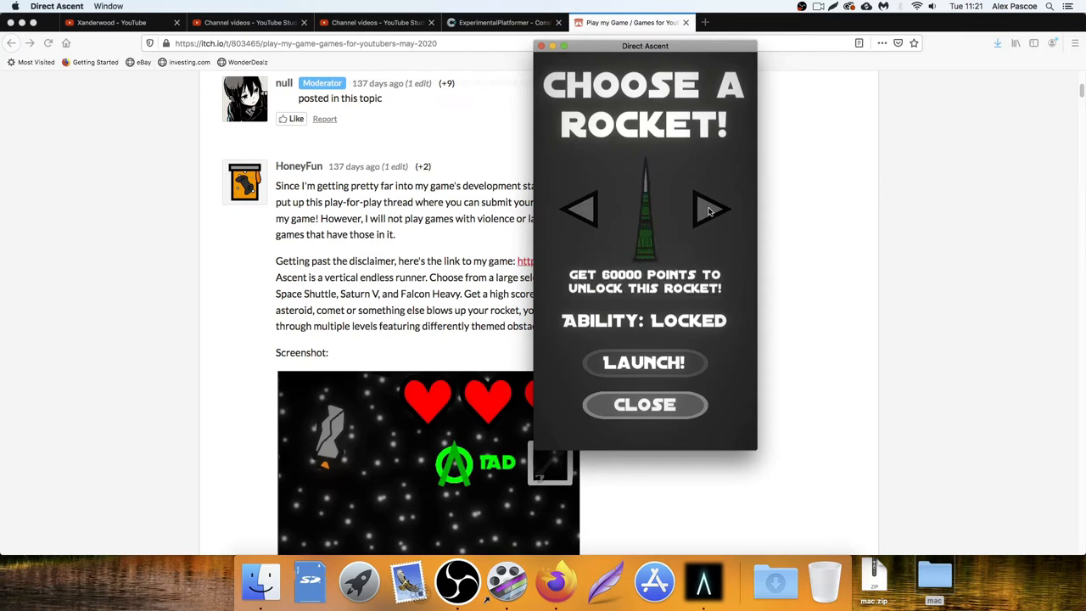
left_click(579, 210)
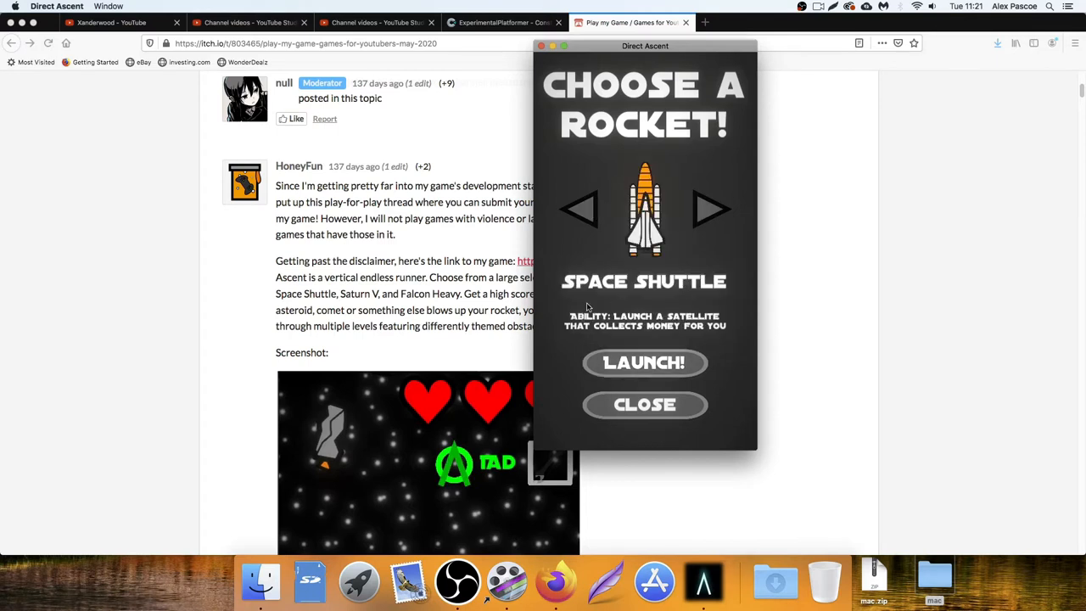
mouse_move(643, 324)
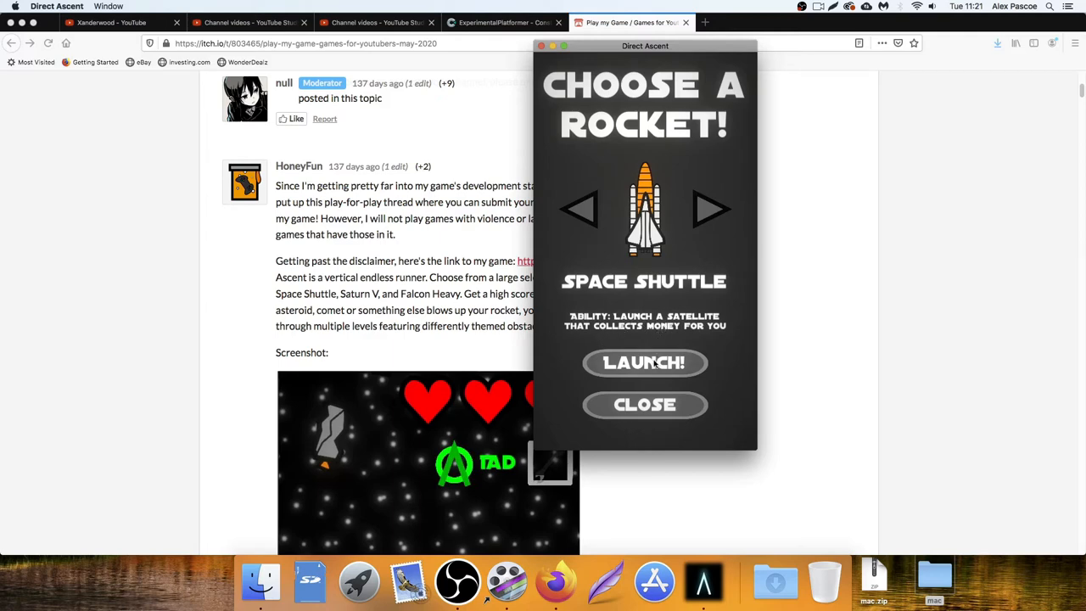
left_click(645, 362)
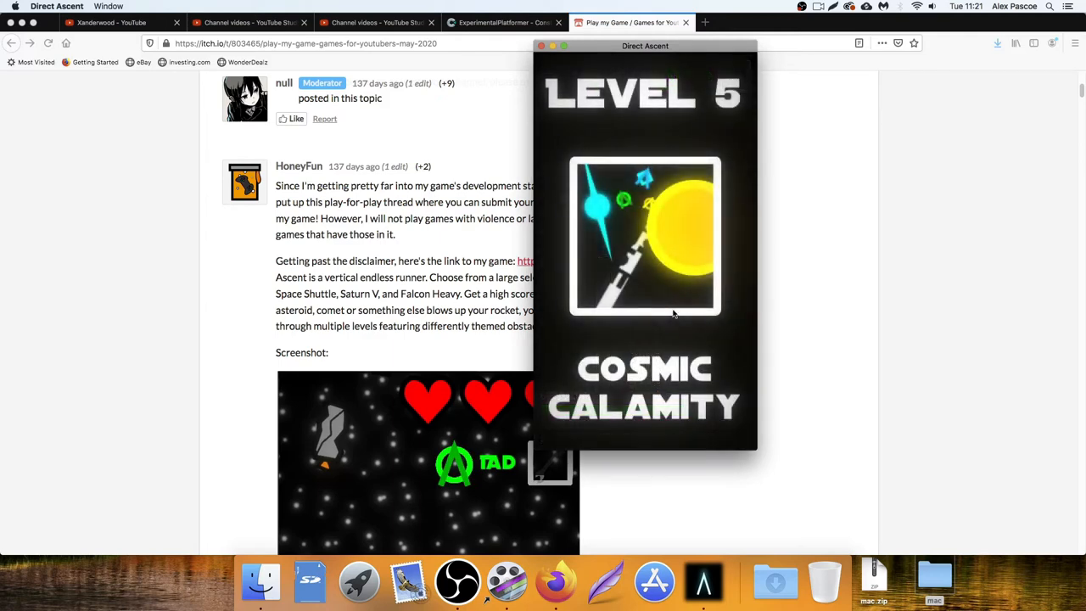
mouse_move(686, 325)
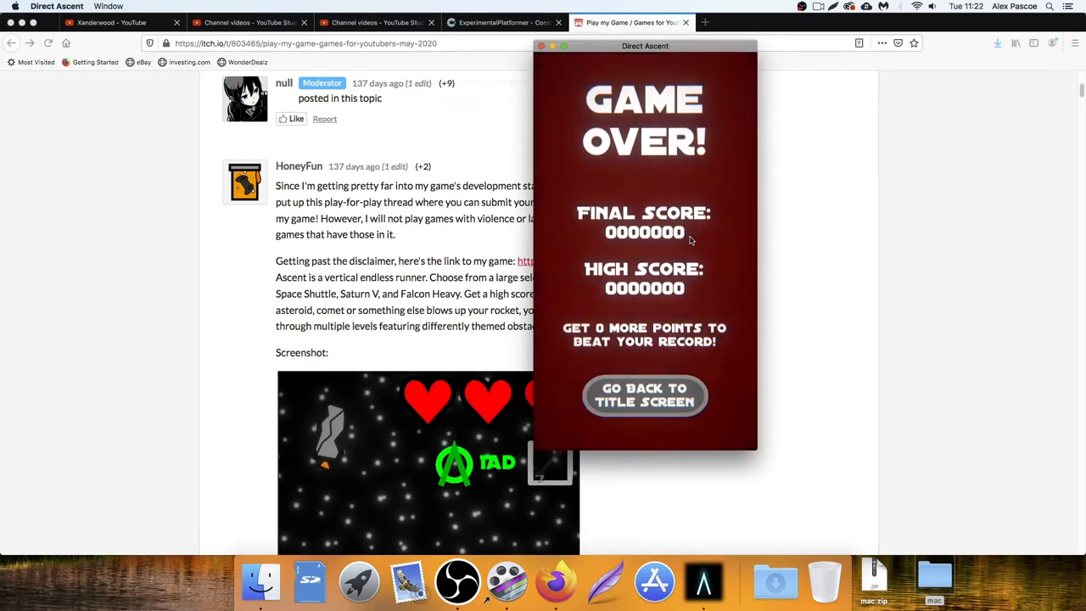
mouse_move(679, 297)
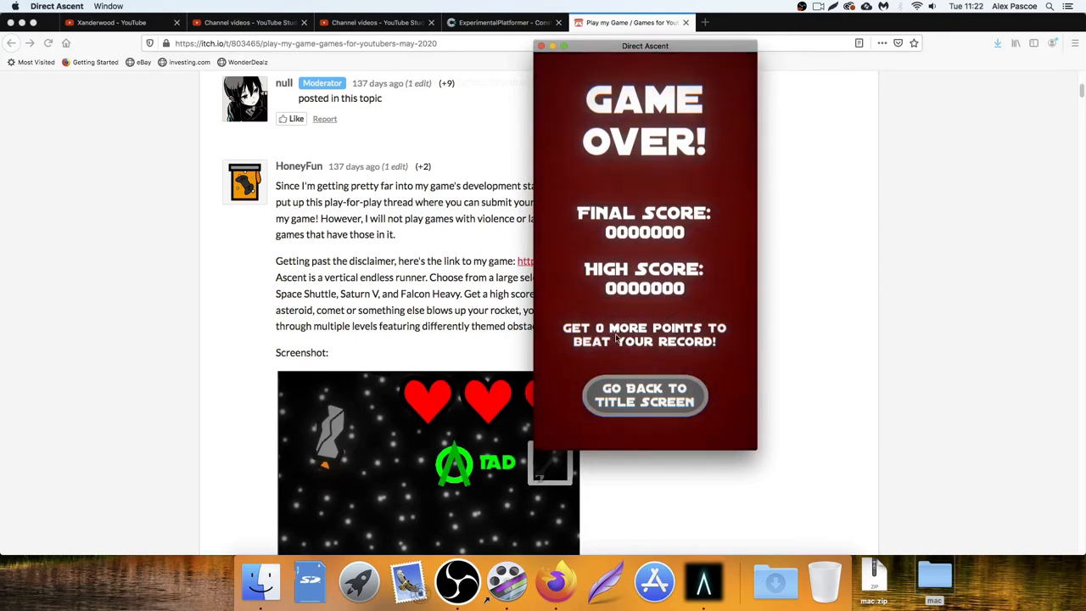
mouse_move(685, 351)
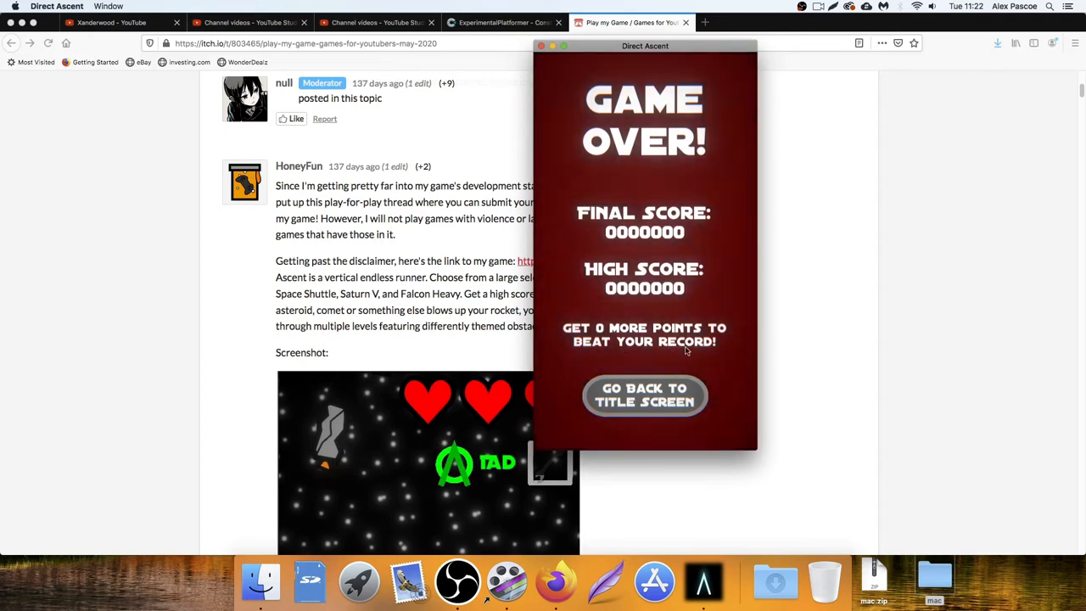
mouse_move(589, 346)
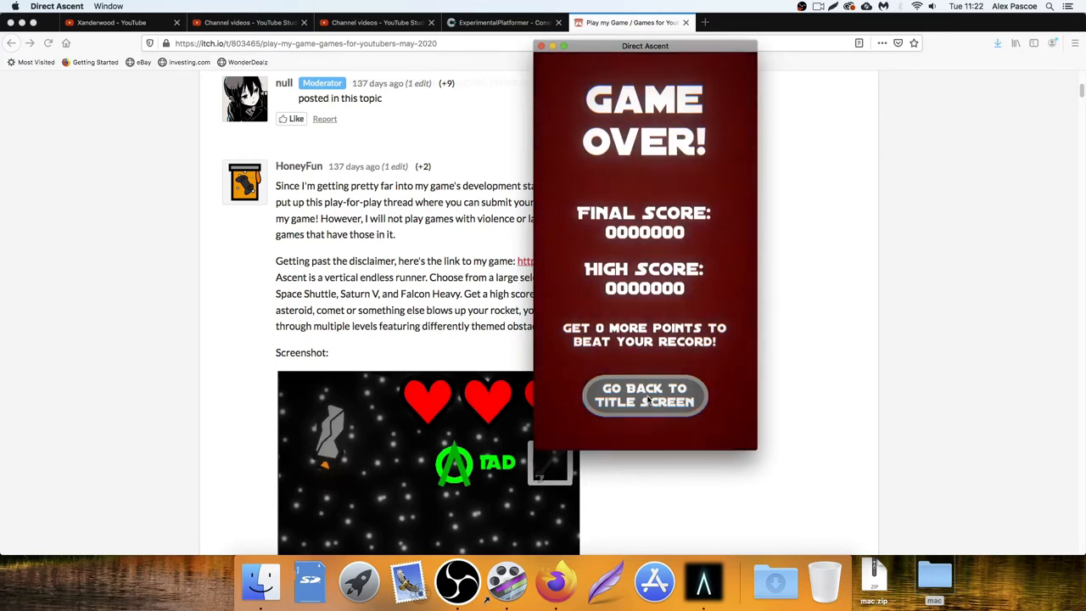
mouse_move(668, 280)
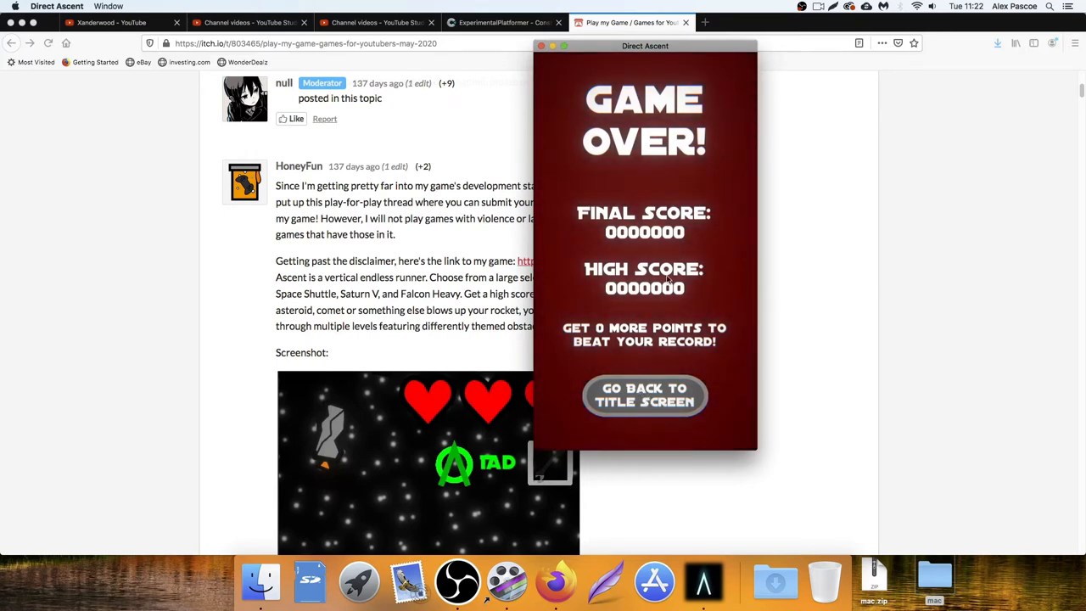
mouse_move(644, 395)
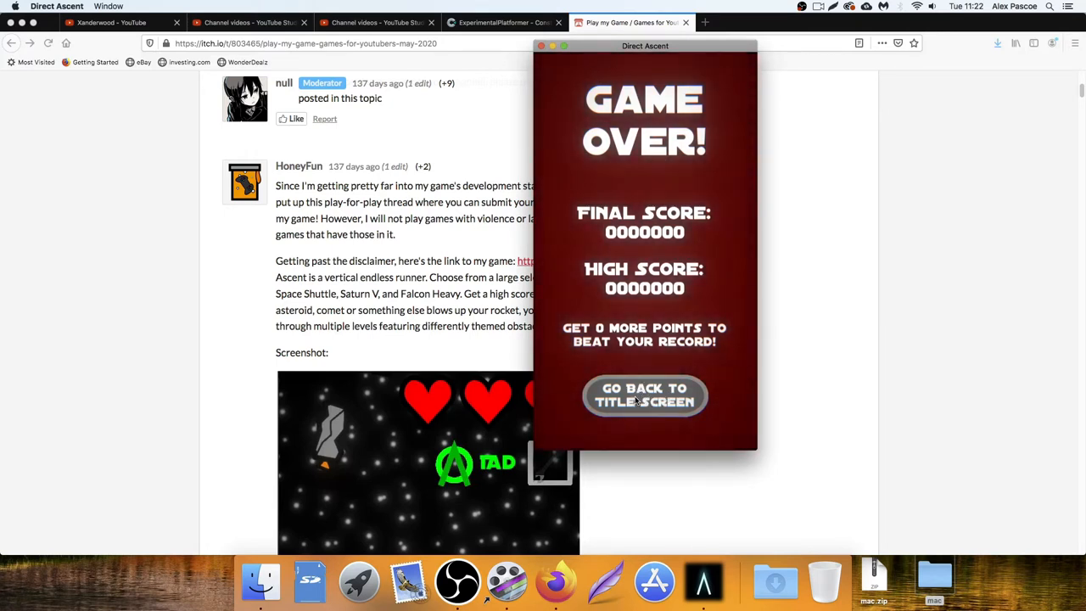
mouse_move(653, 317)
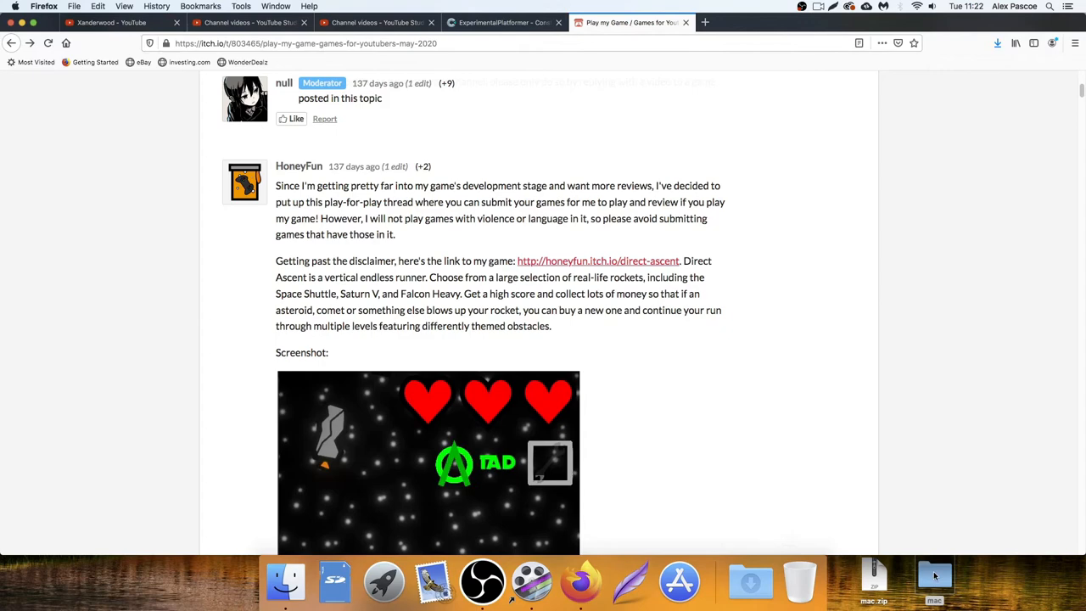
Relaunch the Direct Ascent build app from the mac folder
left_click(934, 581)
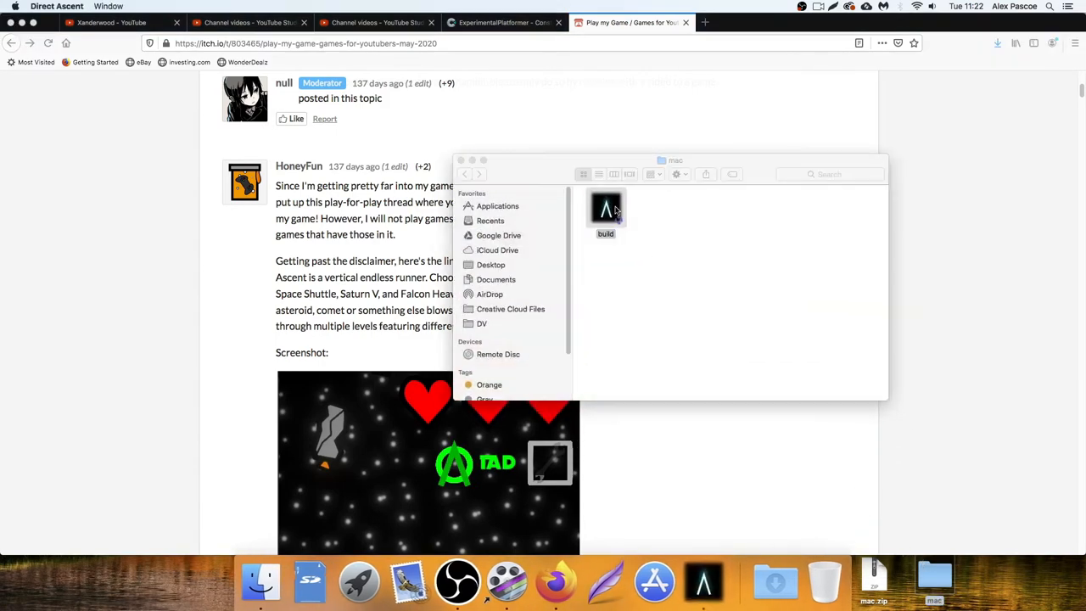
double_click(605, 209)
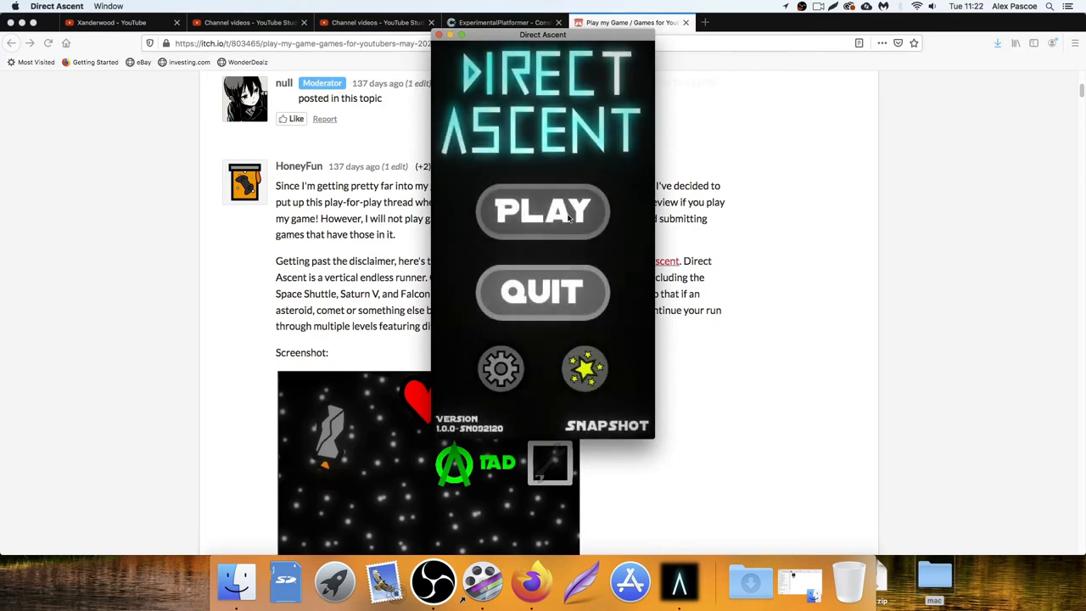
Review the achievements list, close it, and start a Space Shuttle run
left_click(584, 367)
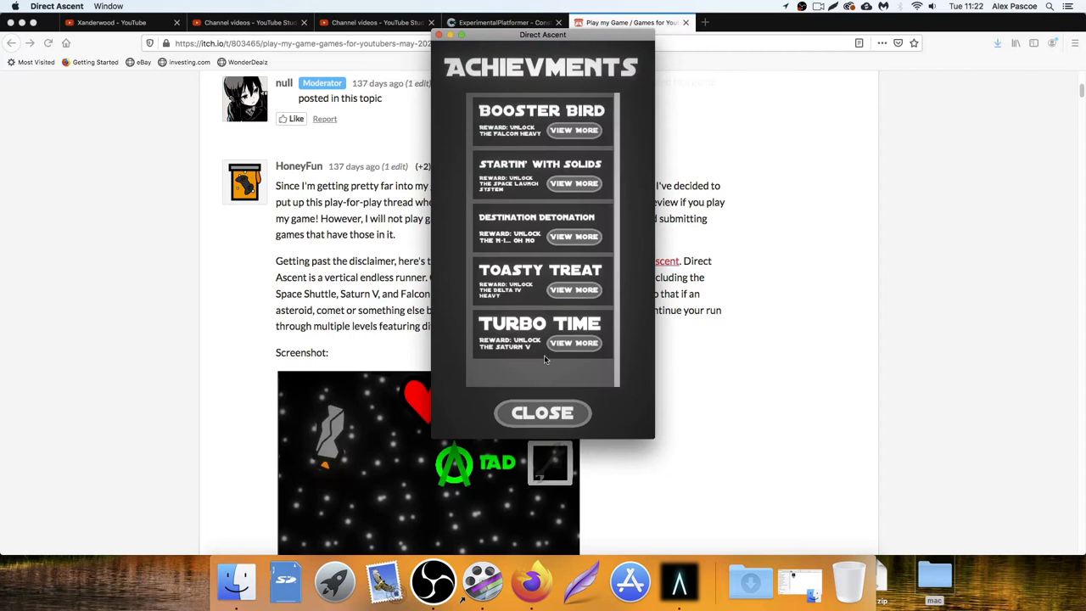
mouse_move(498, 141)
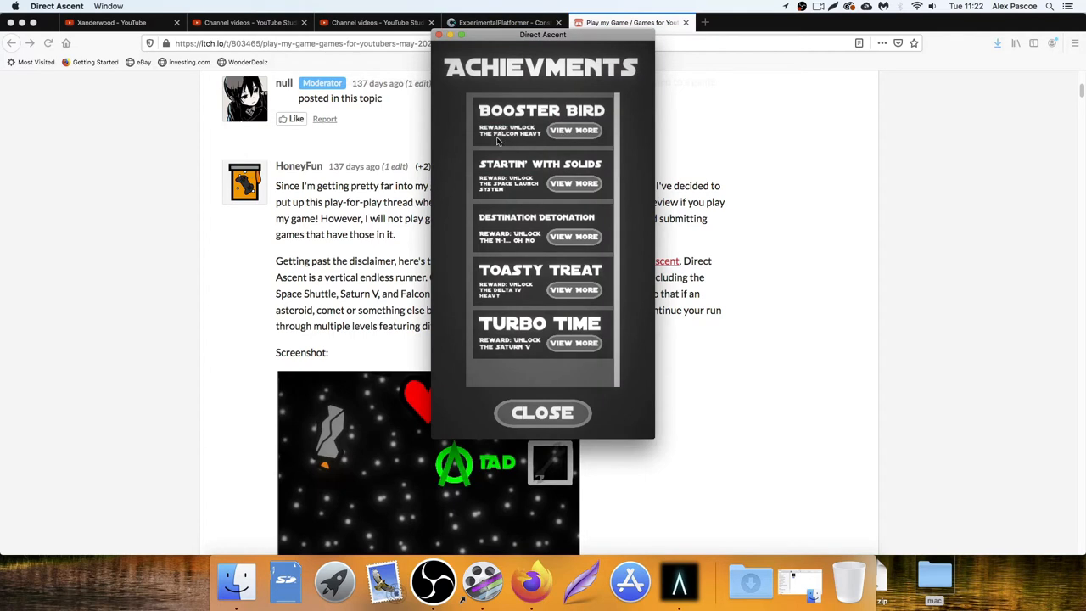
mouse_move(542, 413)
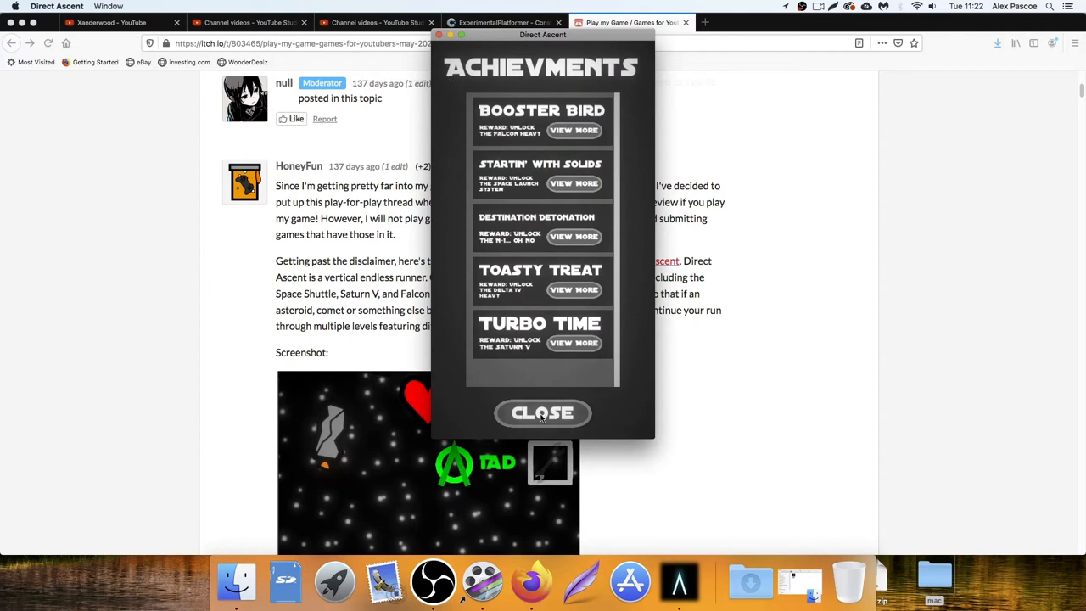
left_click(542, 413)
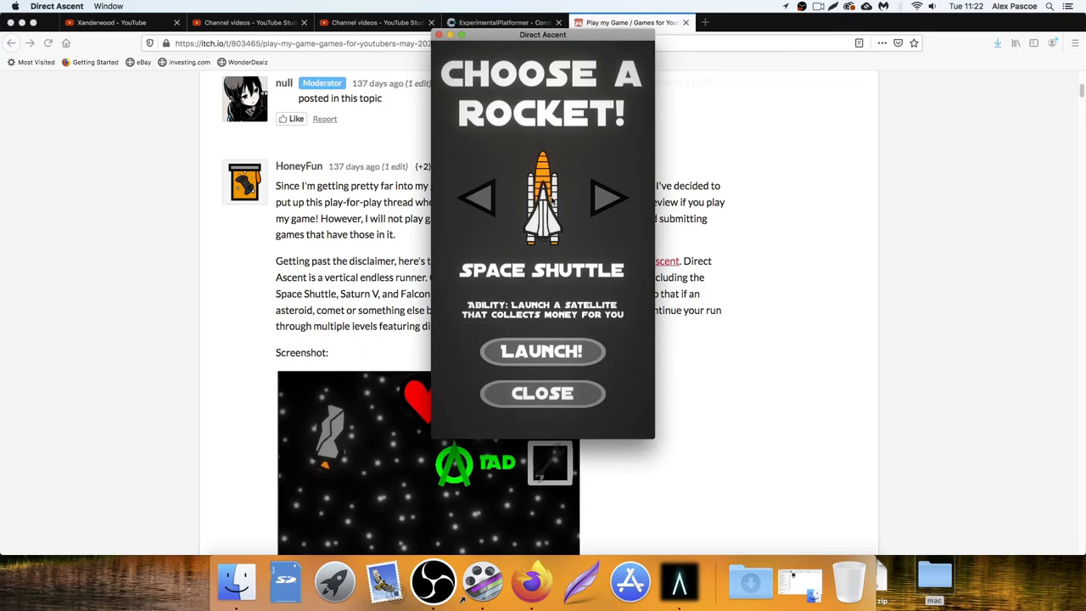
left_click(542, 351)
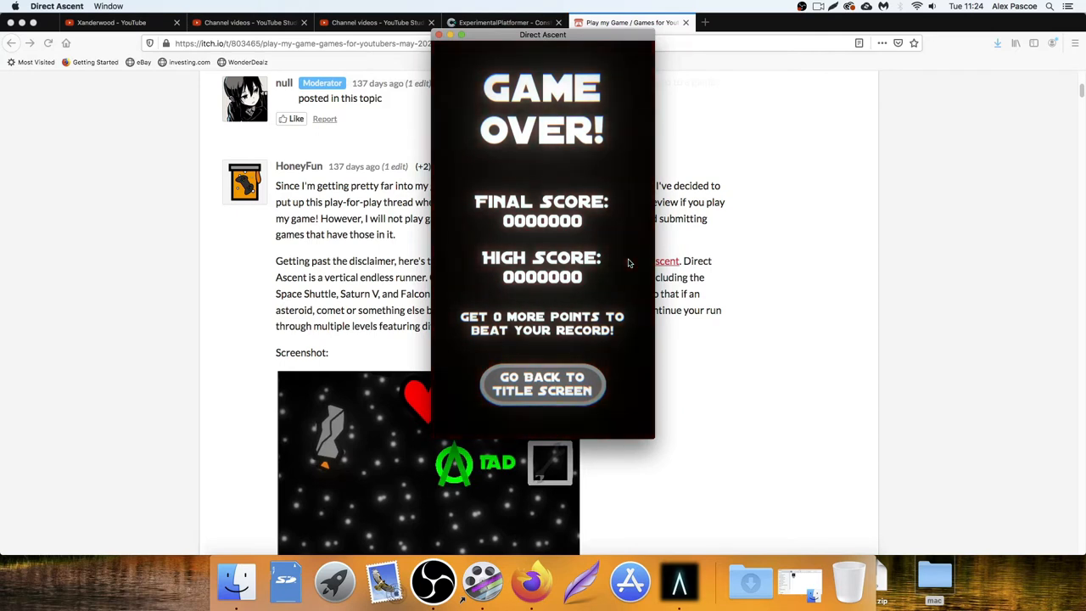
mouse_move(549, 361)
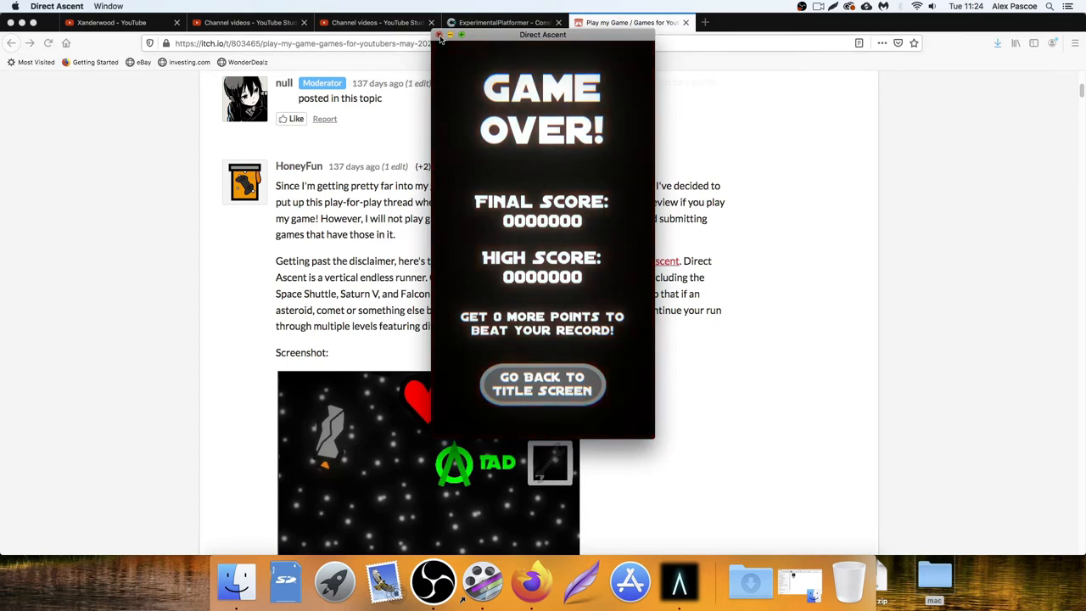
mouse_move(550, 435)
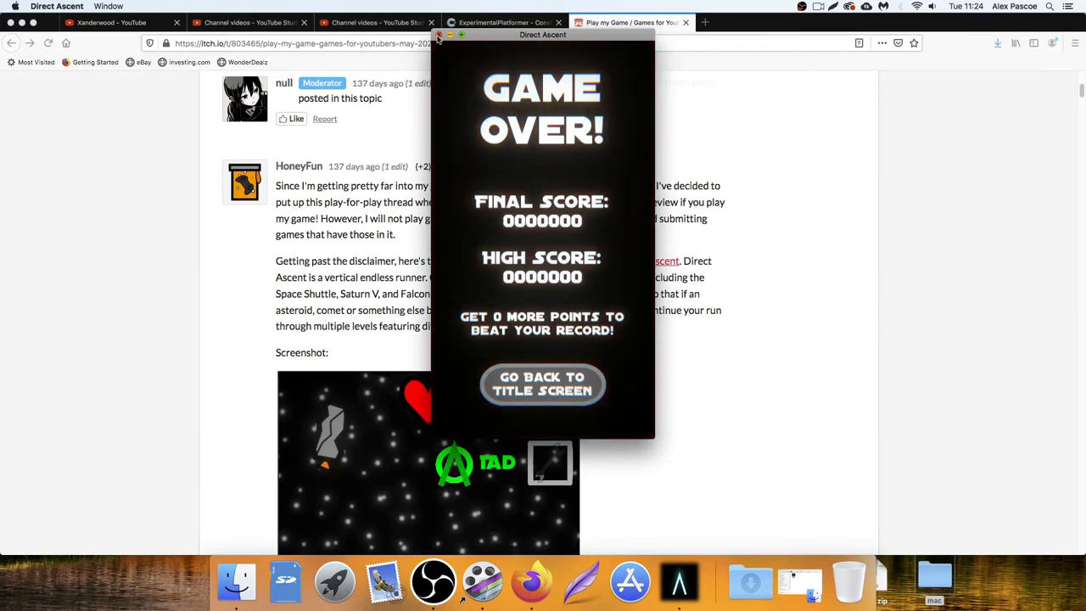
Quit Direct Ascent and relaunch its build from the mac folder
left_click(438, 35)
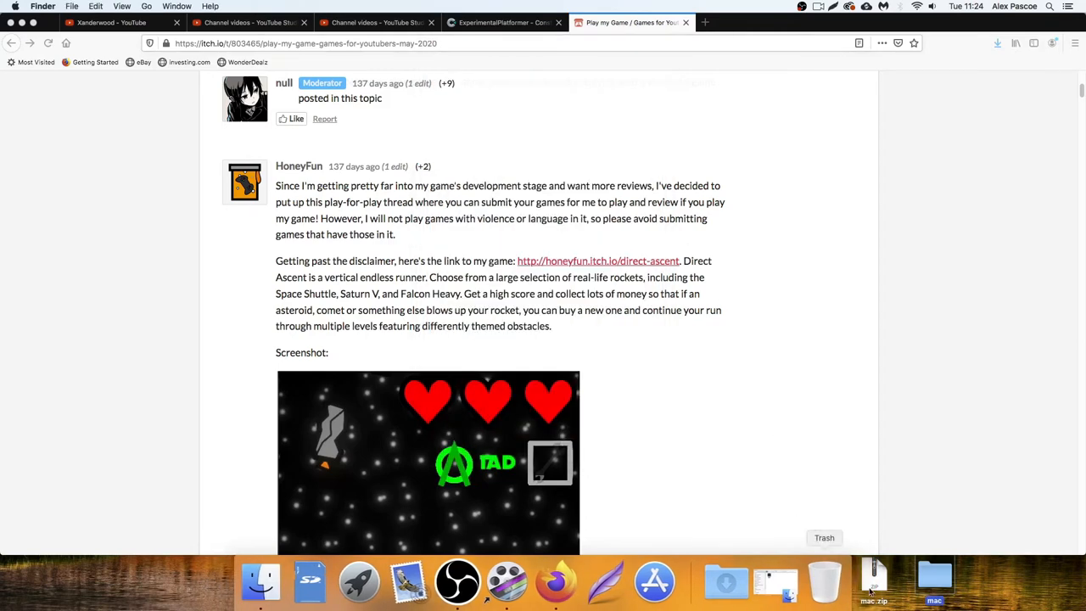
left_click(934, 580)
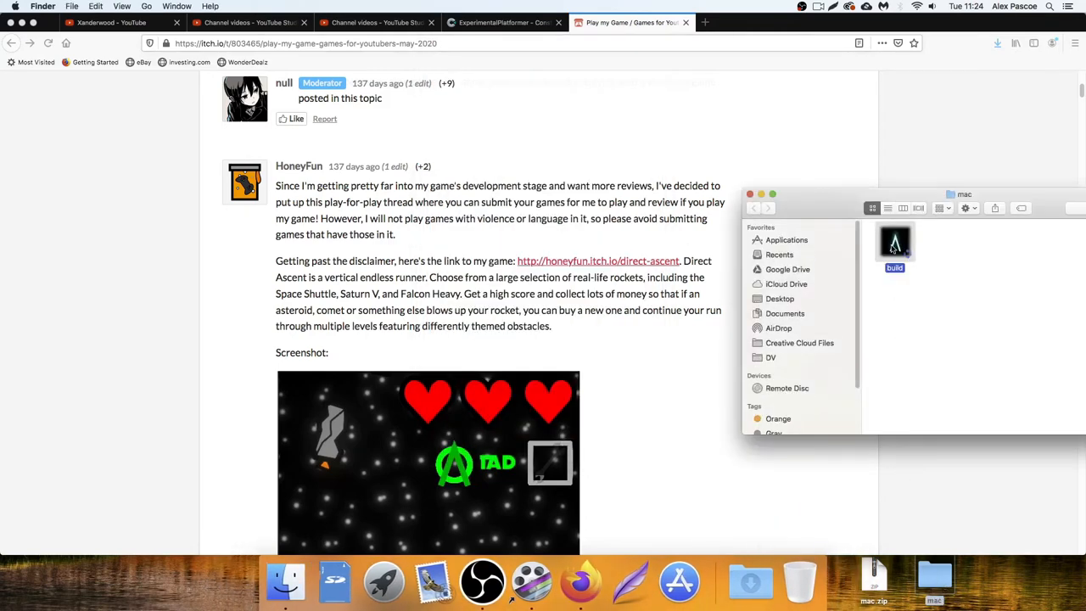
double_click(894, 244)
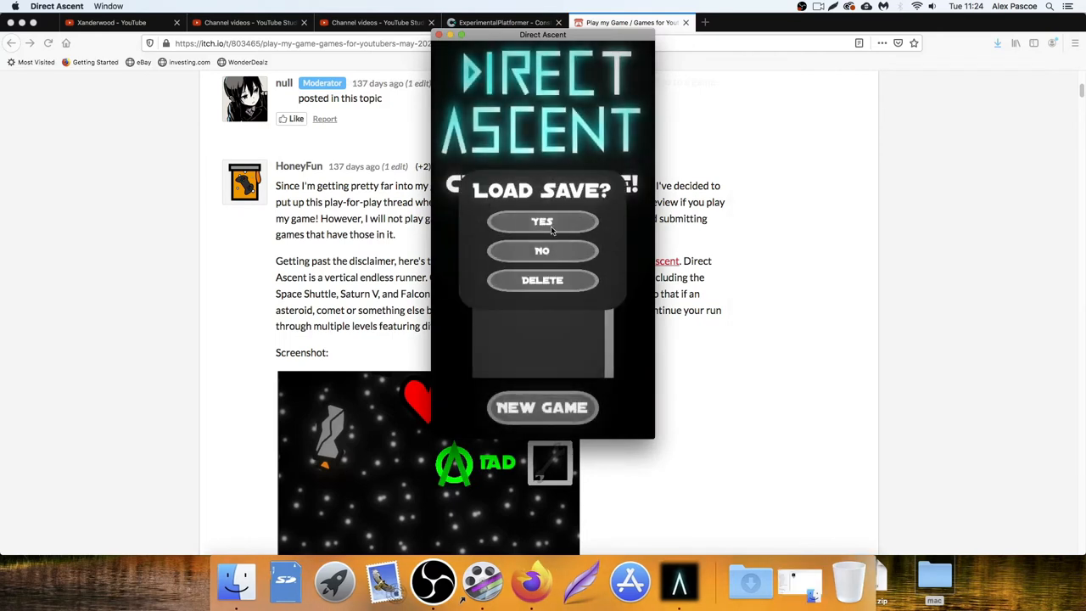
Load the existing save and launch a Space Shuttle run
left_click(542, 221)
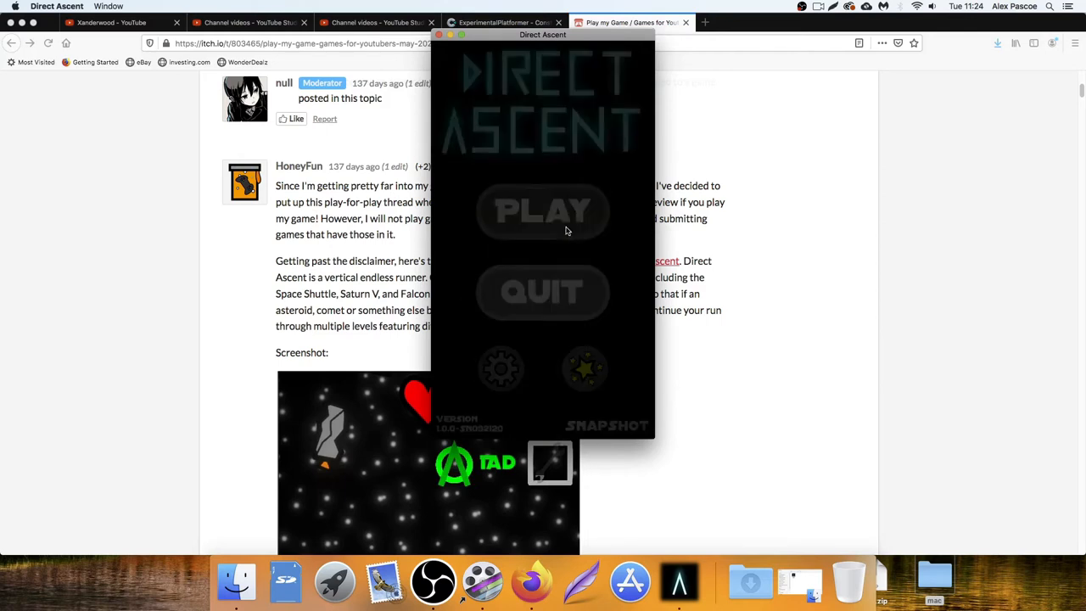
left_click(542, 210)
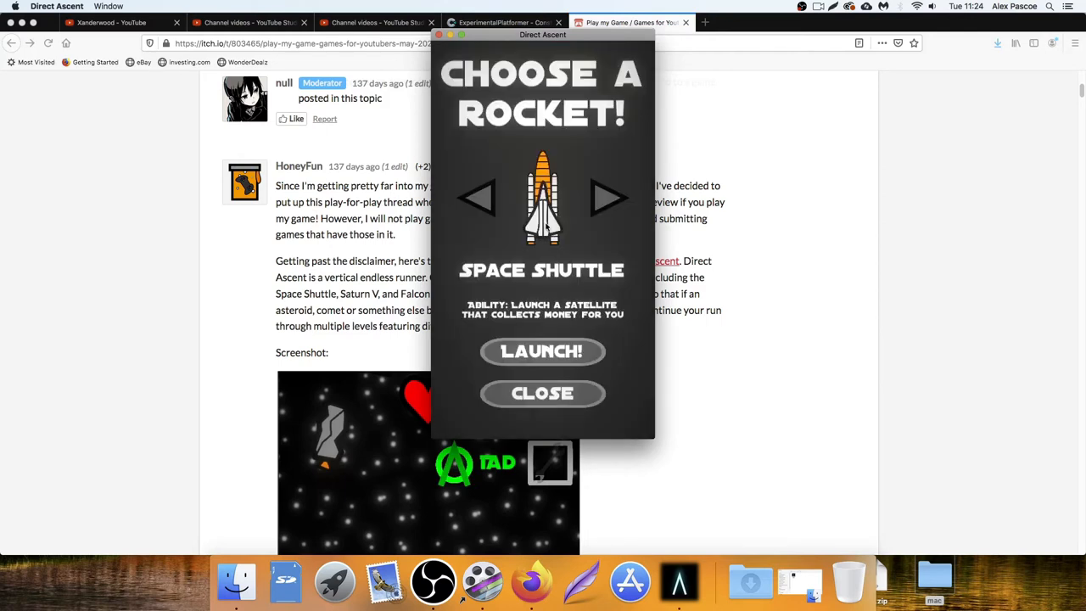
left_click(610, 197)
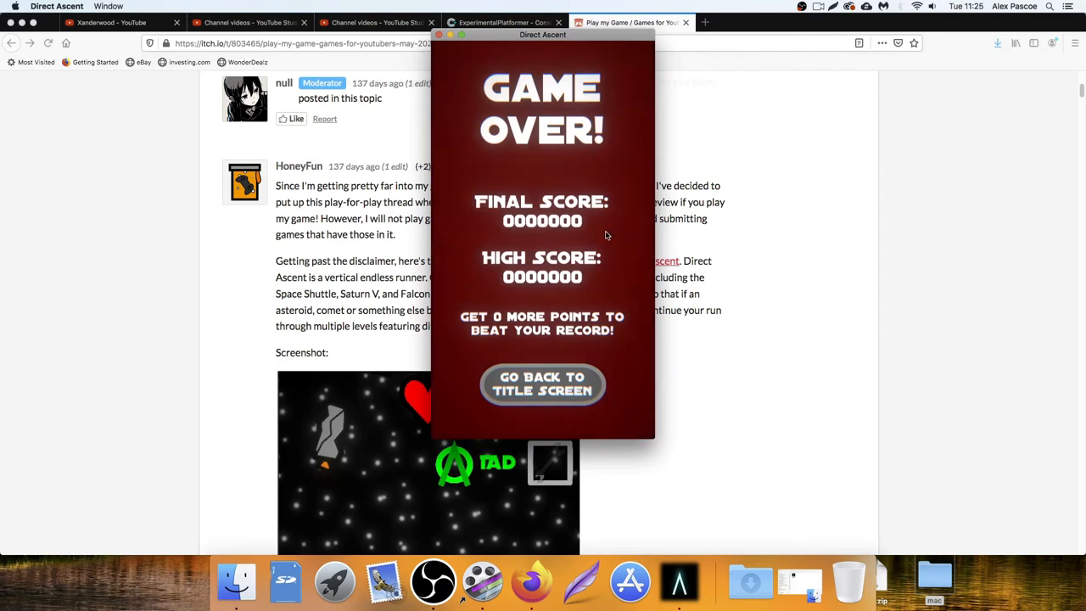
mouse_move(568, 250)
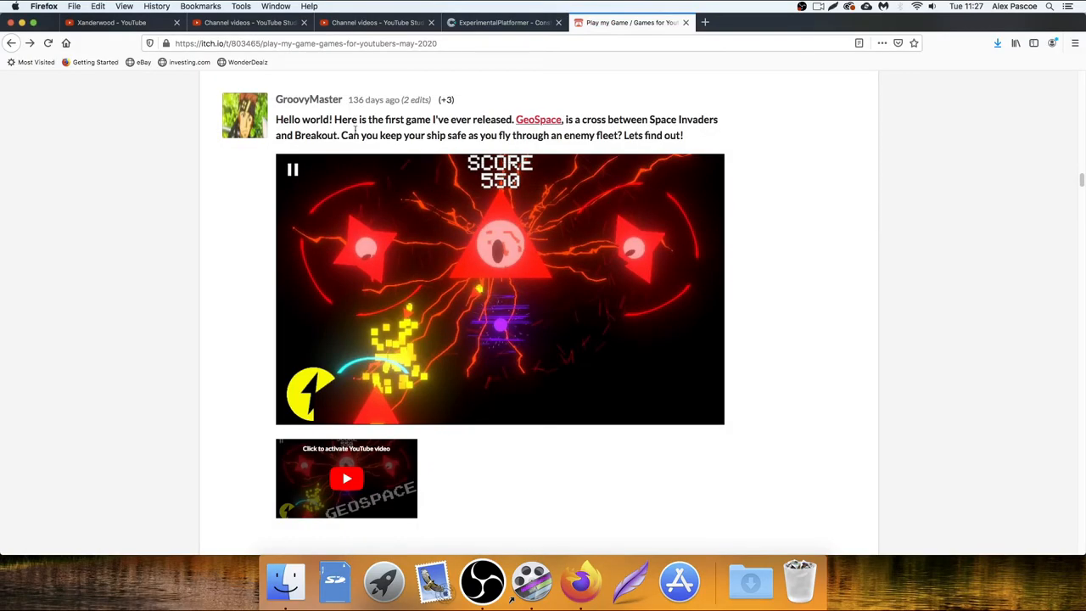
Scroll to GroovyMaster's post and follow its GeoSpace link
scroll("down", 3)
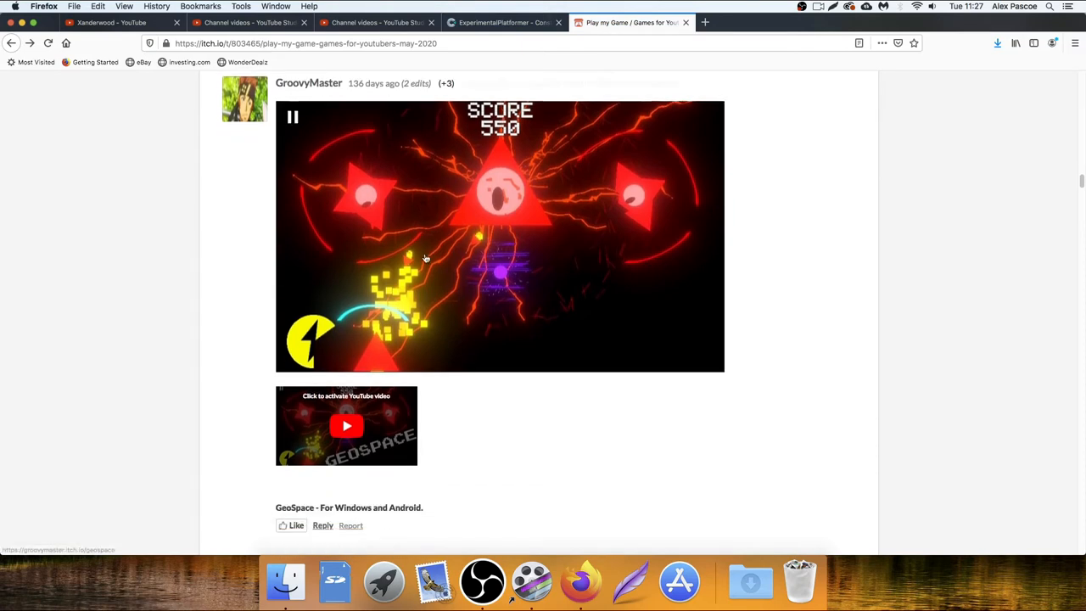
scroll("down", 3)
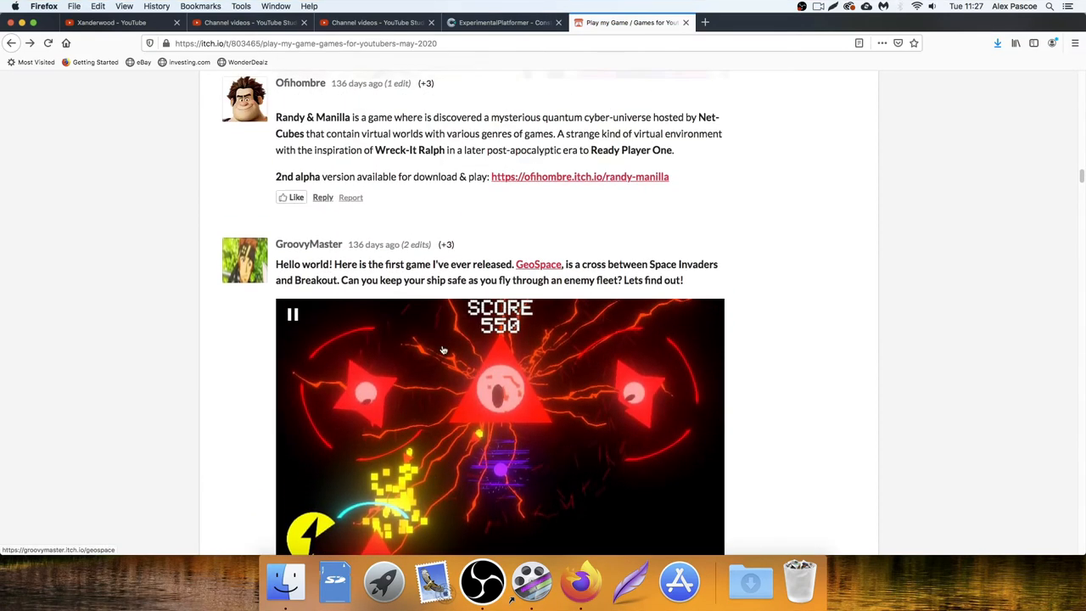
left_click(538, 263)
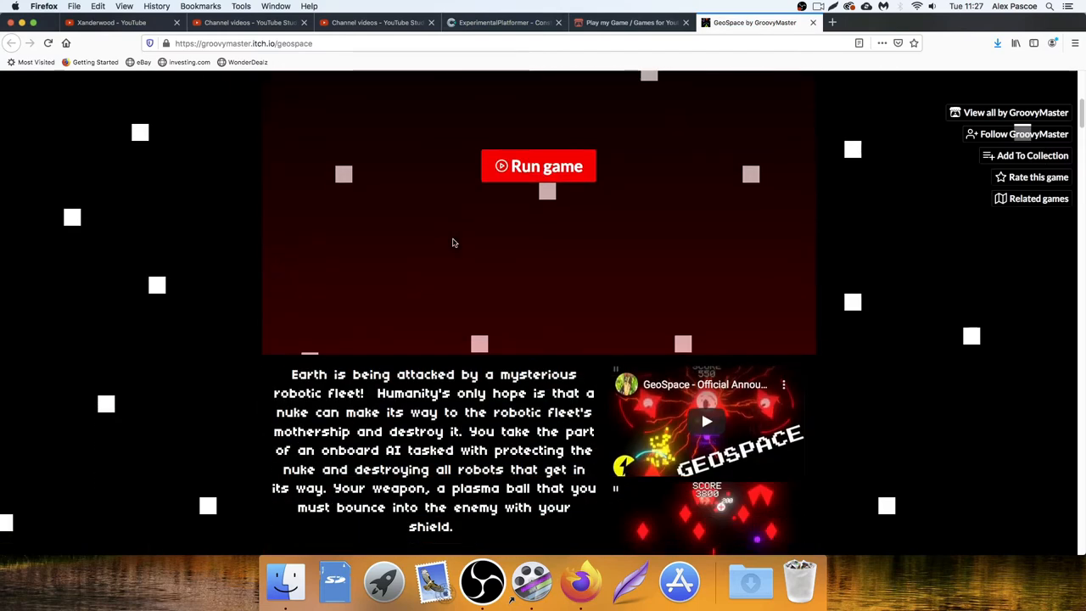
Read down the GeoSpace page's description and controls after briefly revisiting the forum thread
scroll("down", 3)
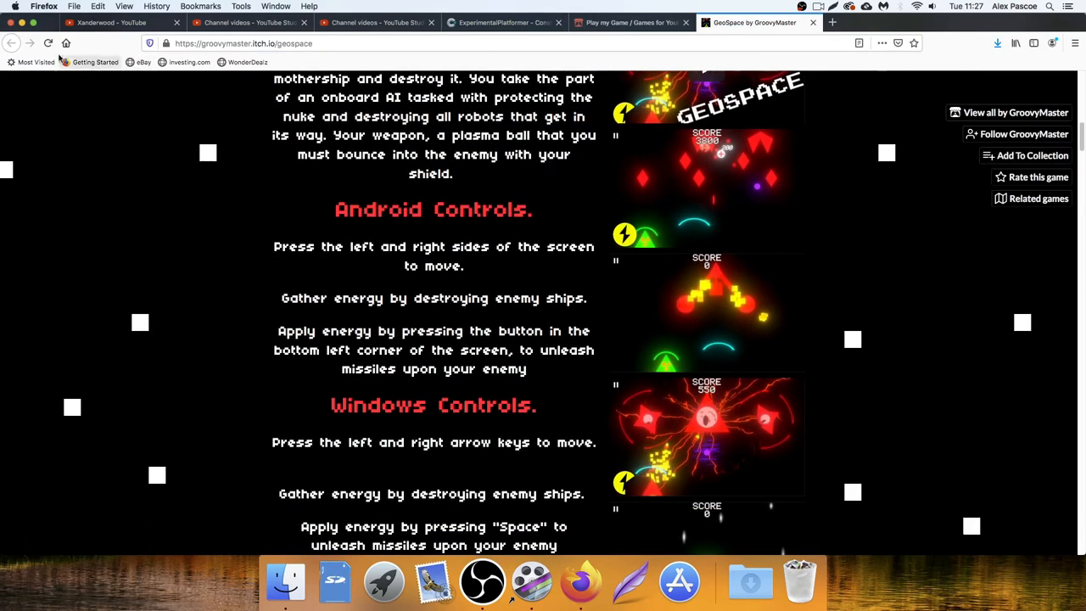
left_click(632, 22)
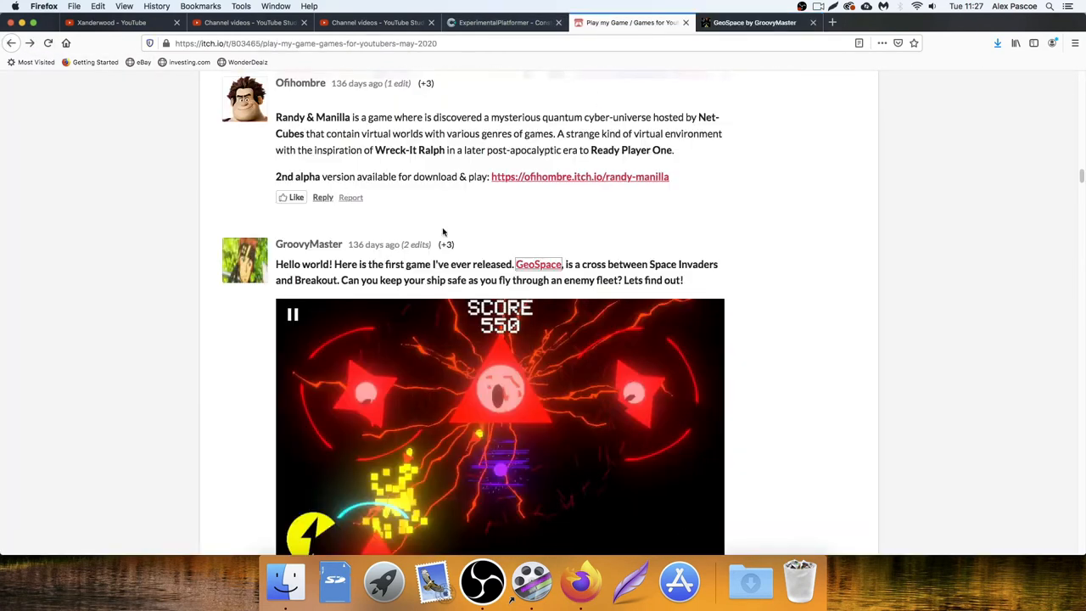
left_click(753, 22)
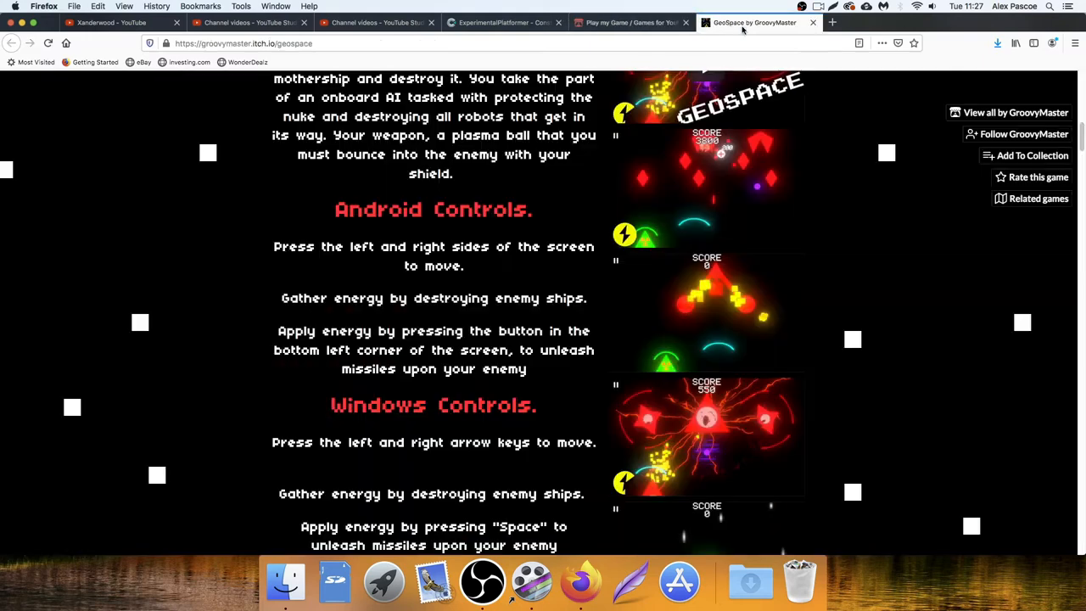
scroll("down", 3)
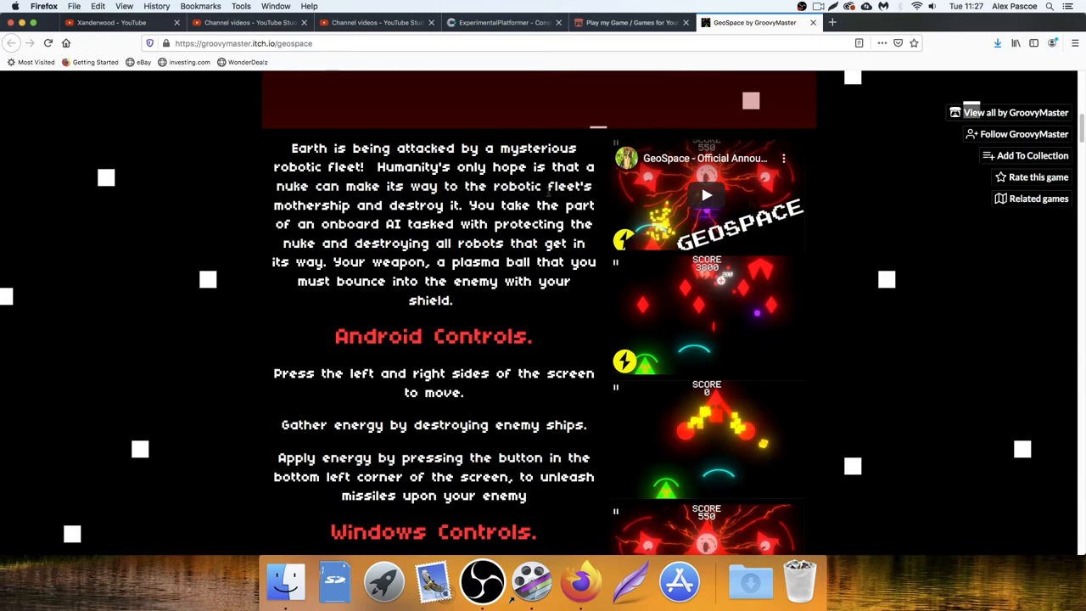
mouse_move(358, 202)
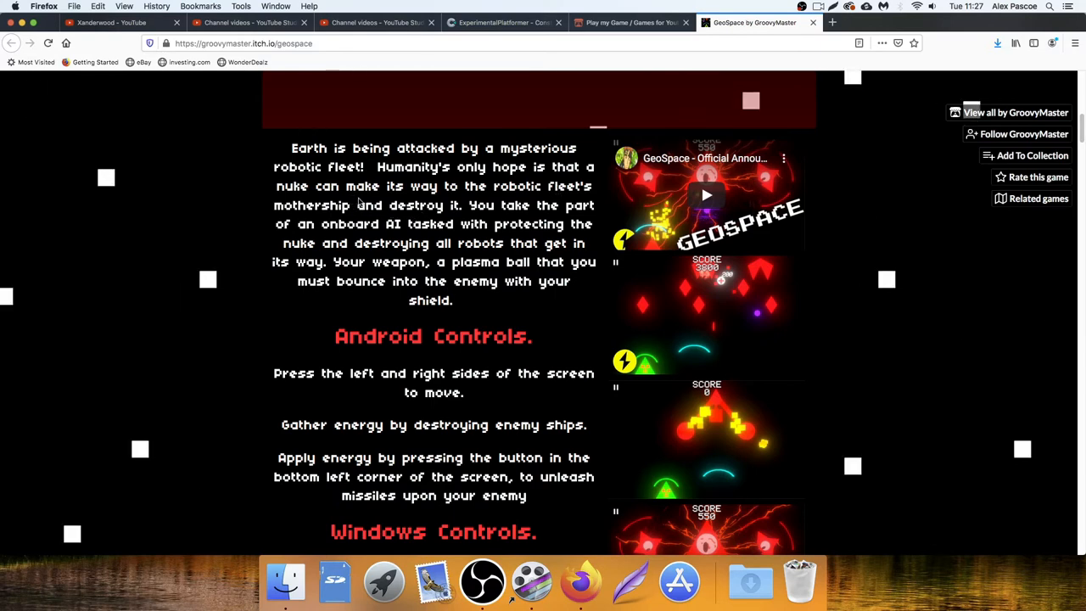
scroll("down", 3)
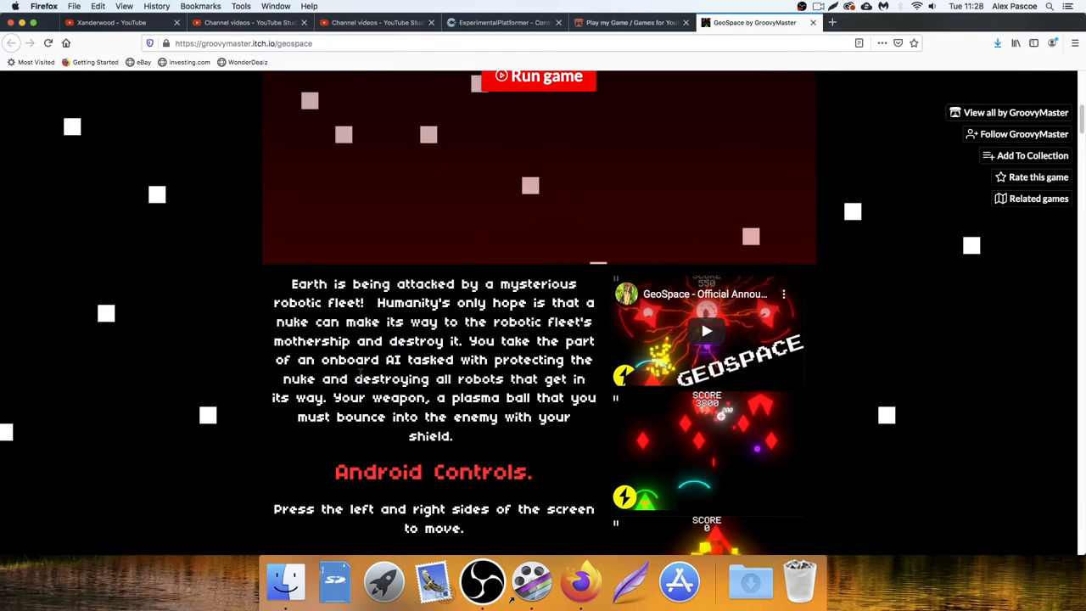
mouse_move(390, 428)
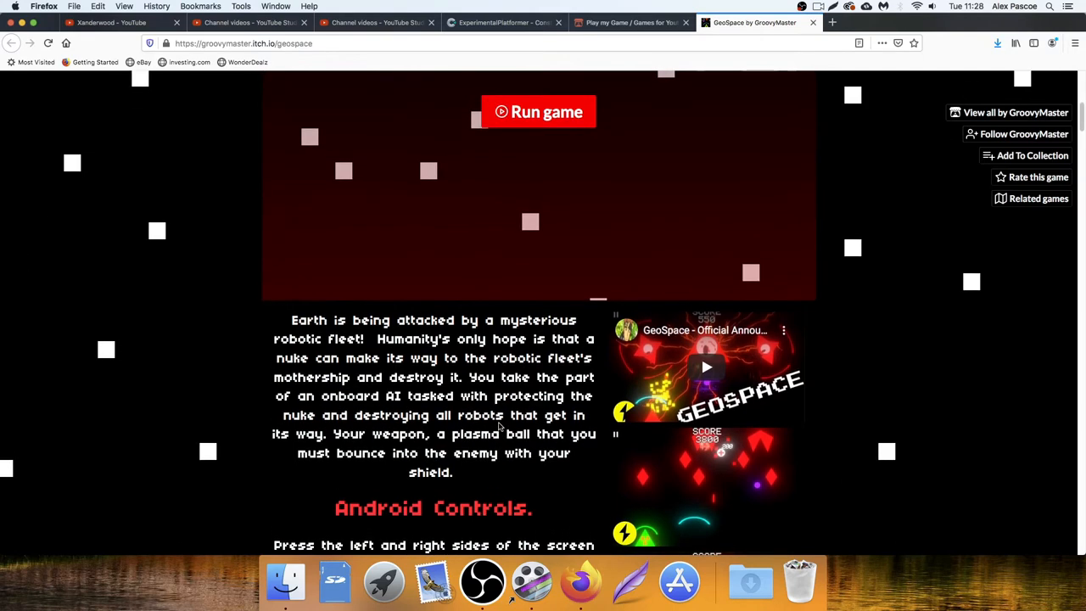
scroll("down", 3)
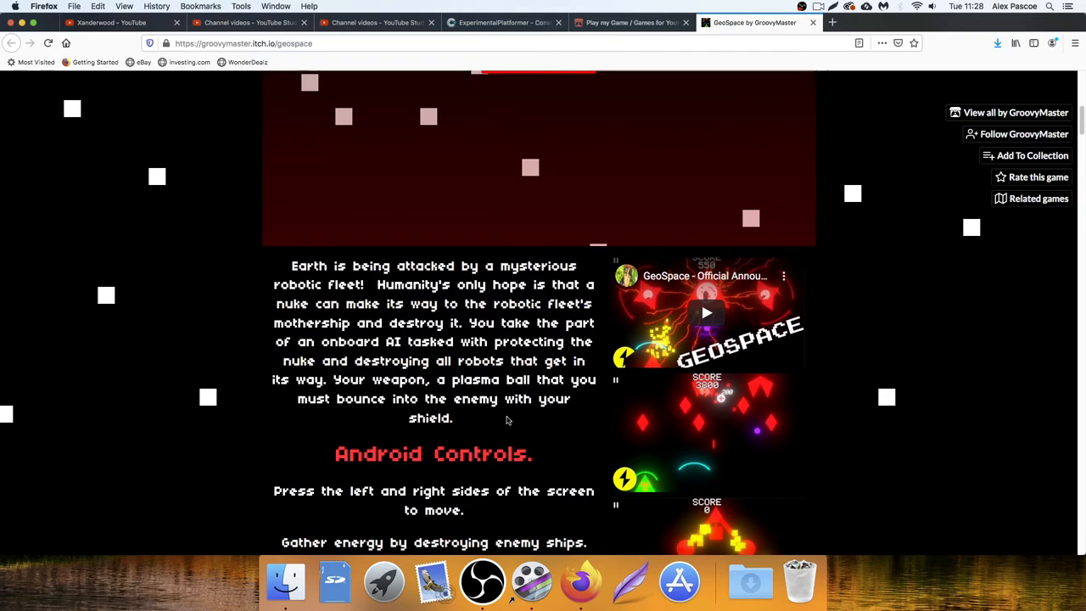
mouse_move(488, 431)
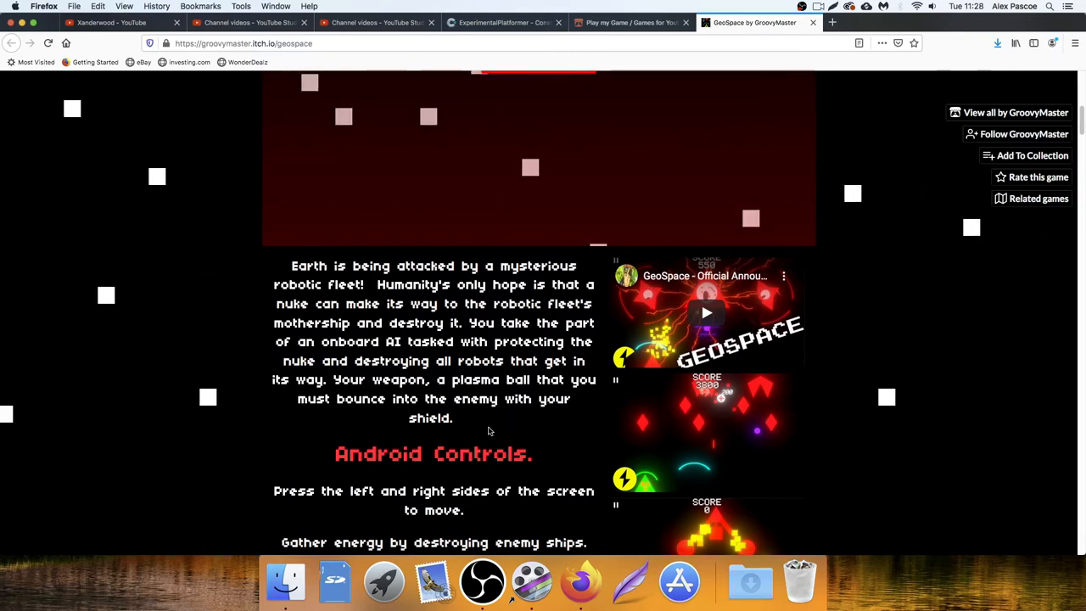
mouse_move(543, 432)
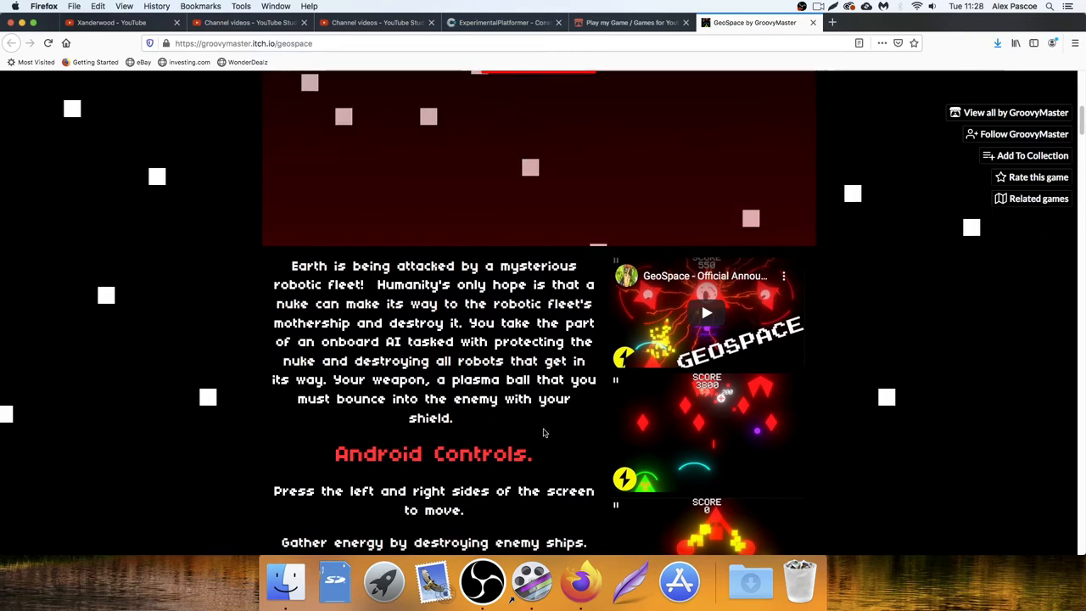
scroll("down", 3)
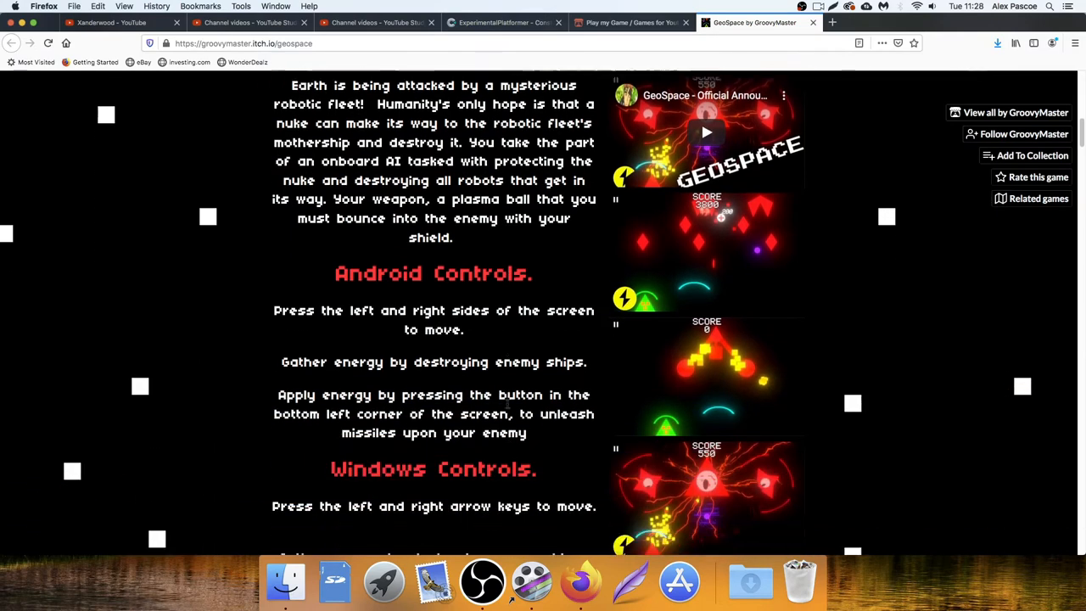
scroll("down", 3)
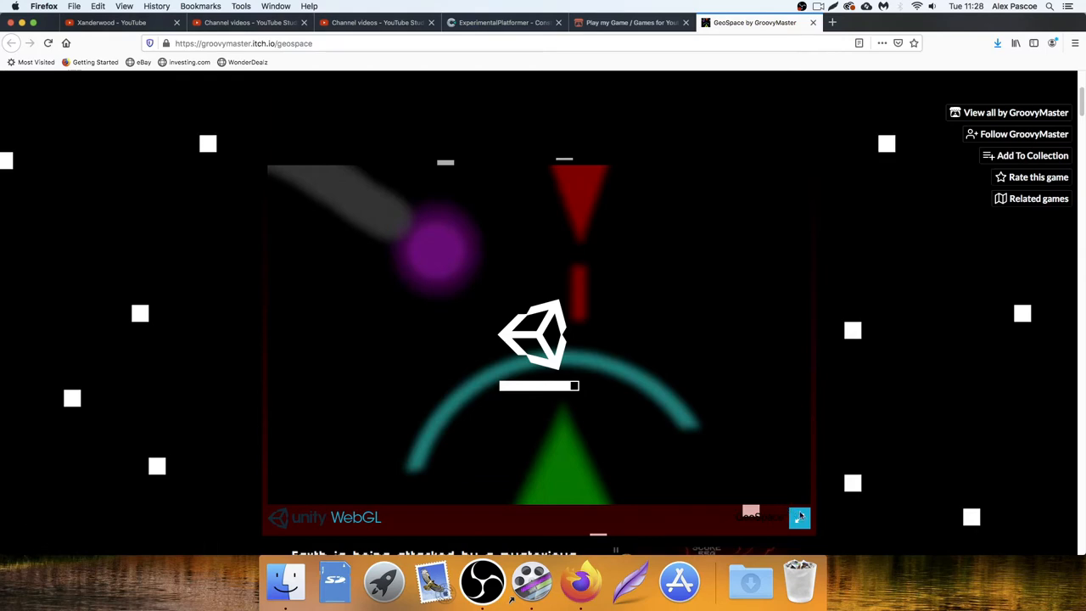
Switch the GeoSpace WebGL player to full screen to show its title menu
left_click(798, 518)
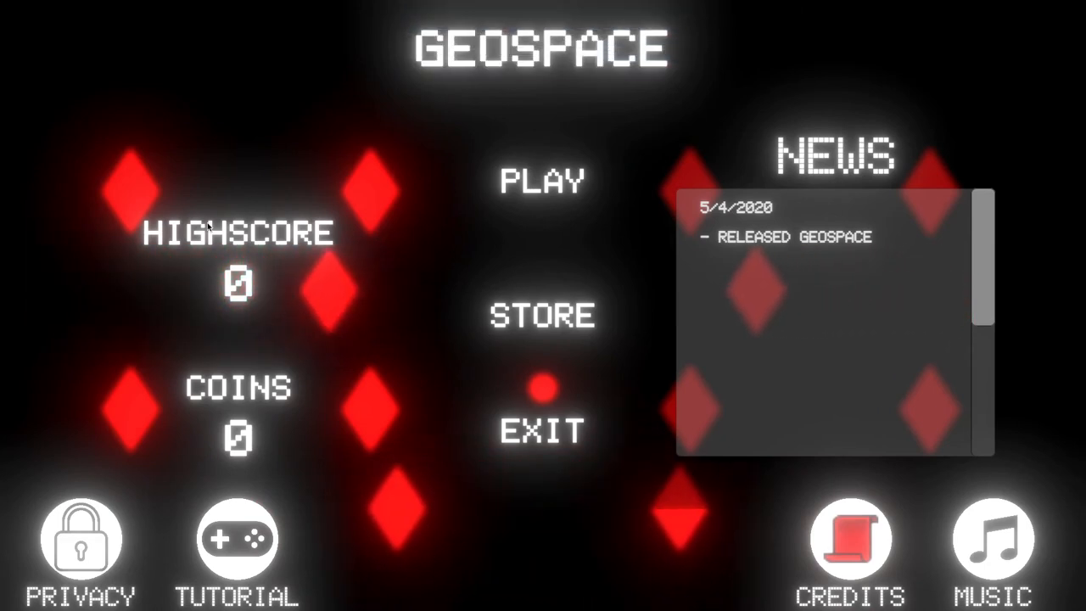
mouse_move(275, 422)
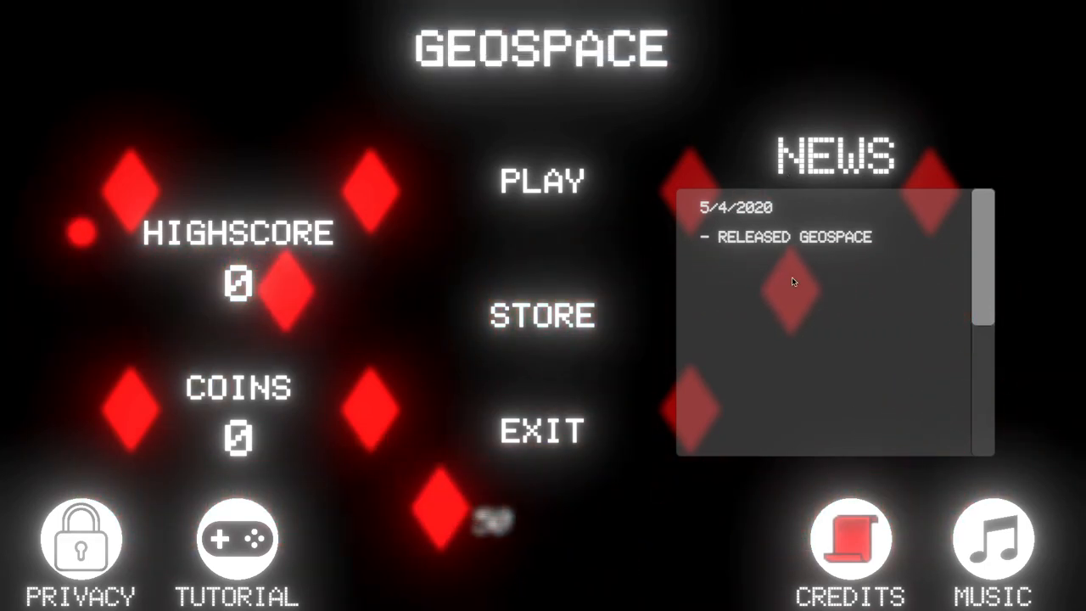
mouse_move(726, 266)
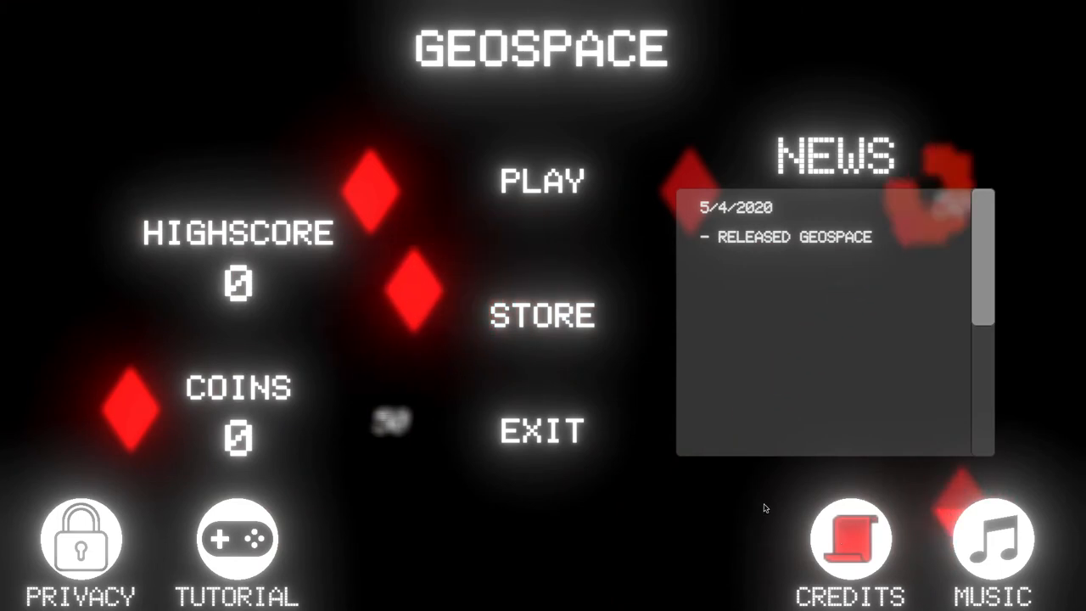
mouse_move(448, 392)
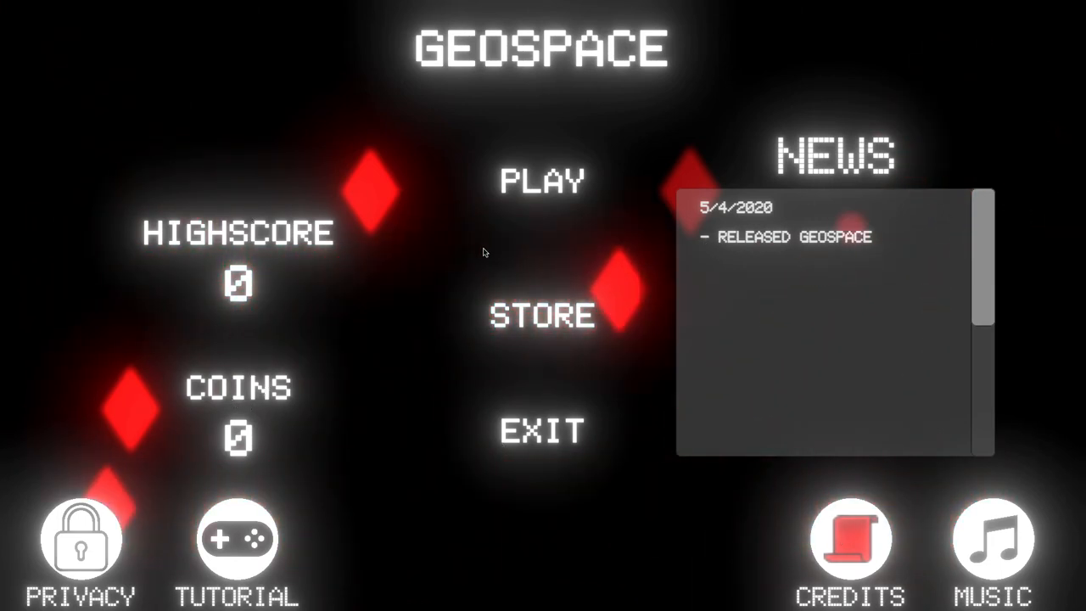
mouse_move(431, 524)
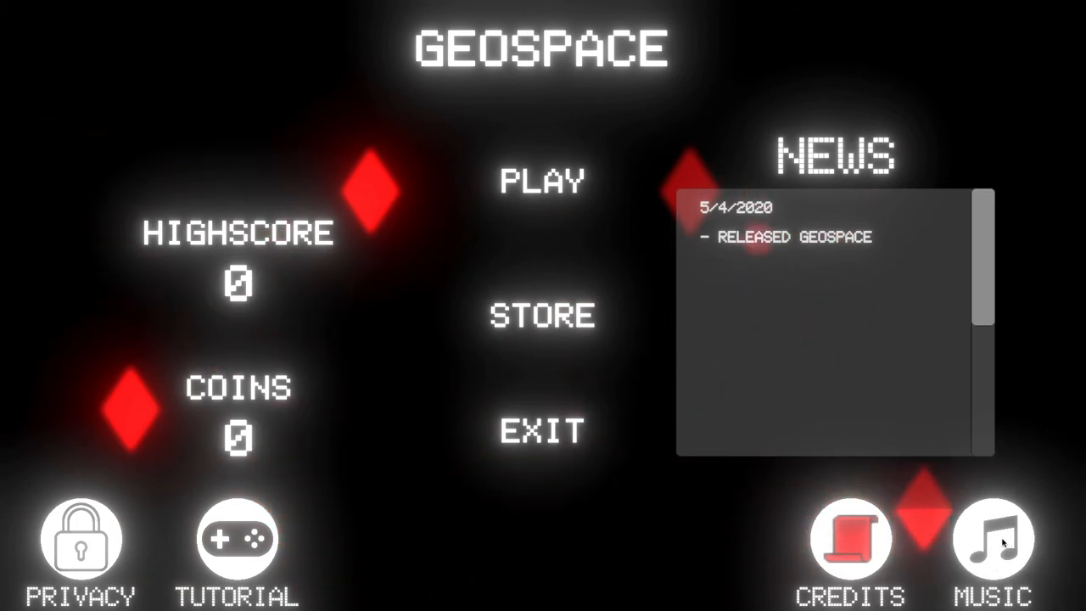
Open the Music credits screen crediting Dualtrax Chiptune from the main menu
left_click(992, 536)
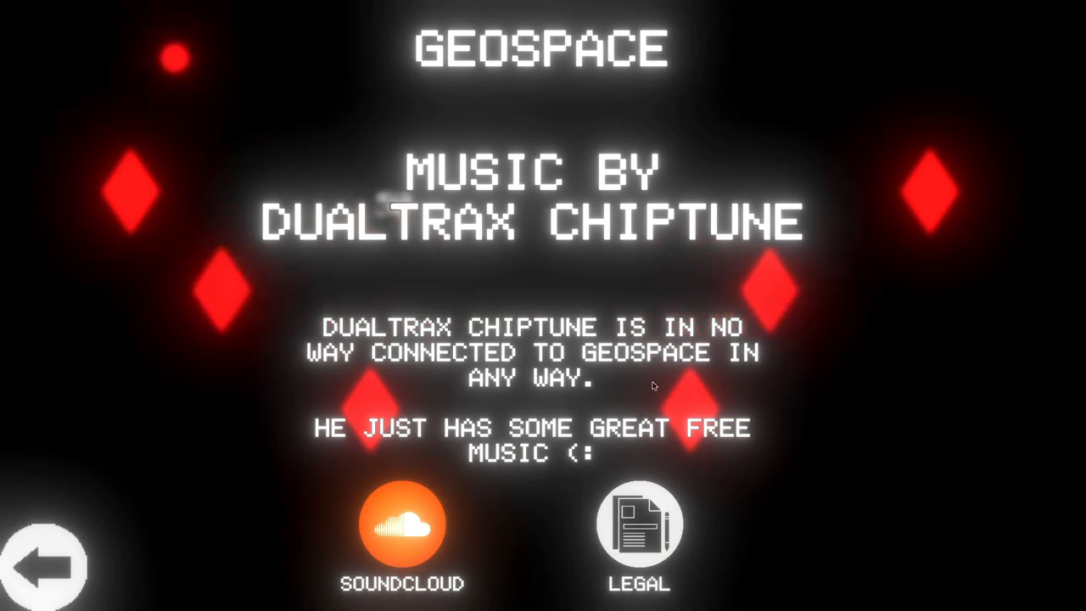
mouse_move(506, 386)
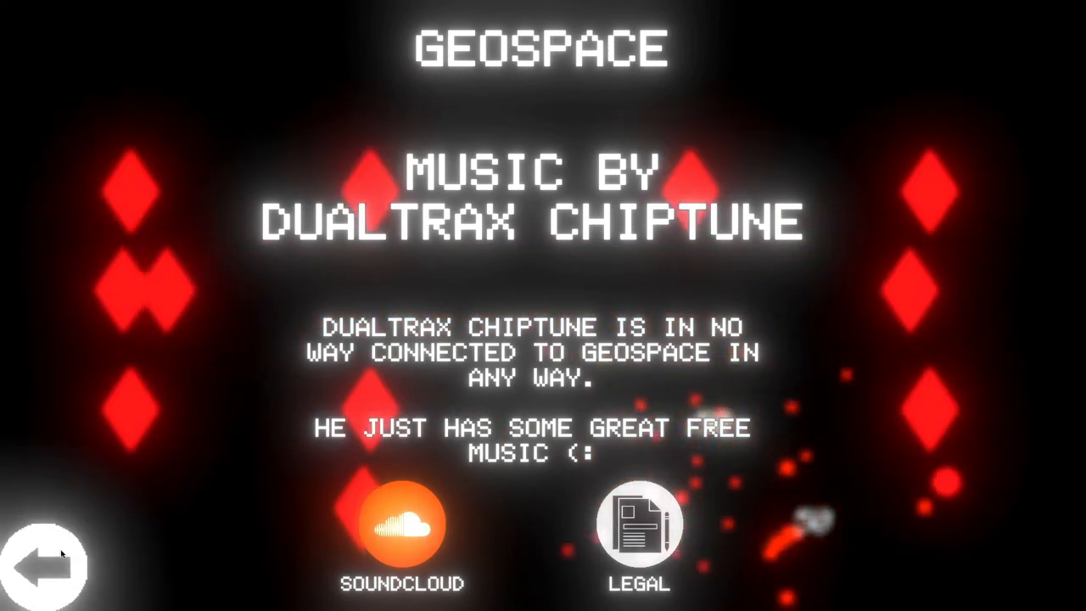
Leave the credits and page through the story, controls, power-ups and ball-bouncing tutorial pages
left_click(47, 564)
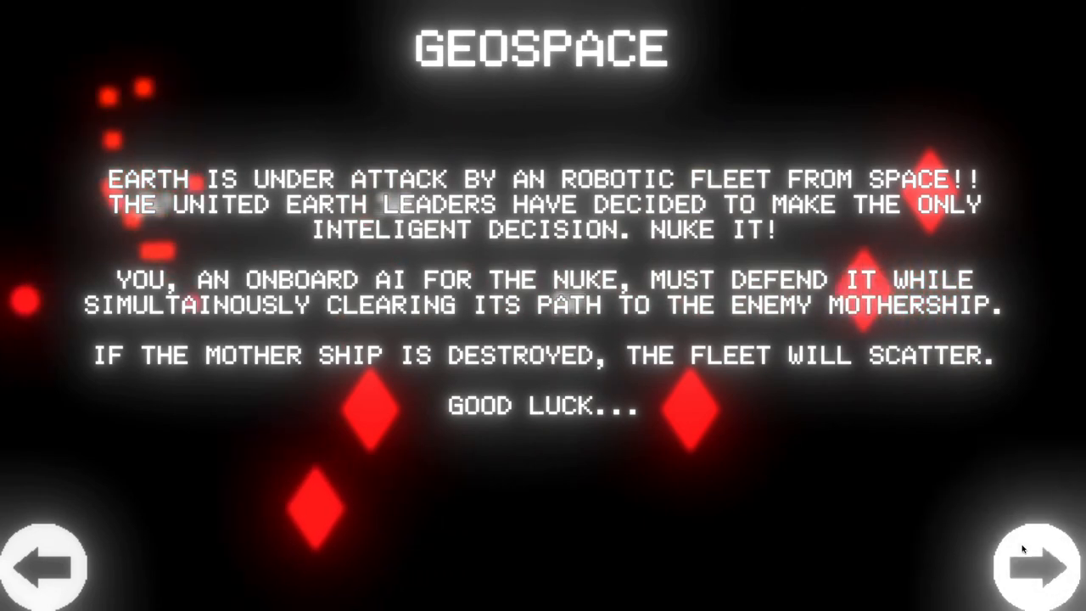
left_click(1023, 564)
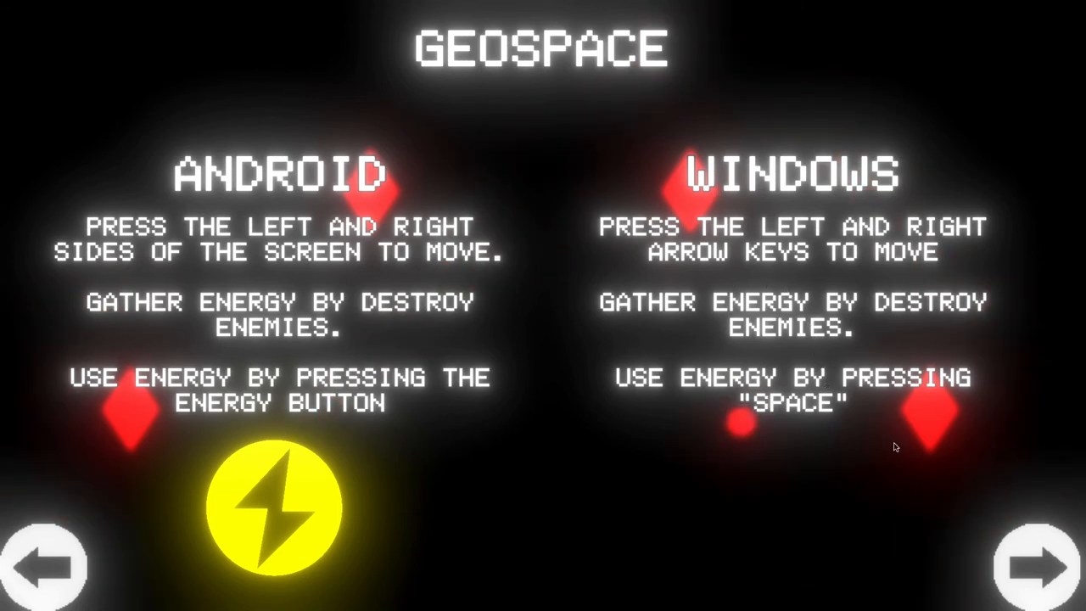
left_click(1027, 567)
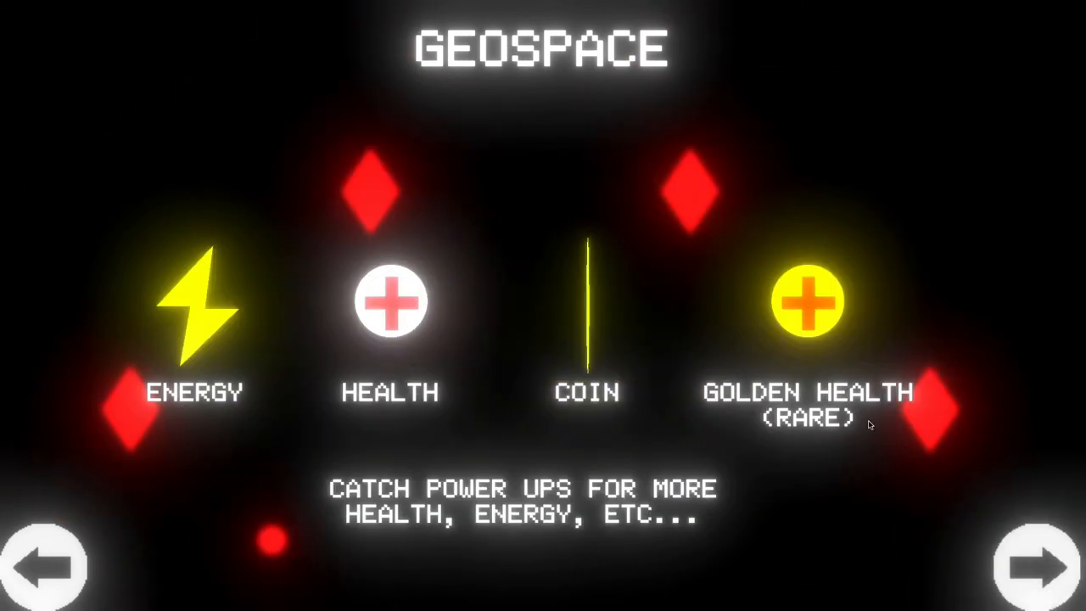
left_click(1022, 566)
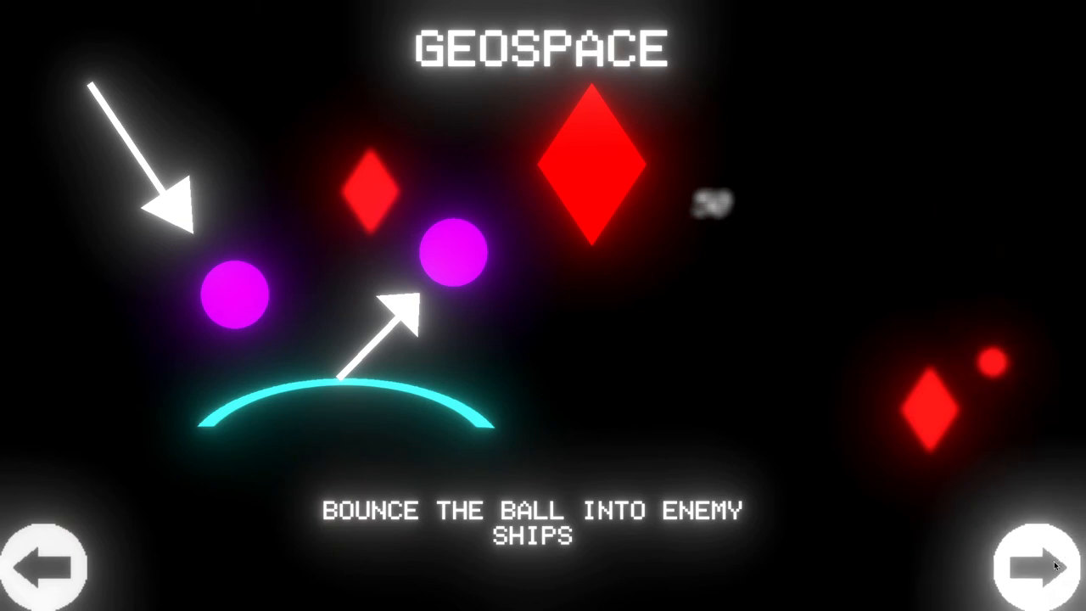
left_click(1013, 567)
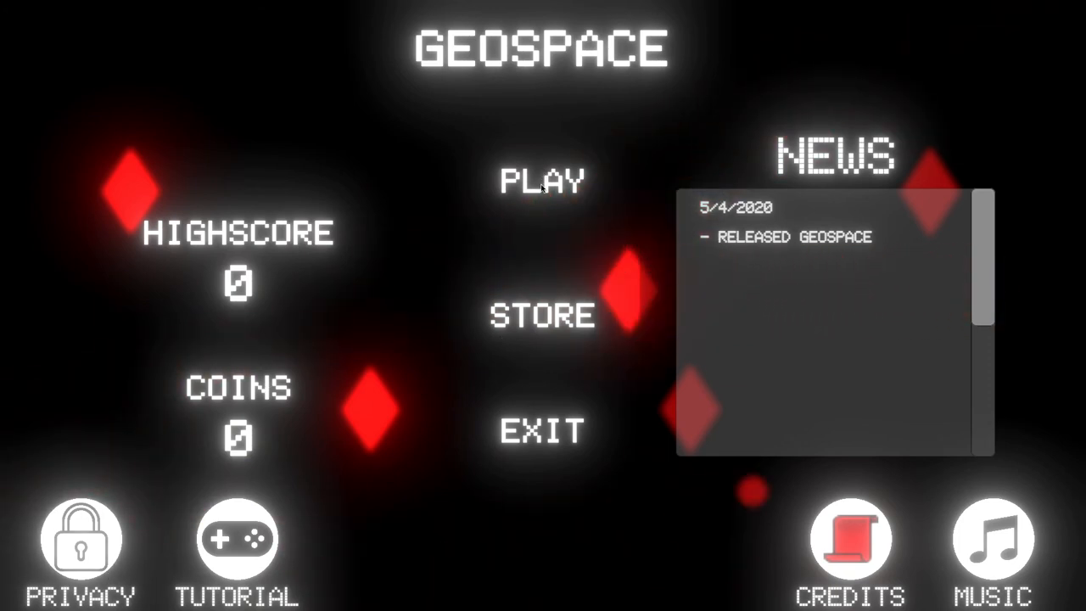
Start a new game, pause and resume once, then play until the Final Score screen
left_click(542, 181)
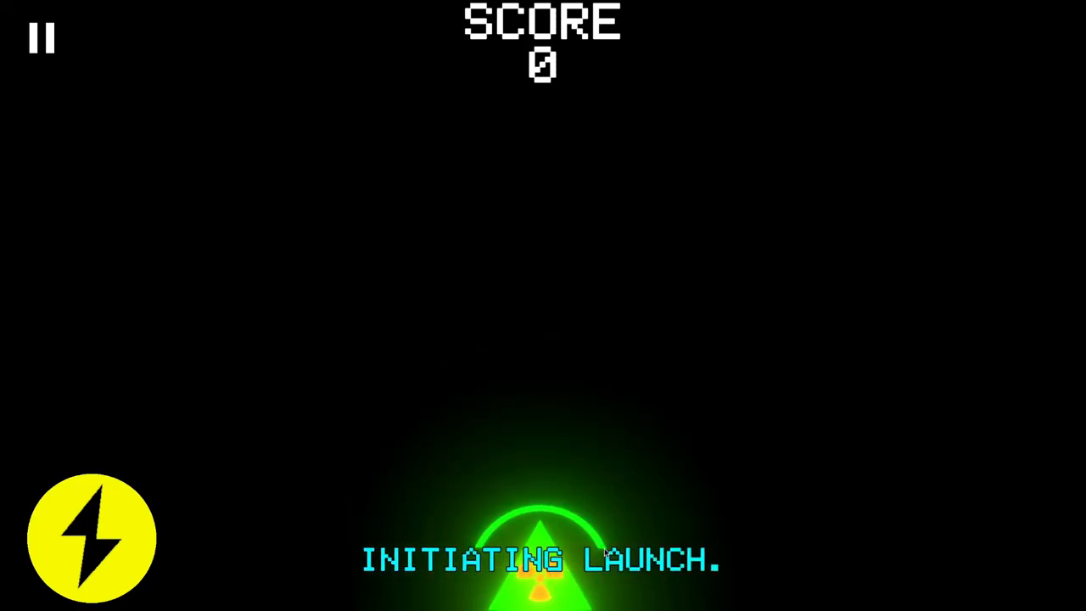
mouse_move(570, 379)
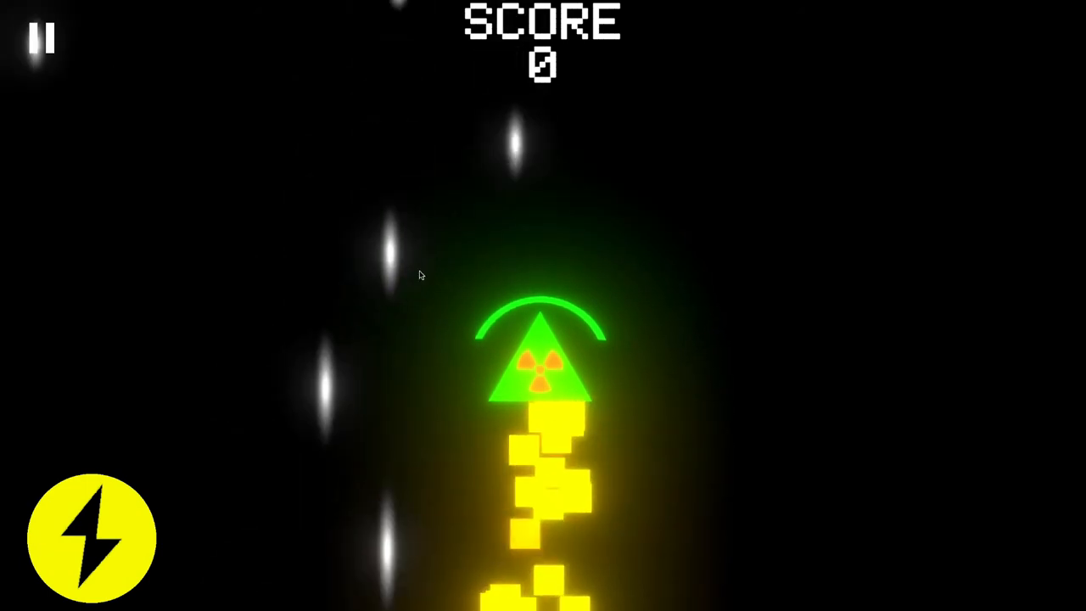
left_click(41, 38)
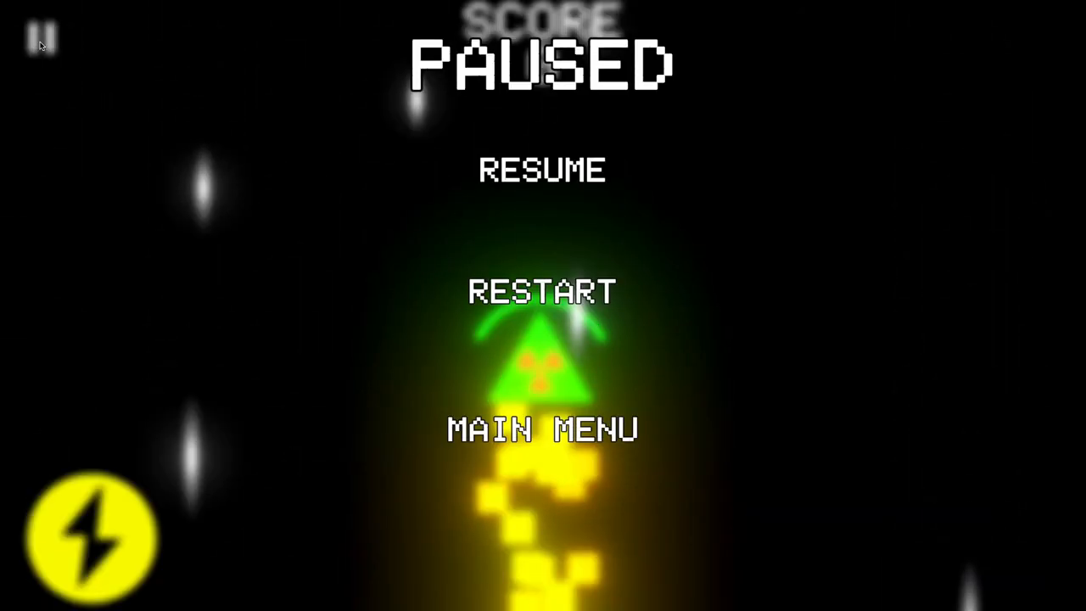
left_click(542, 169)
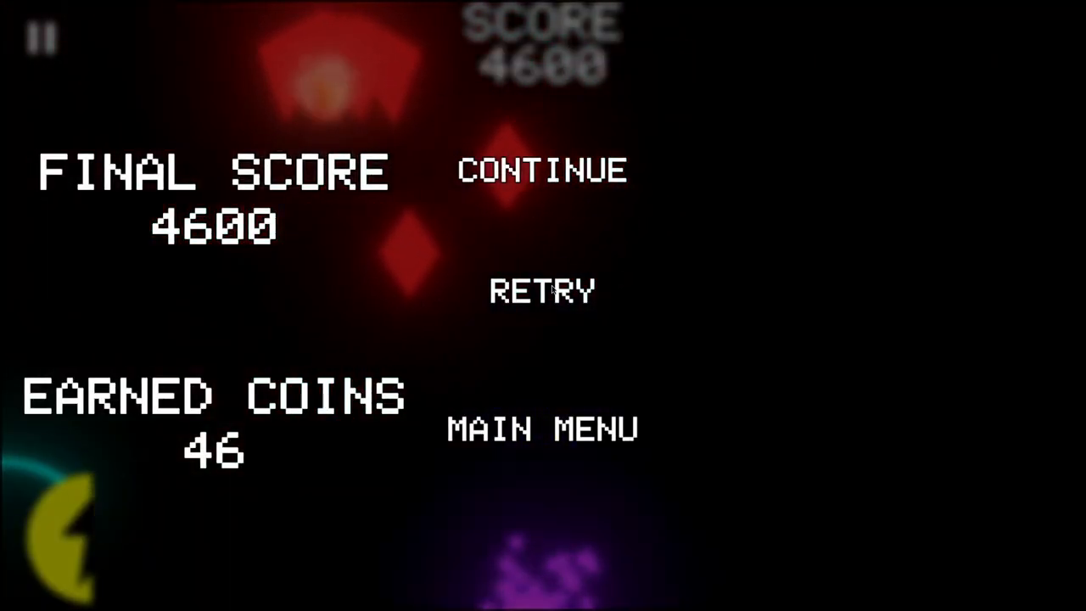
left_click(543, 291)
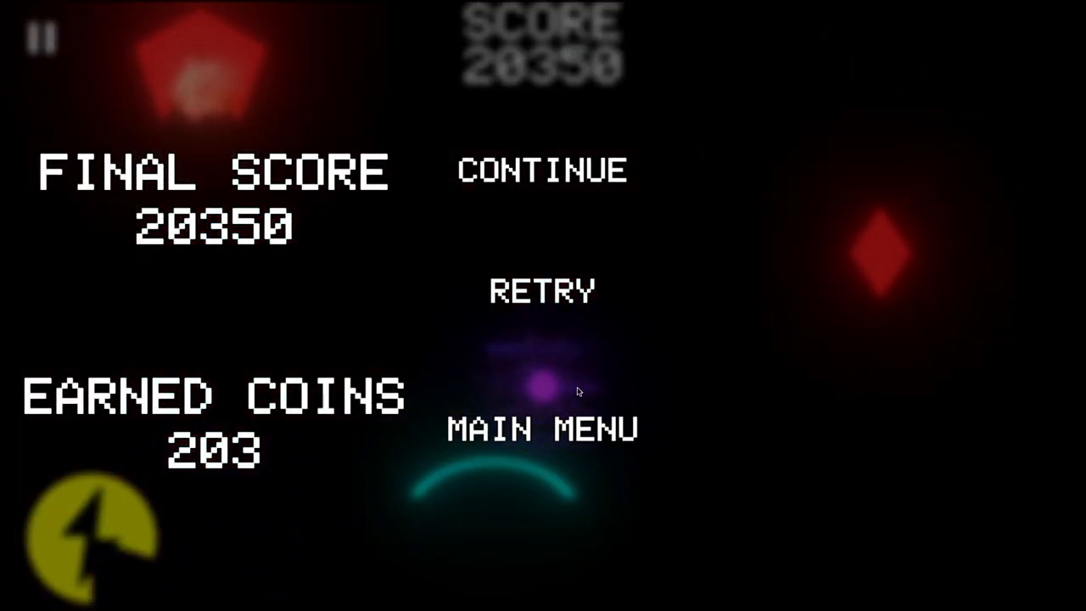
mouse_move(600, 388)
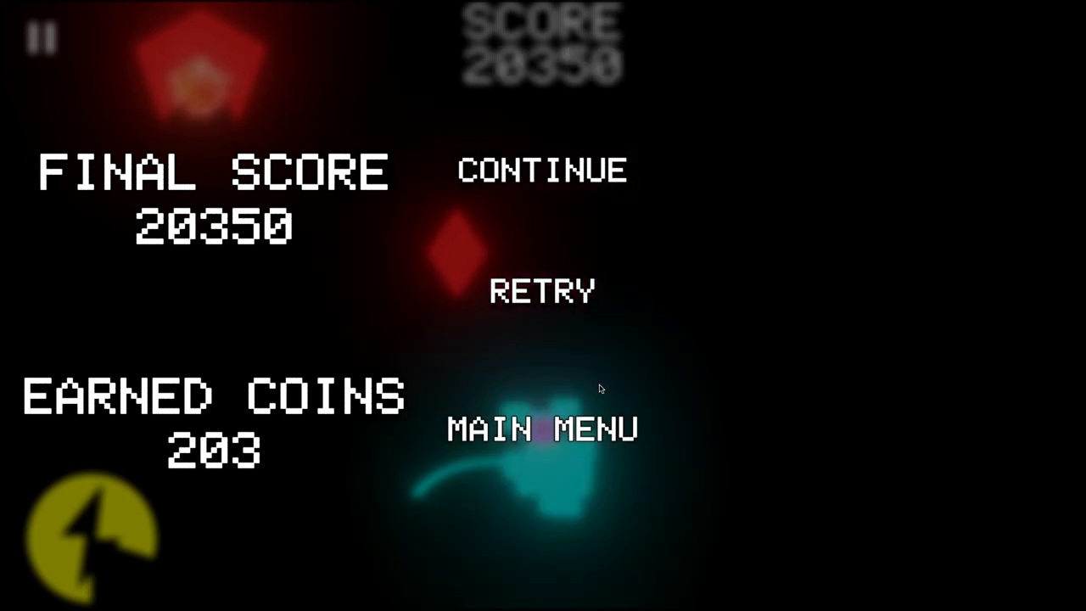